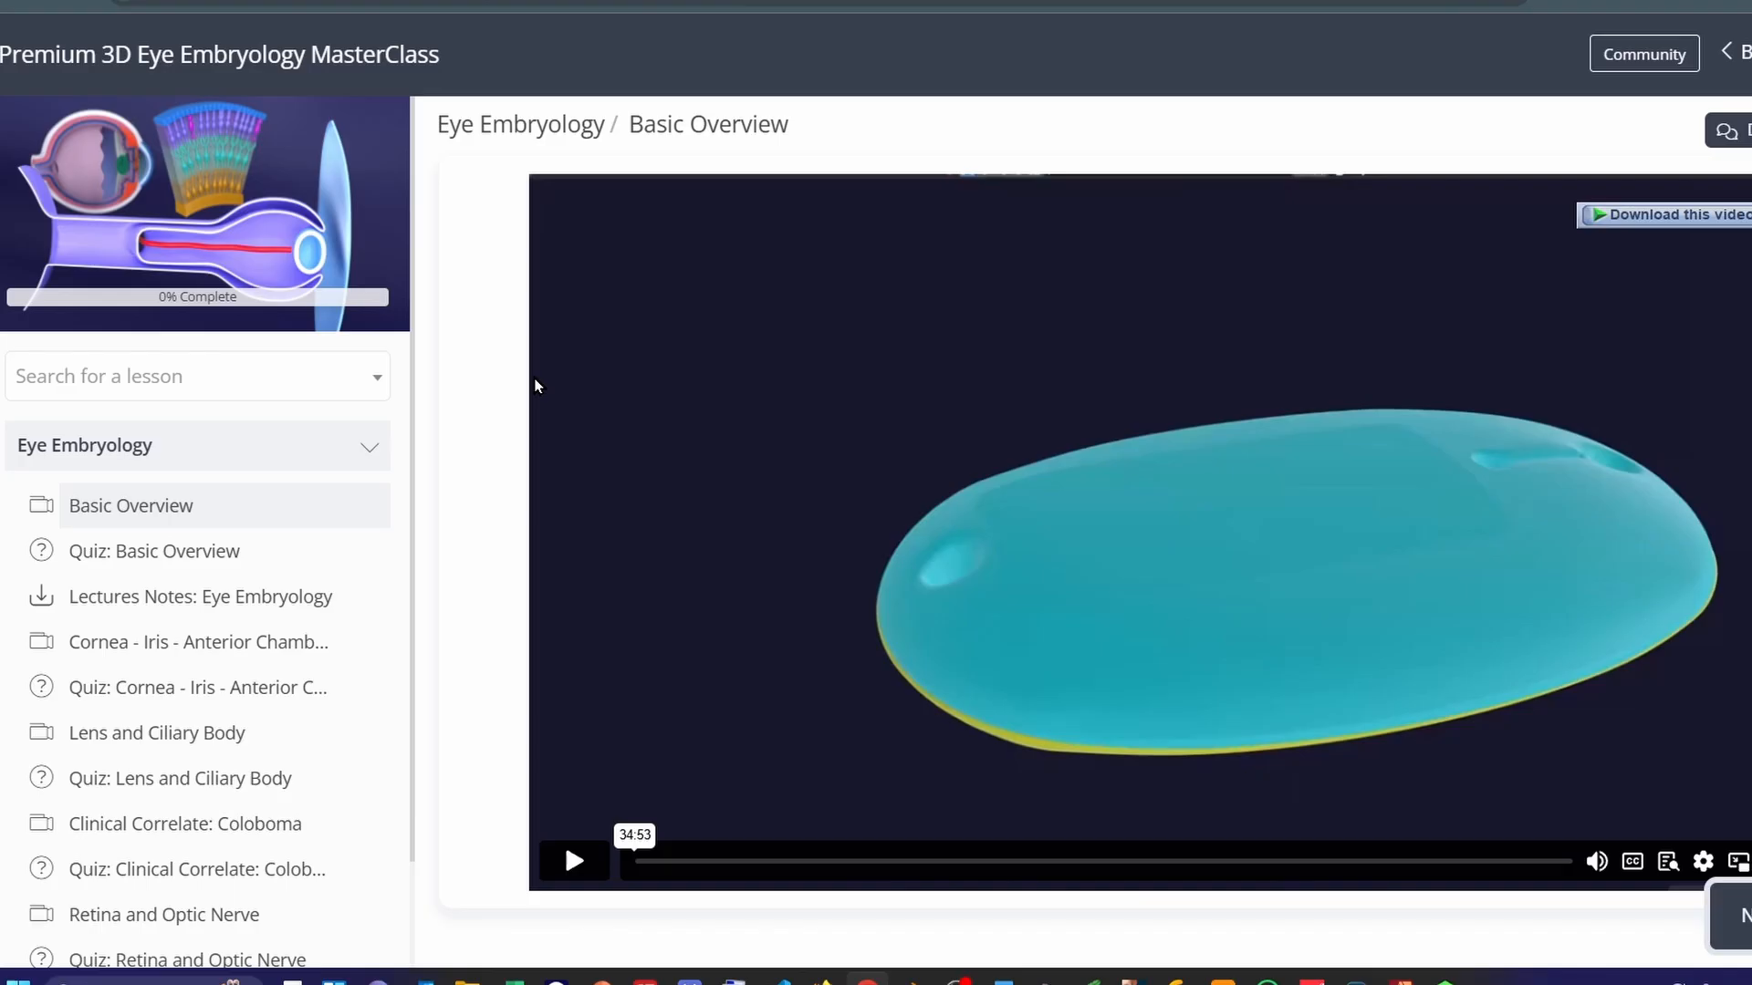
Select the 'Lectures Notes: Eye Embryology' lesson in the course sidebar.
left_click(199, 595)
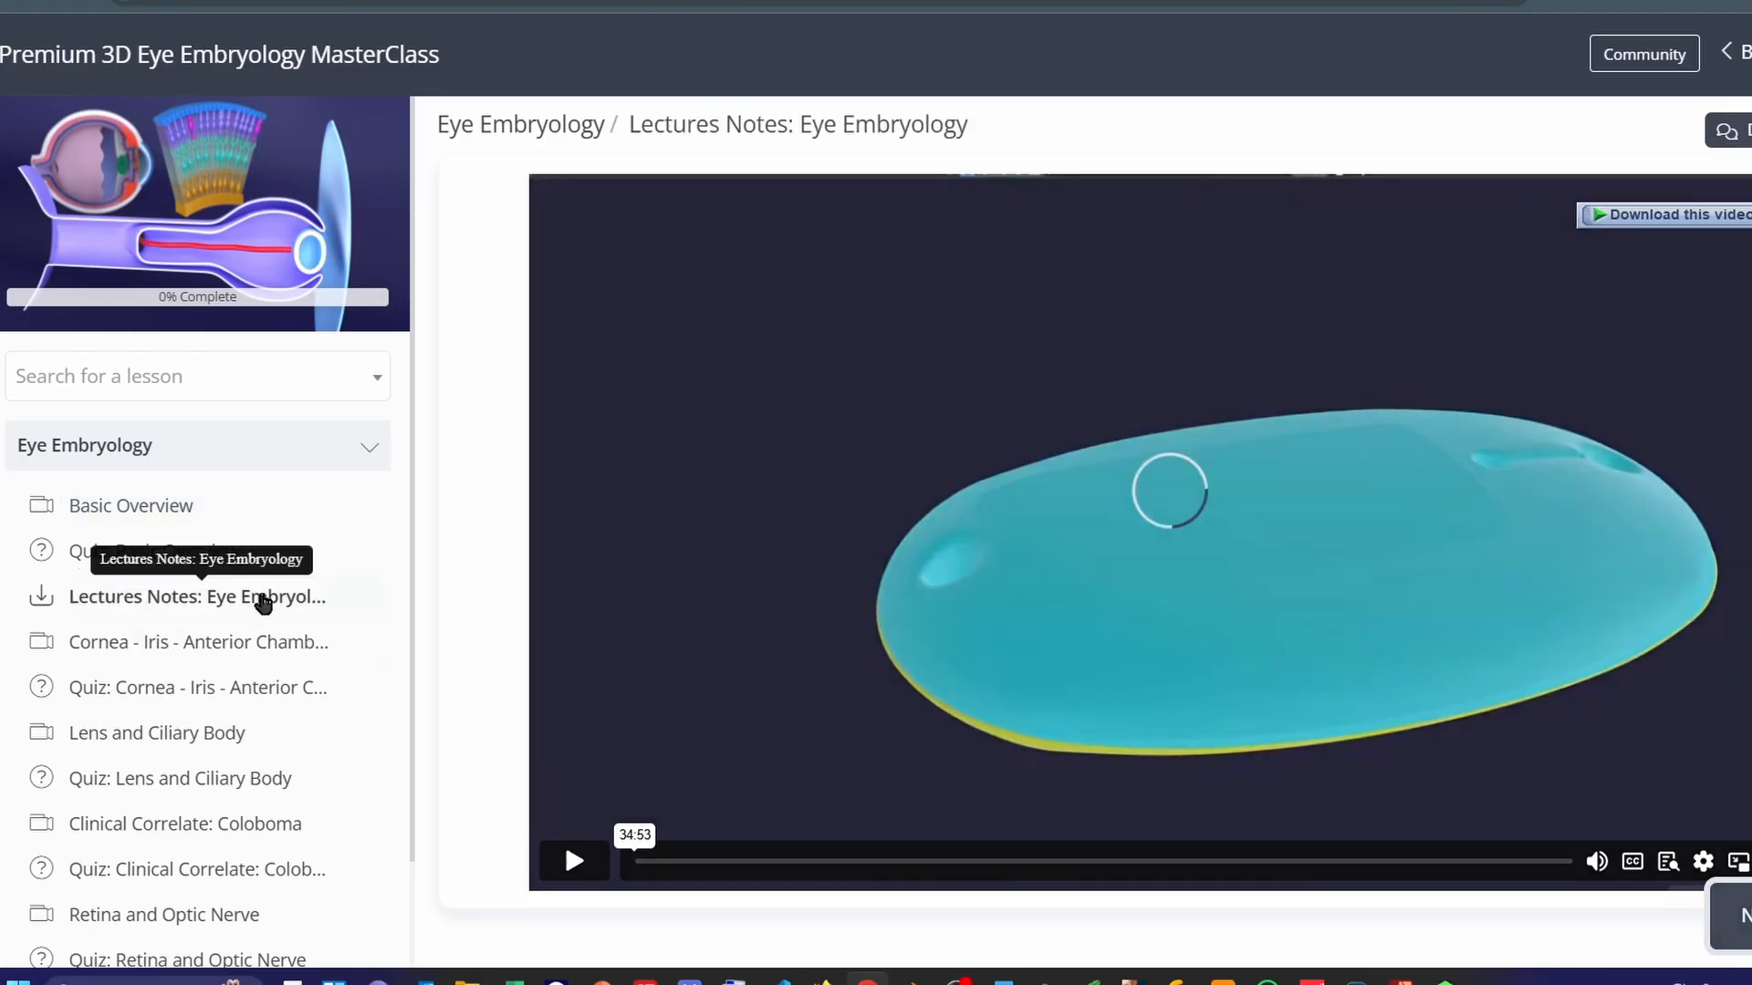
Download the Eye Embryology Notes PDF (12.3 MB) from the lesson's Downloads tile.
left_click(199, 595)
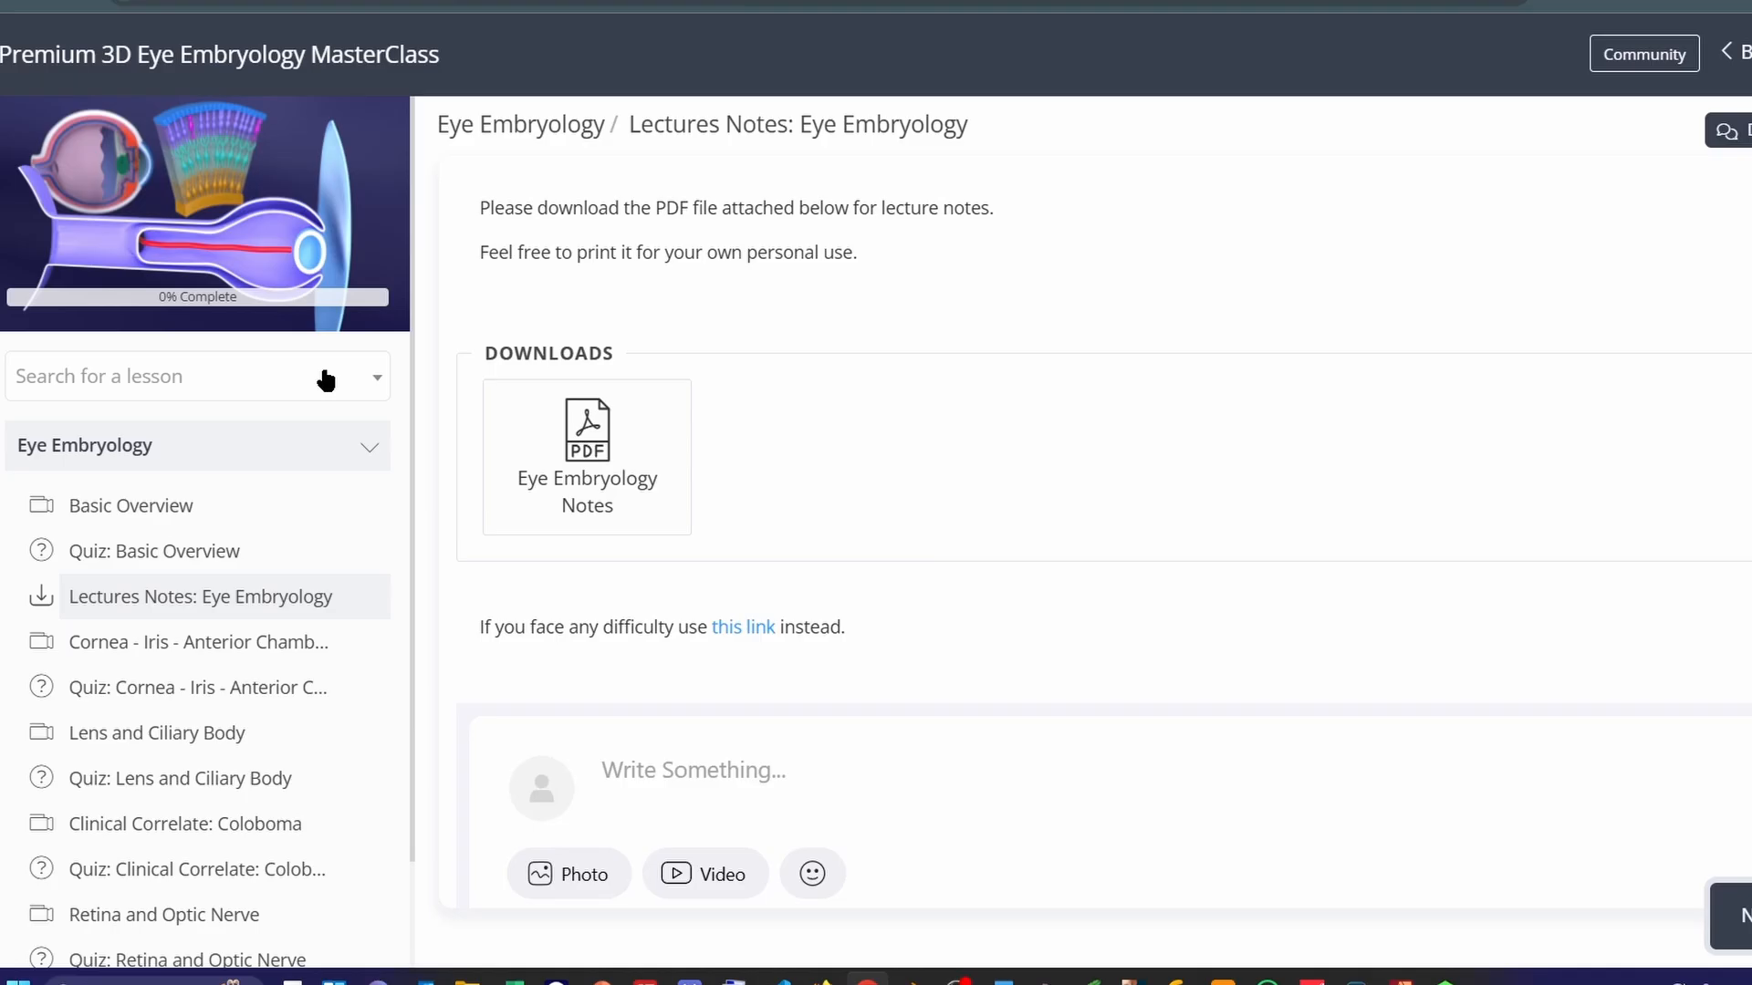
mouse_move(115, 620)
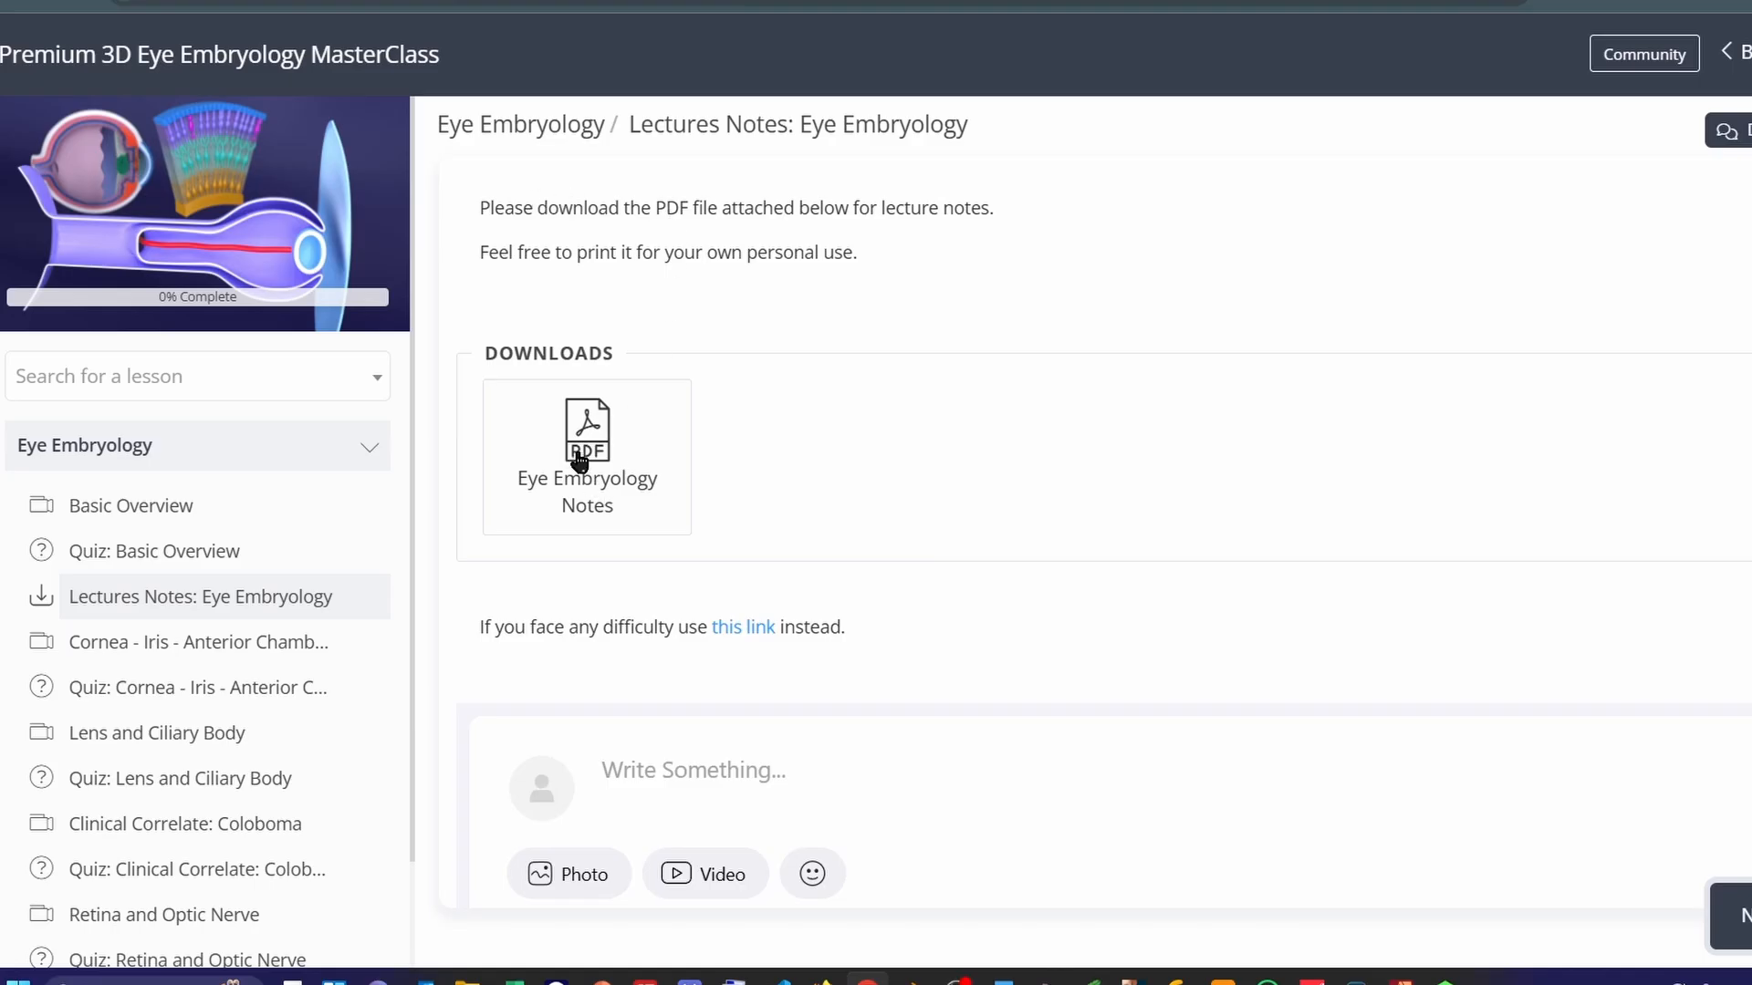
mouse_move(546, 503)
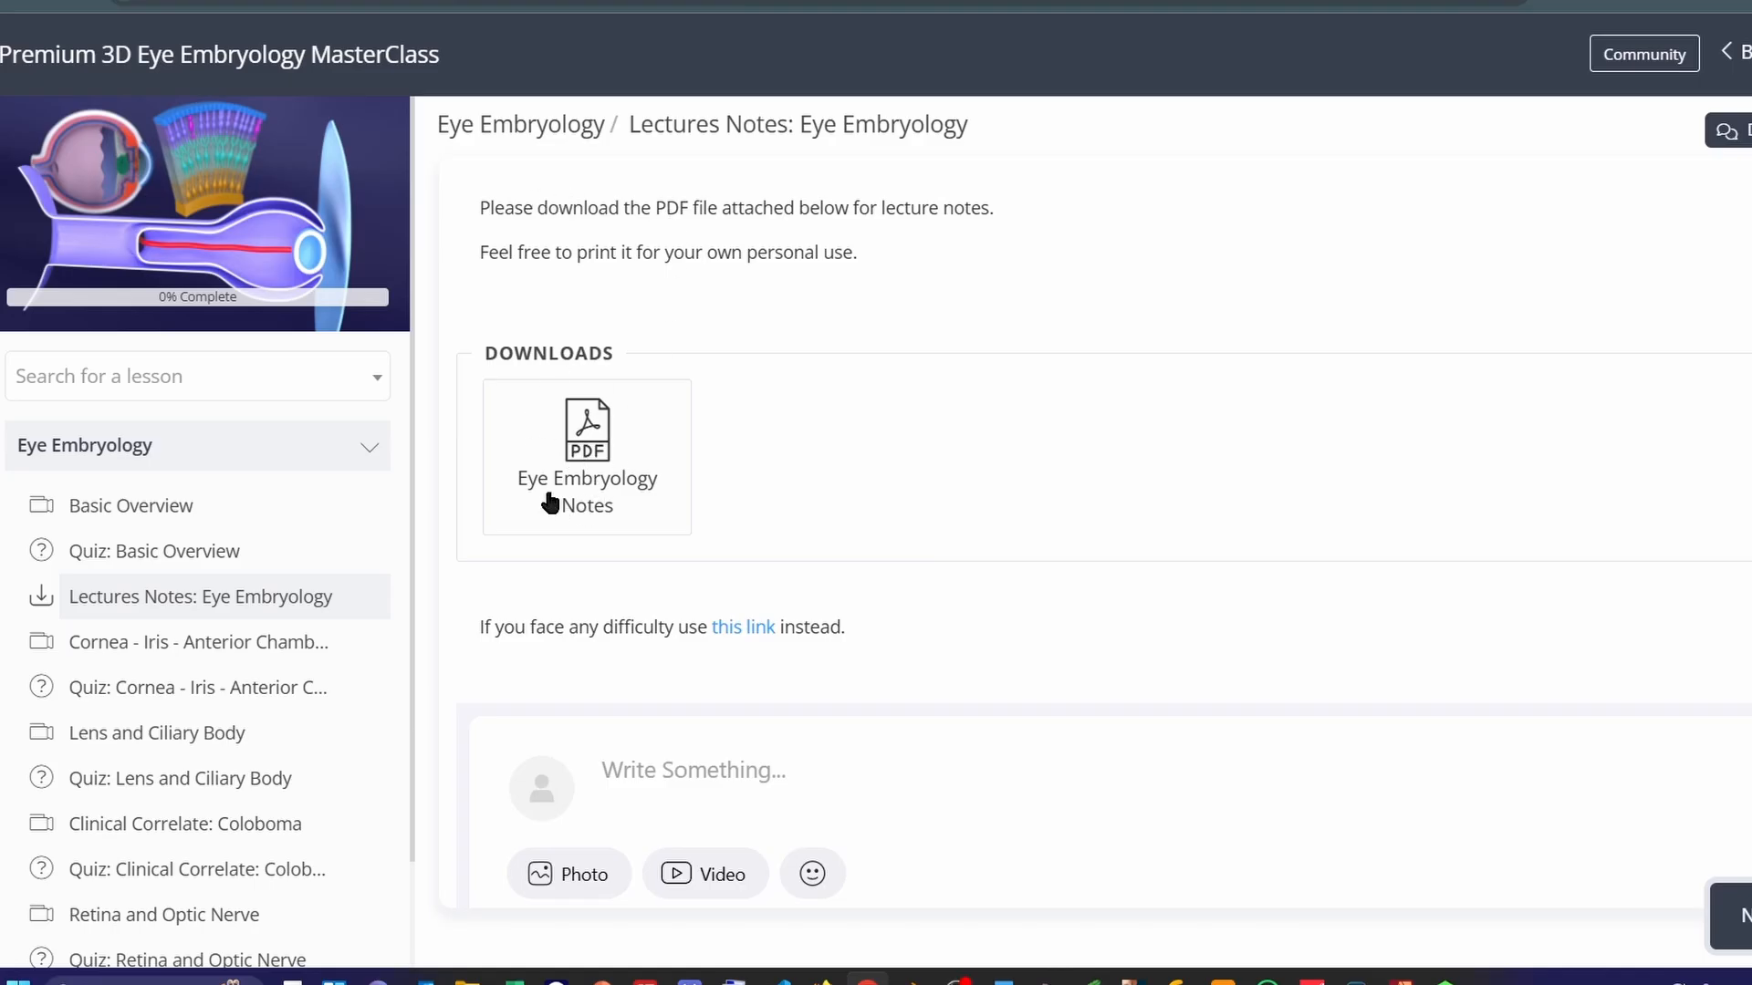
mouse_move(745, 642)
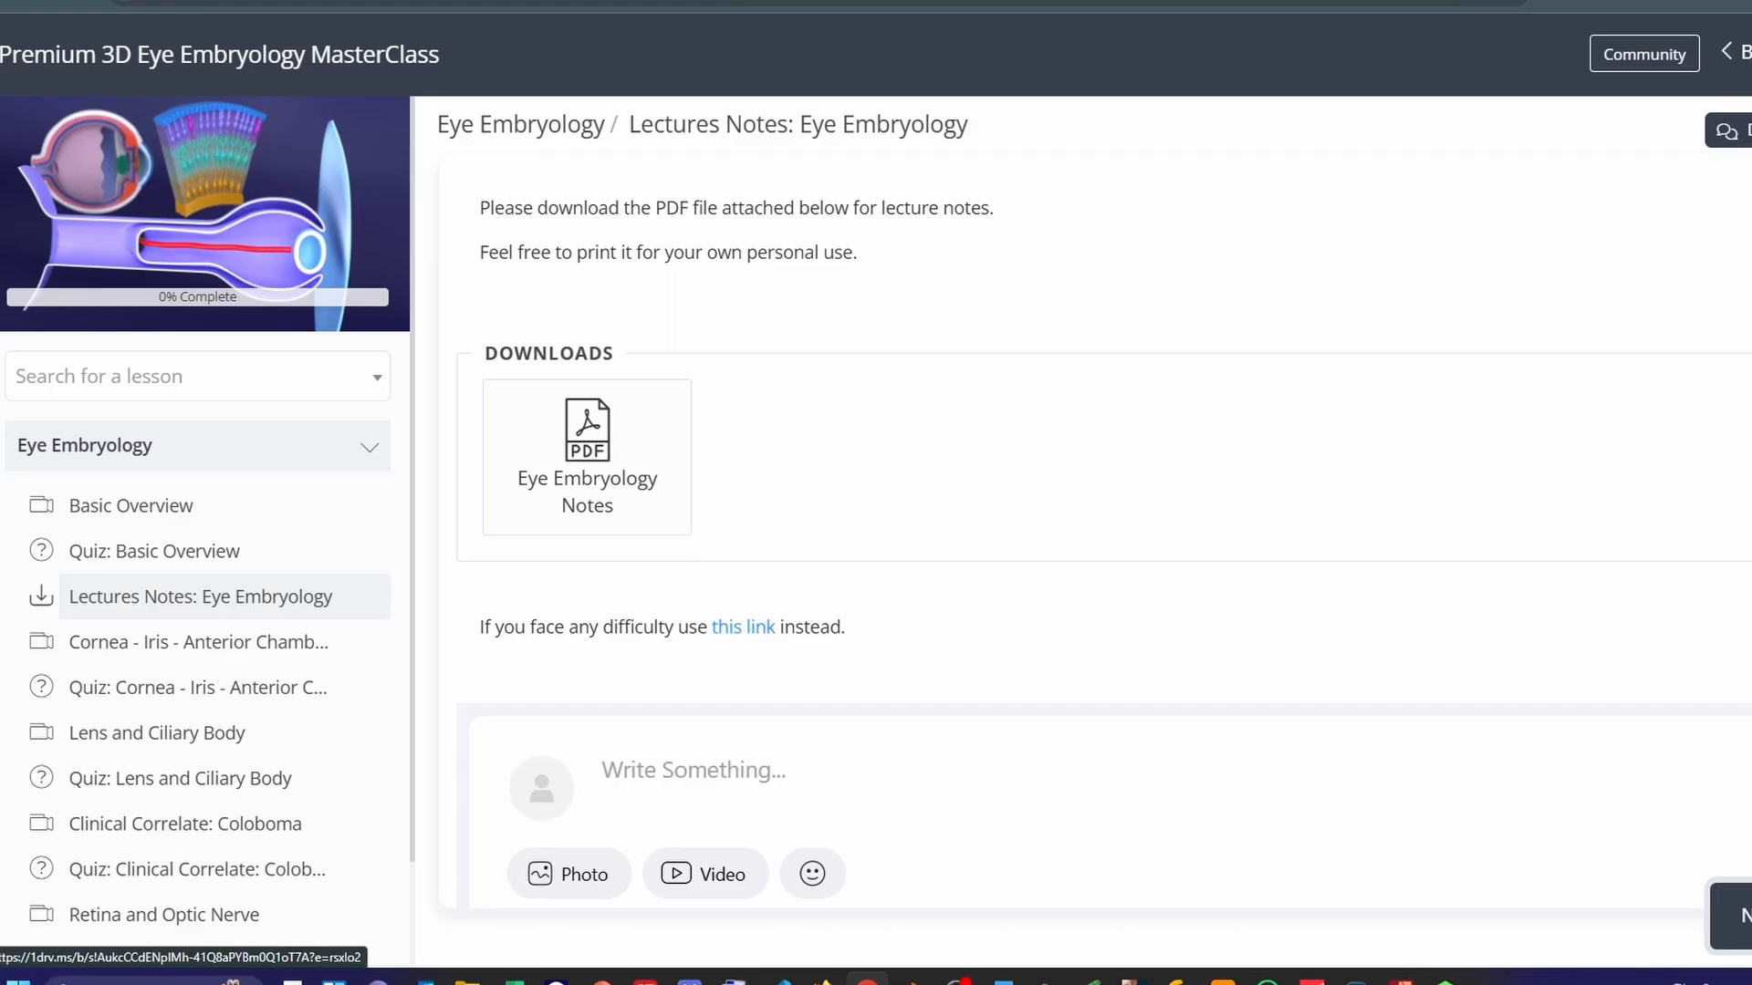
left_click(586, 431)
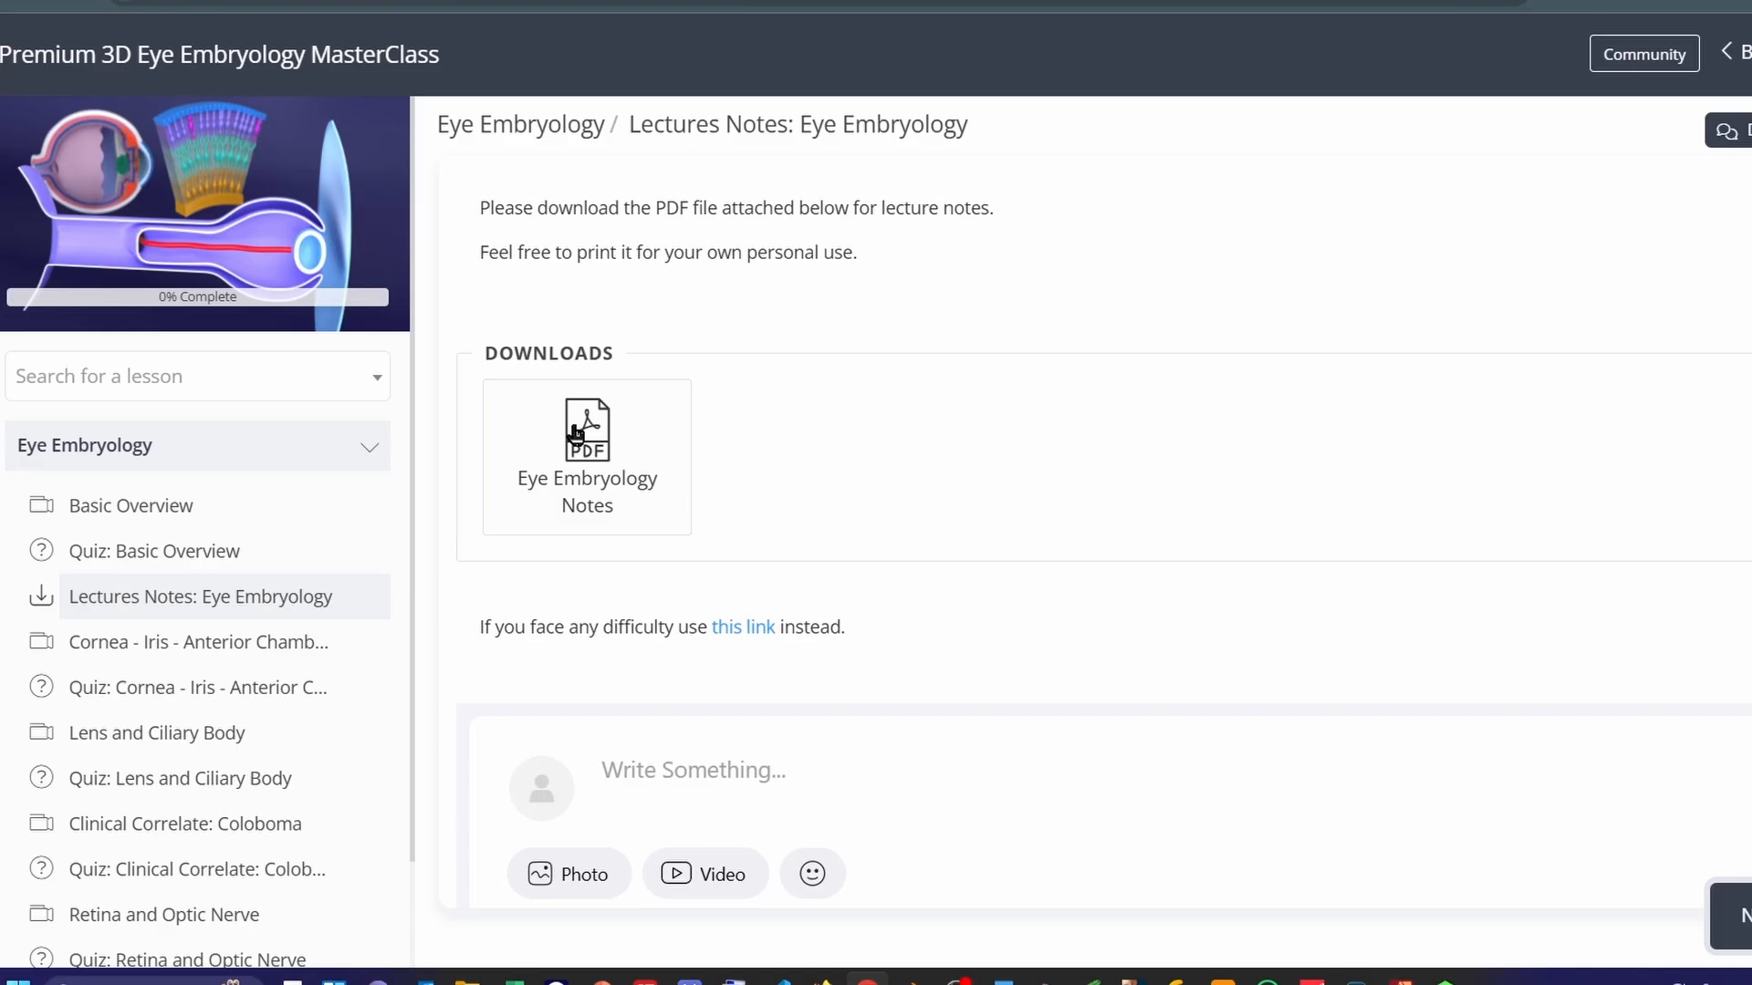
mouse_move(1472, 148)
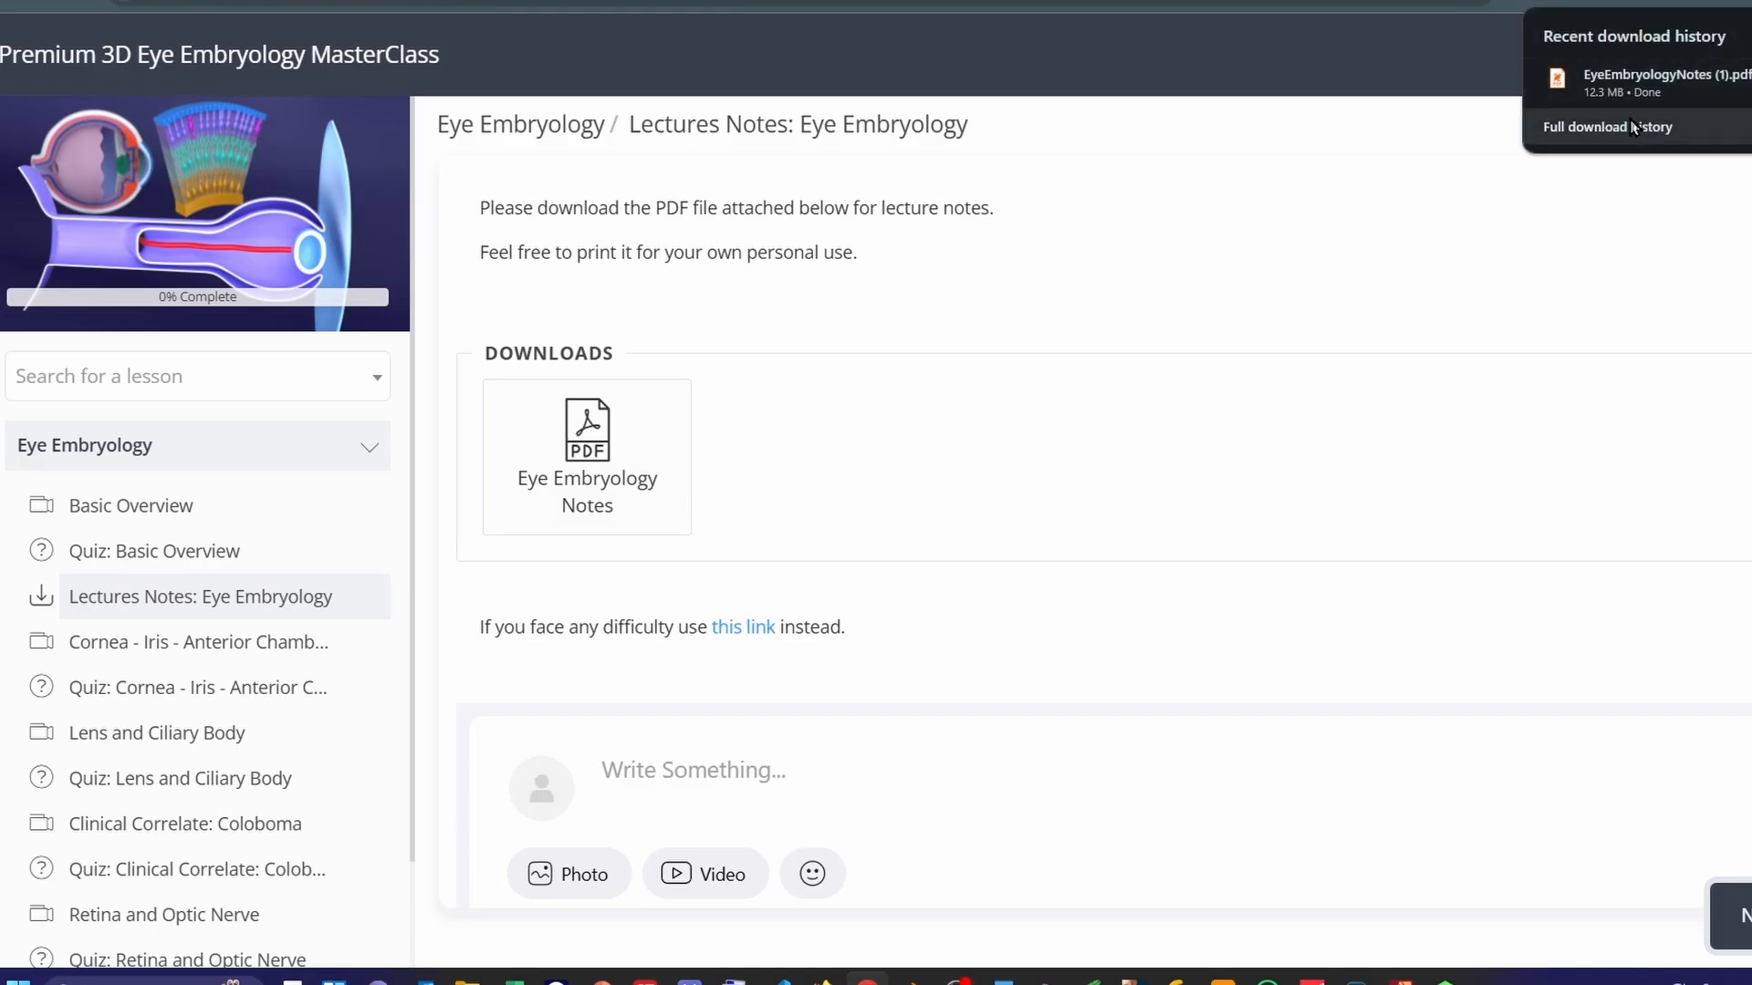
View the downloaded 61-page notes PDF in Chrome and page through to the Chapter 3 opening.
left_click(1642, 84)
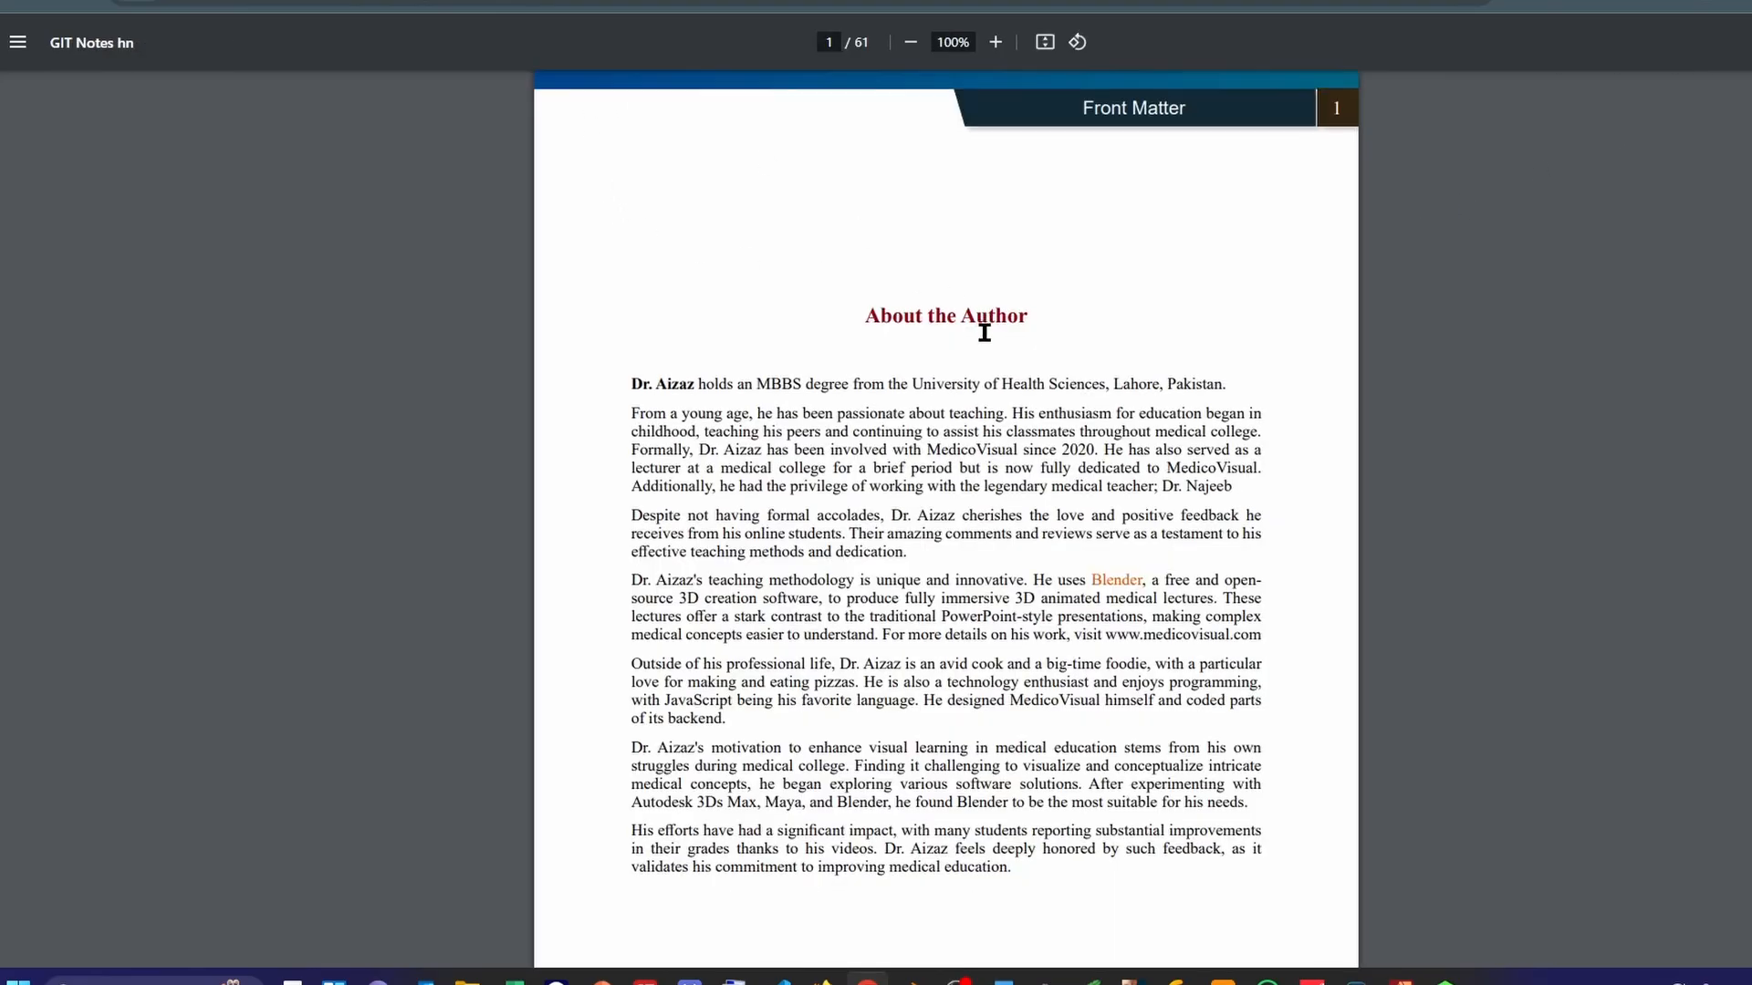
scroll("down", 3)
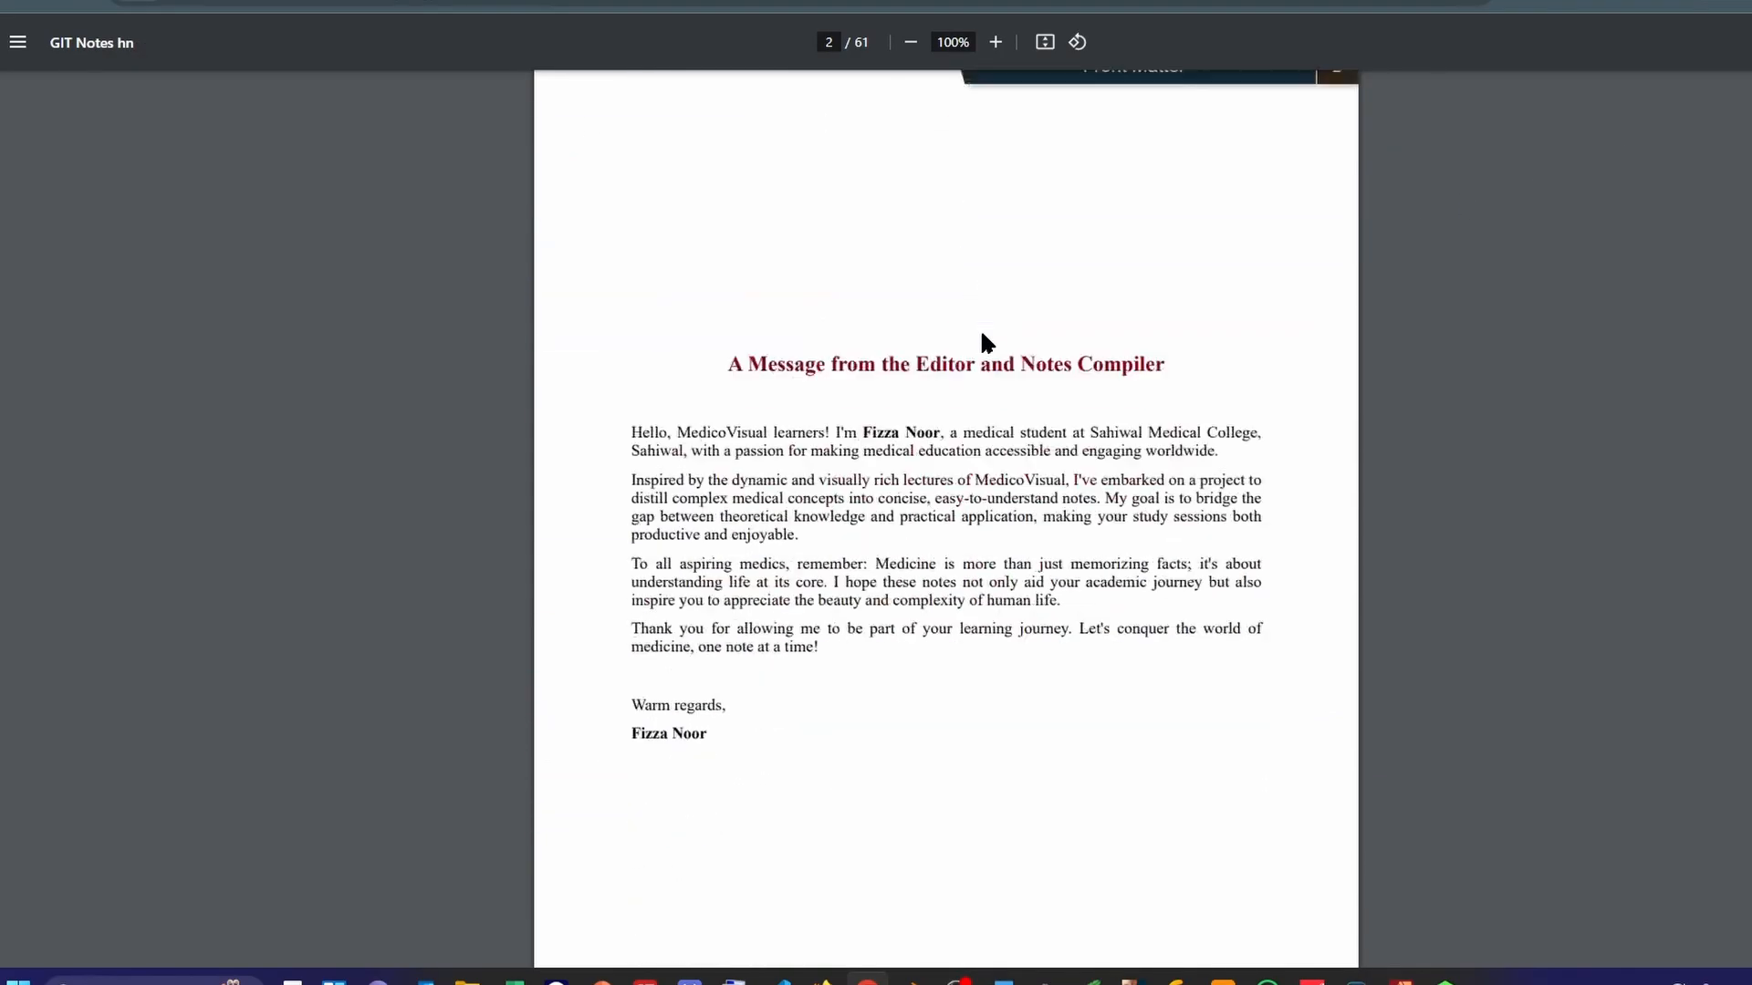
scroll("down", 3)
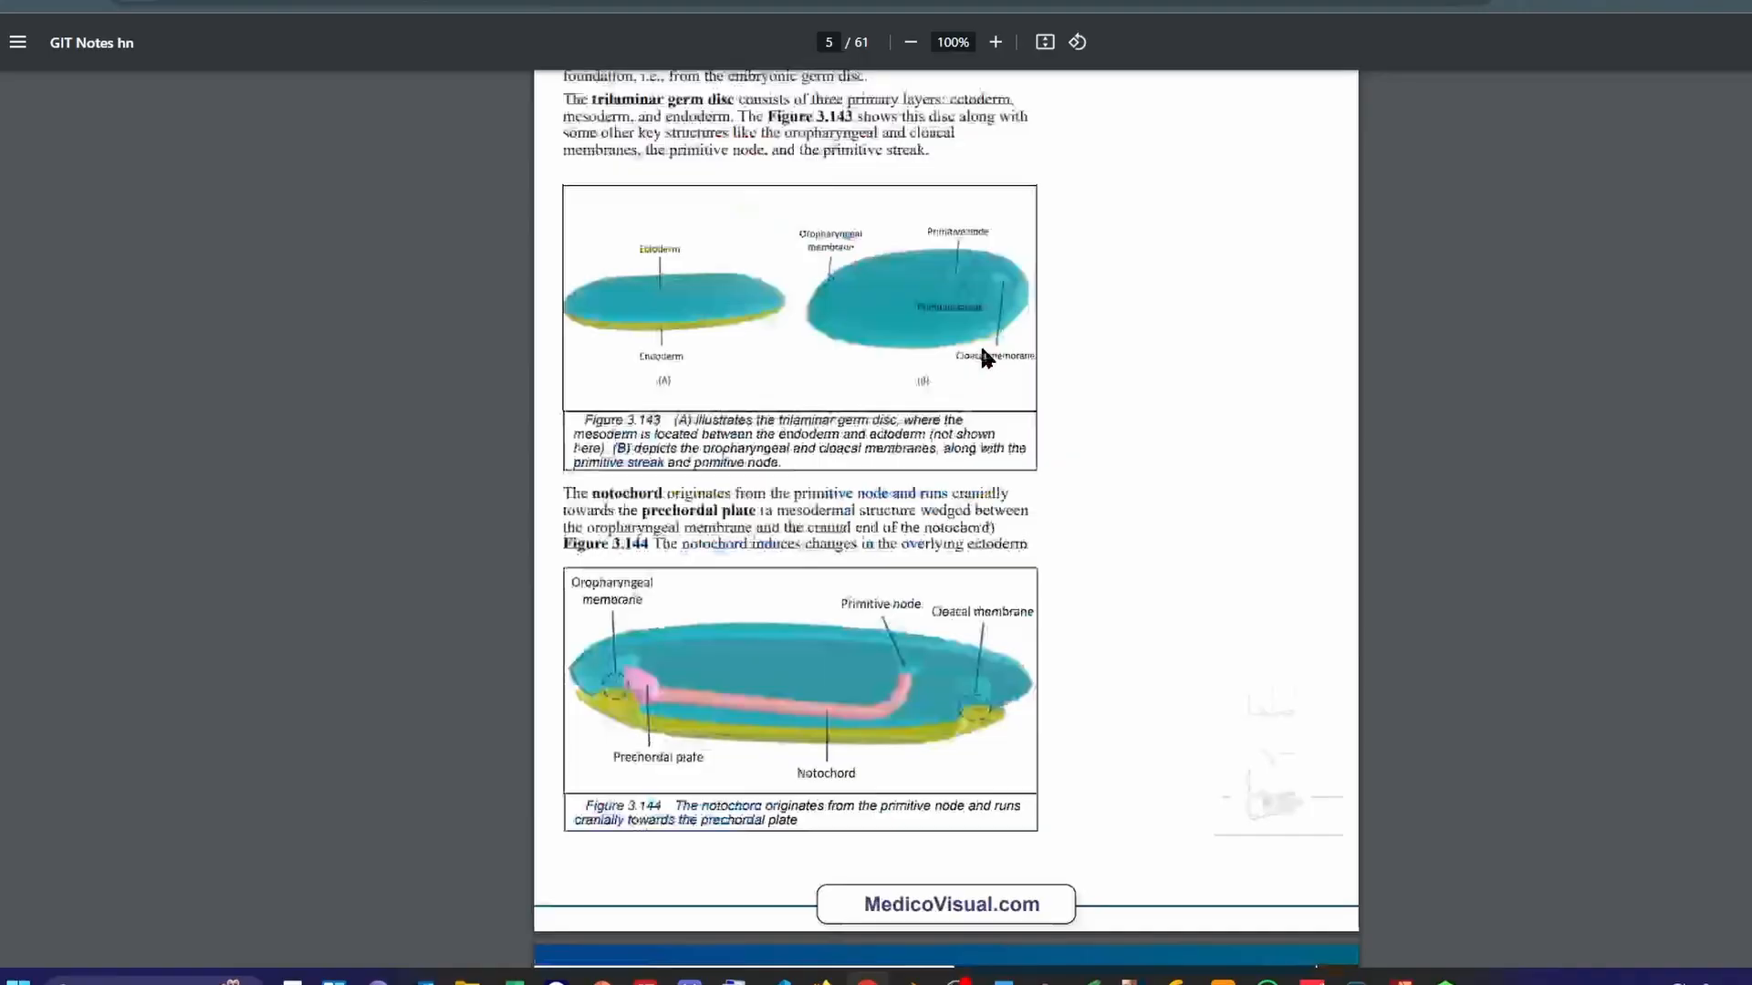
scroll("down", 3)
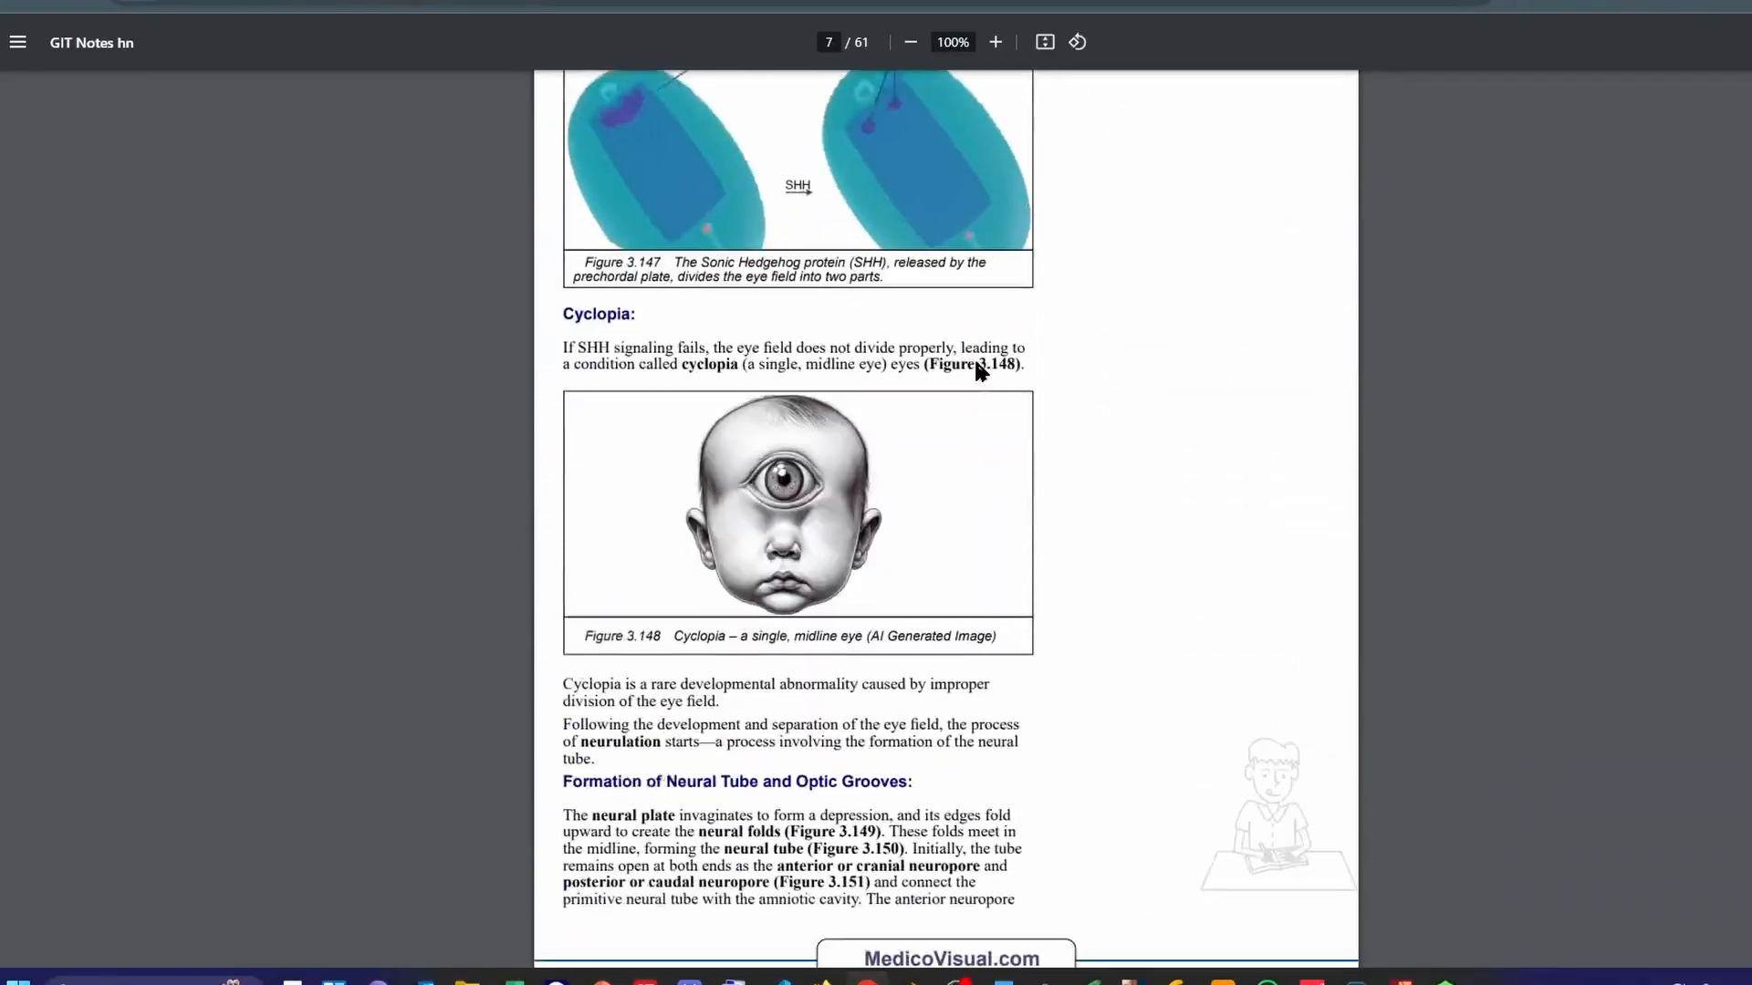
scroll("down", 3)
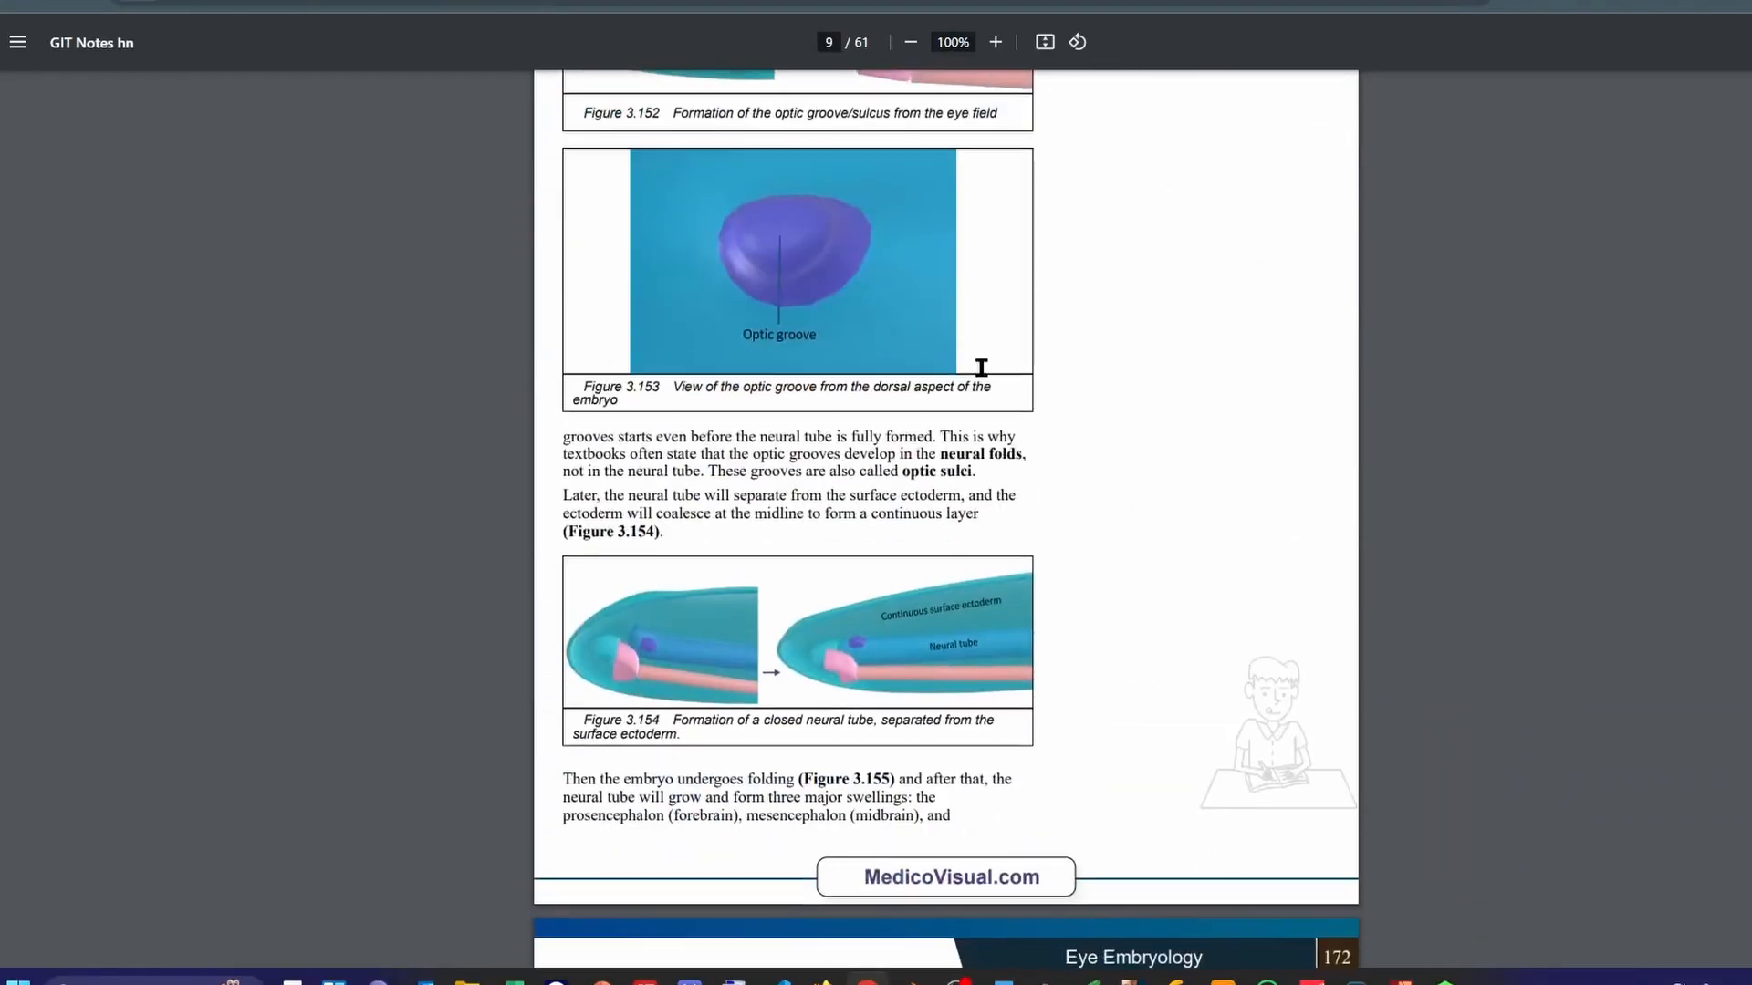
scroll("down", 3)
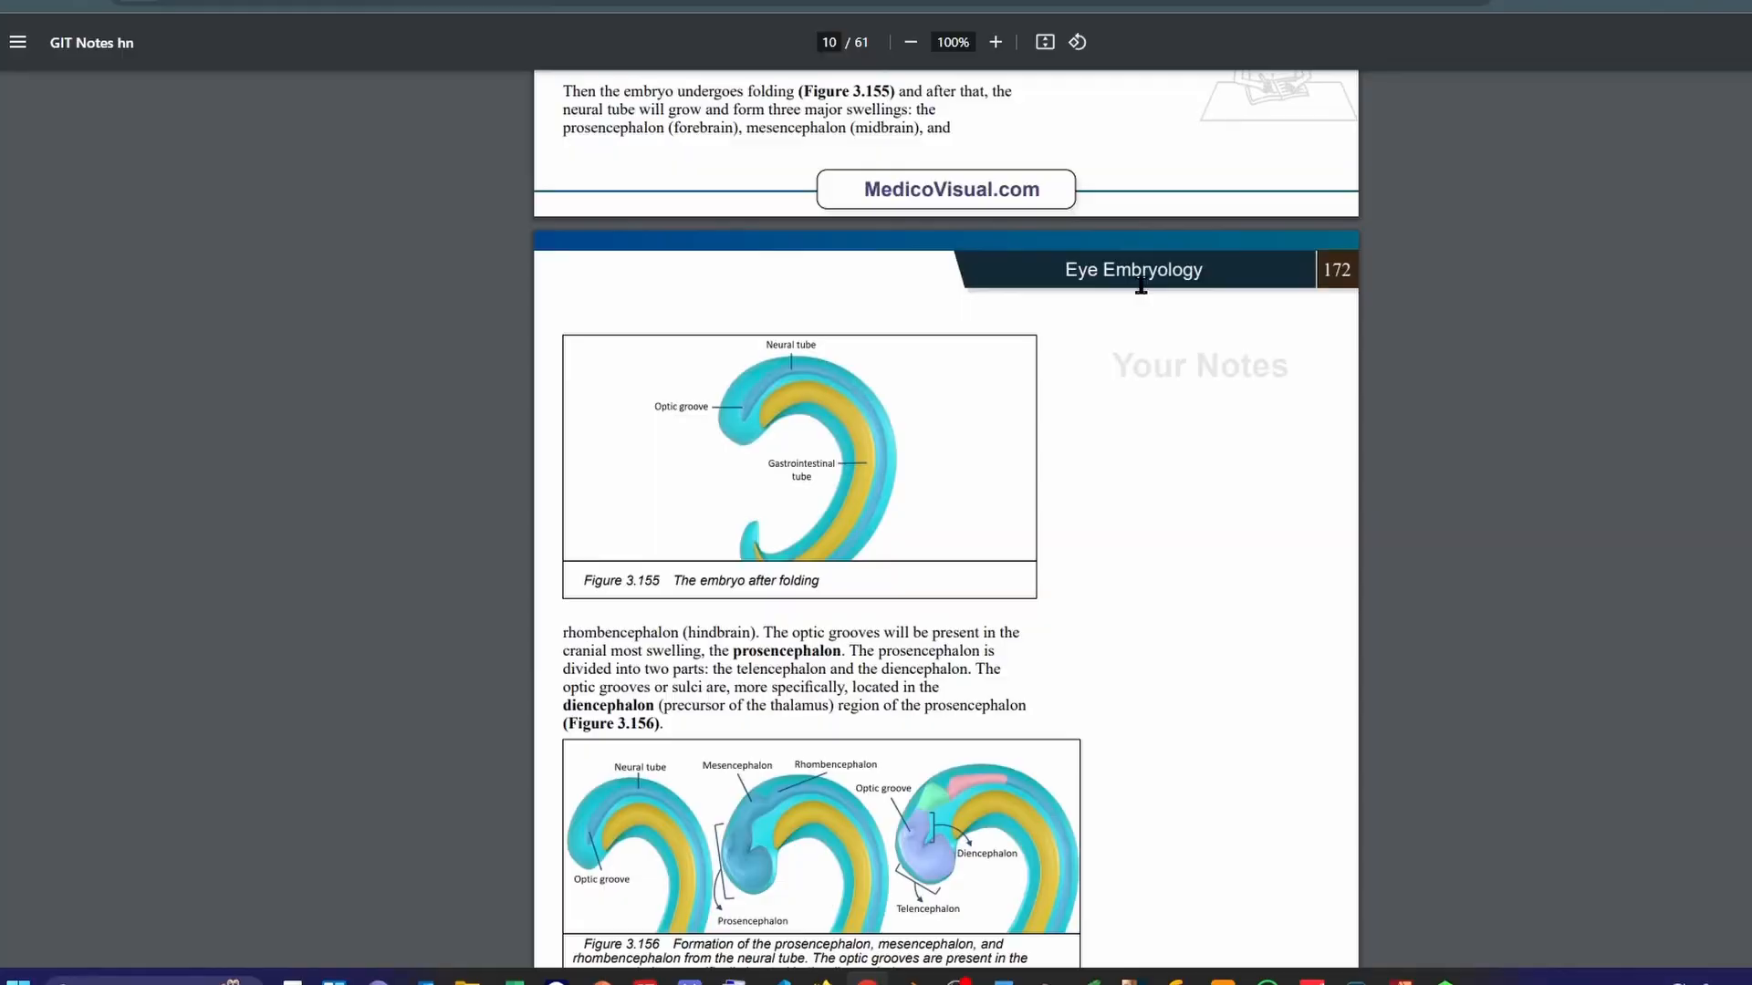
scroll("down", 3)
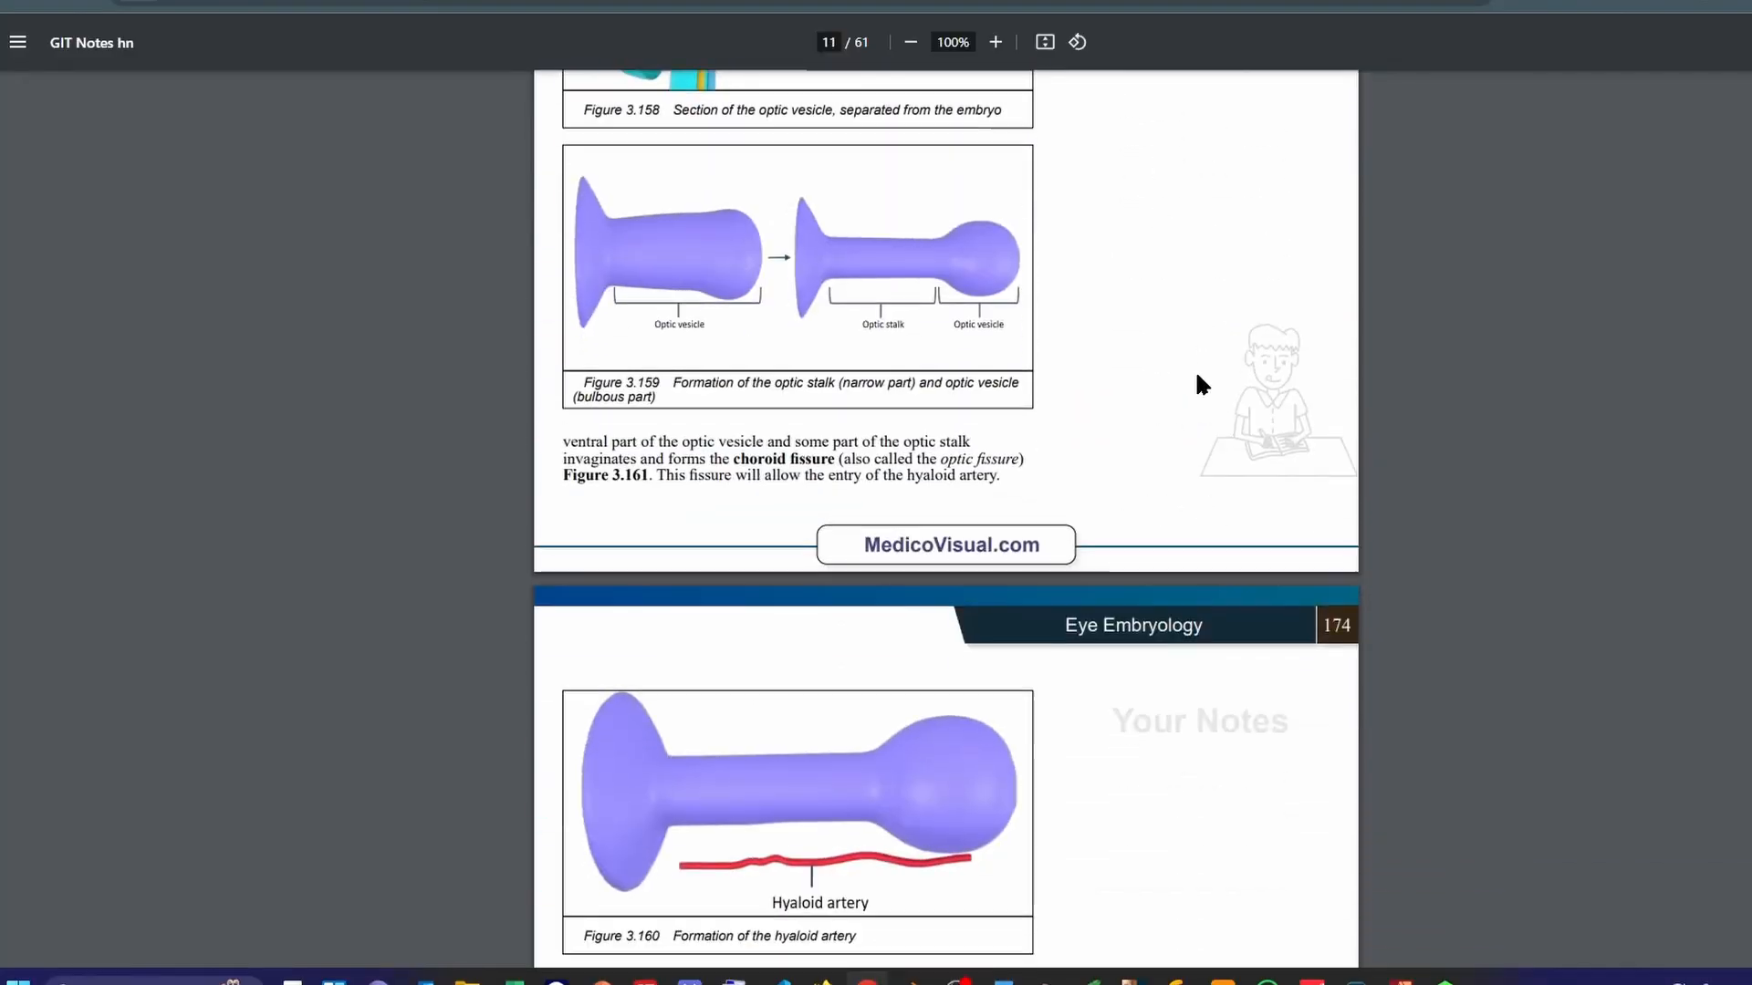
scroll("down", 3)
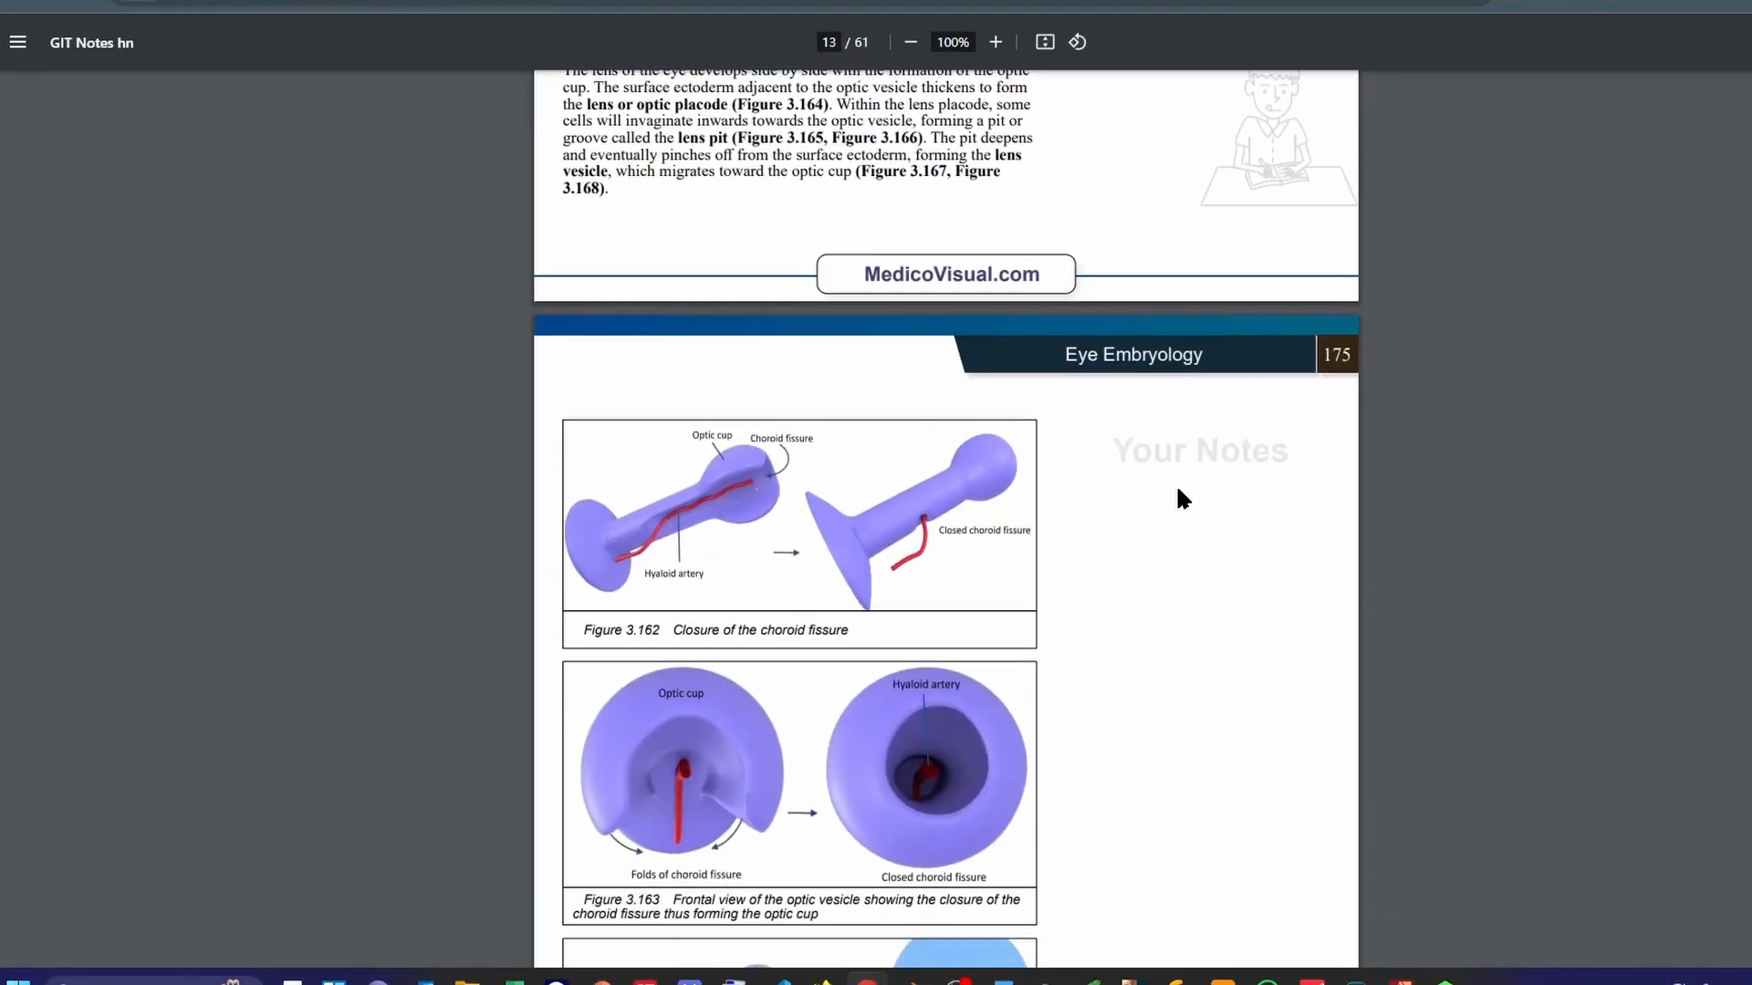
scroll("down", 3)
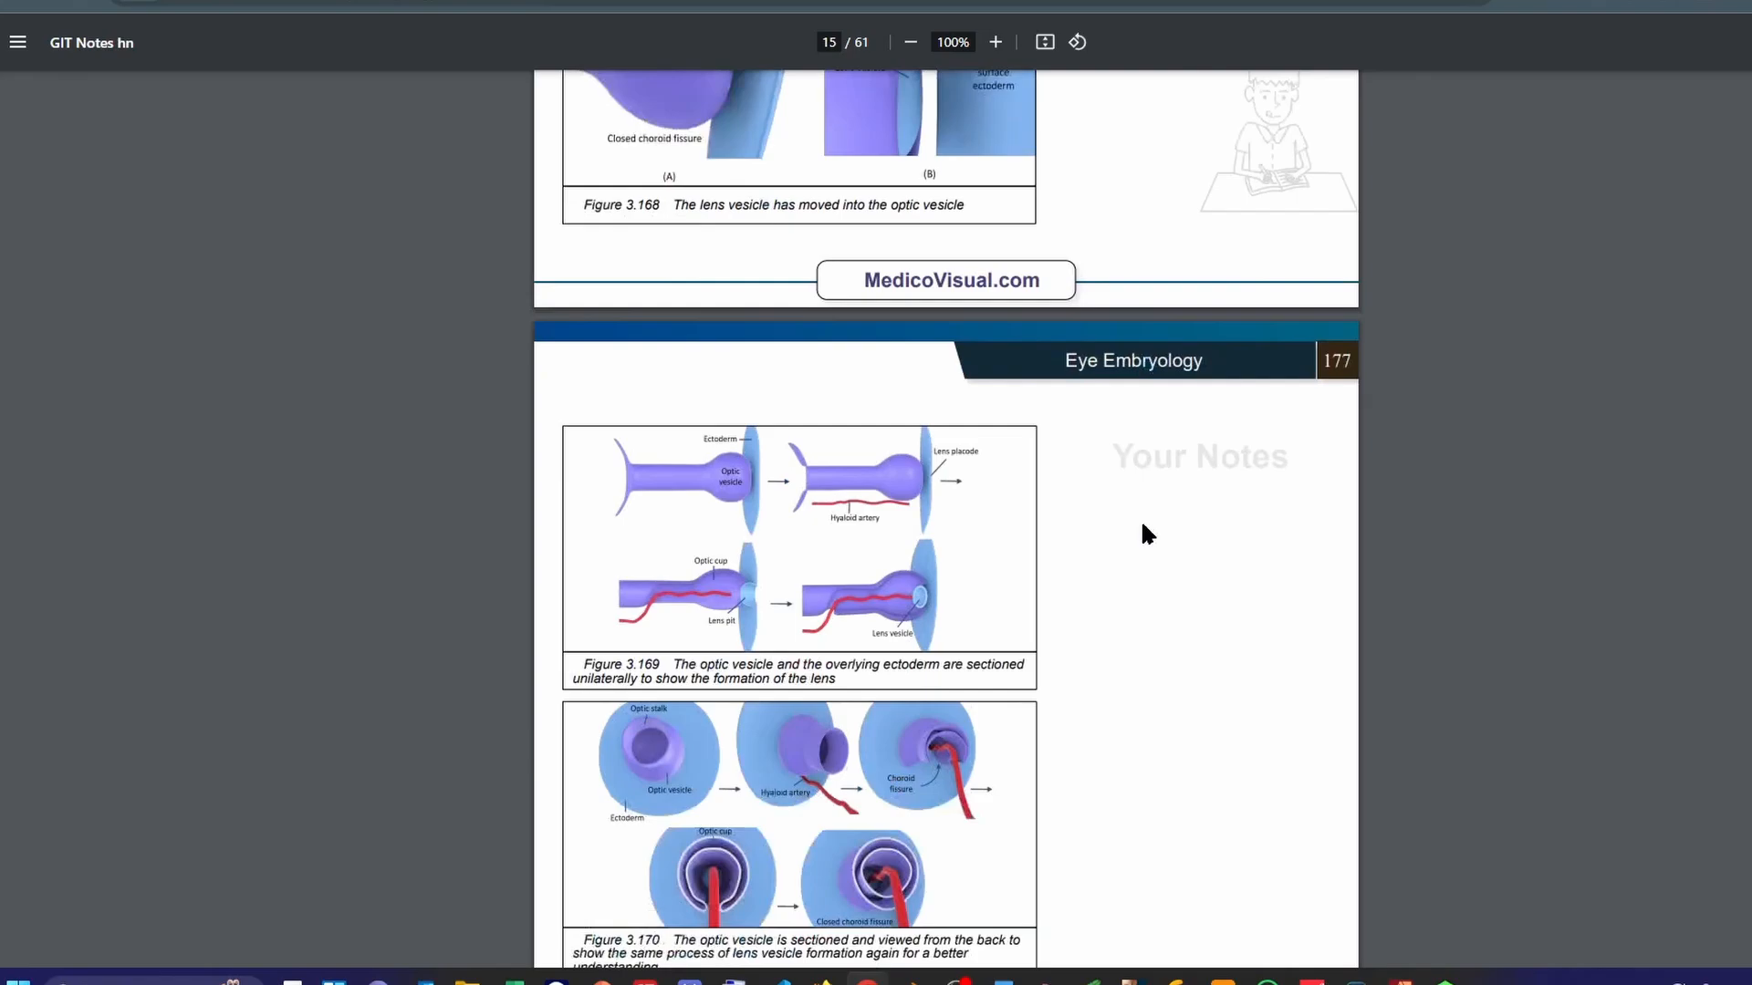
scroll("down", 3)
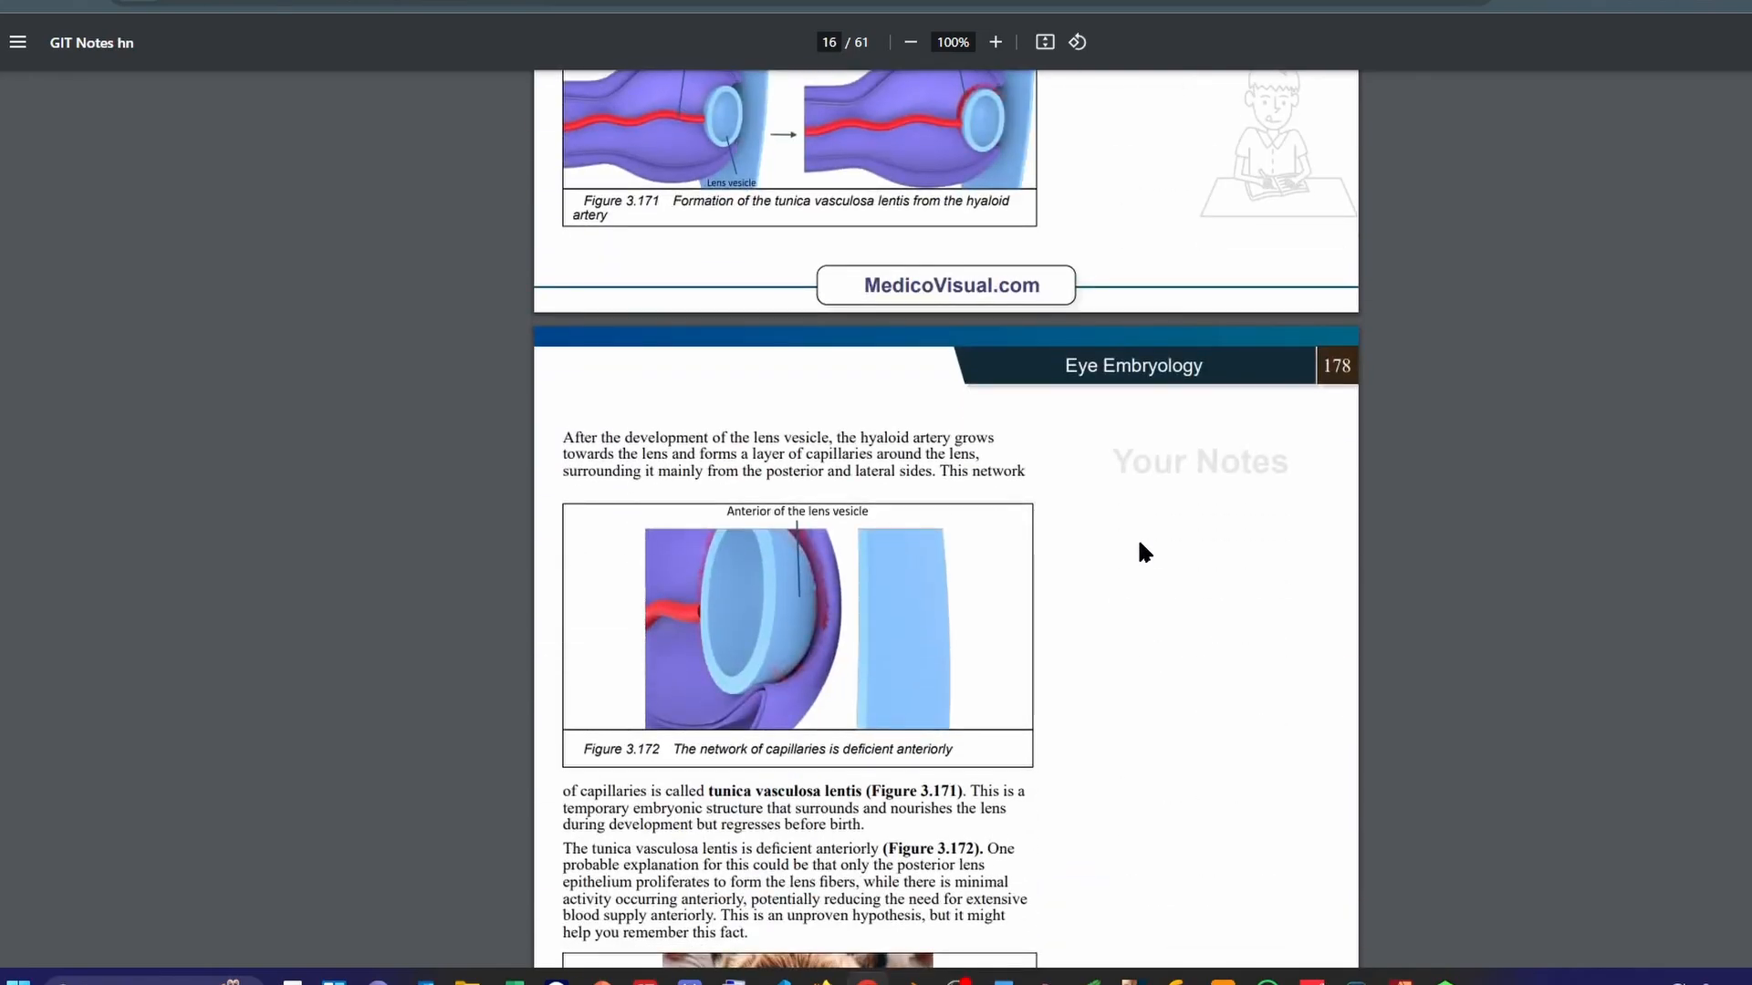
scroll("down", 3)
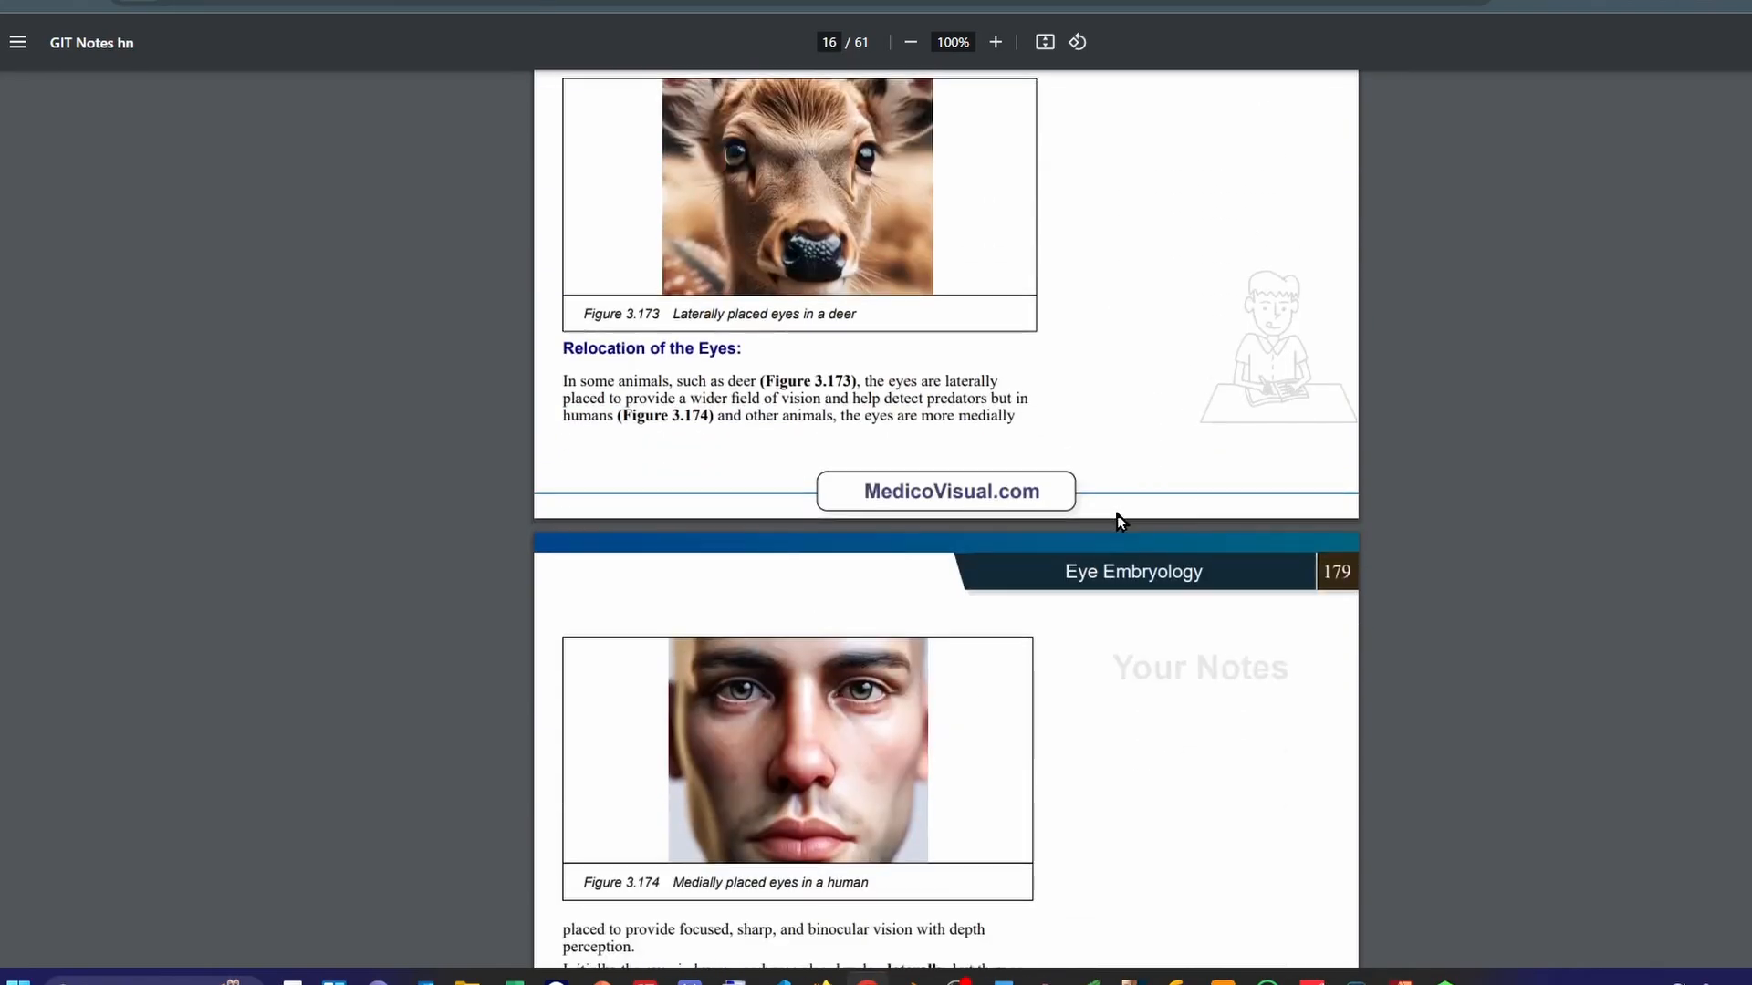
scroll("down", 3)
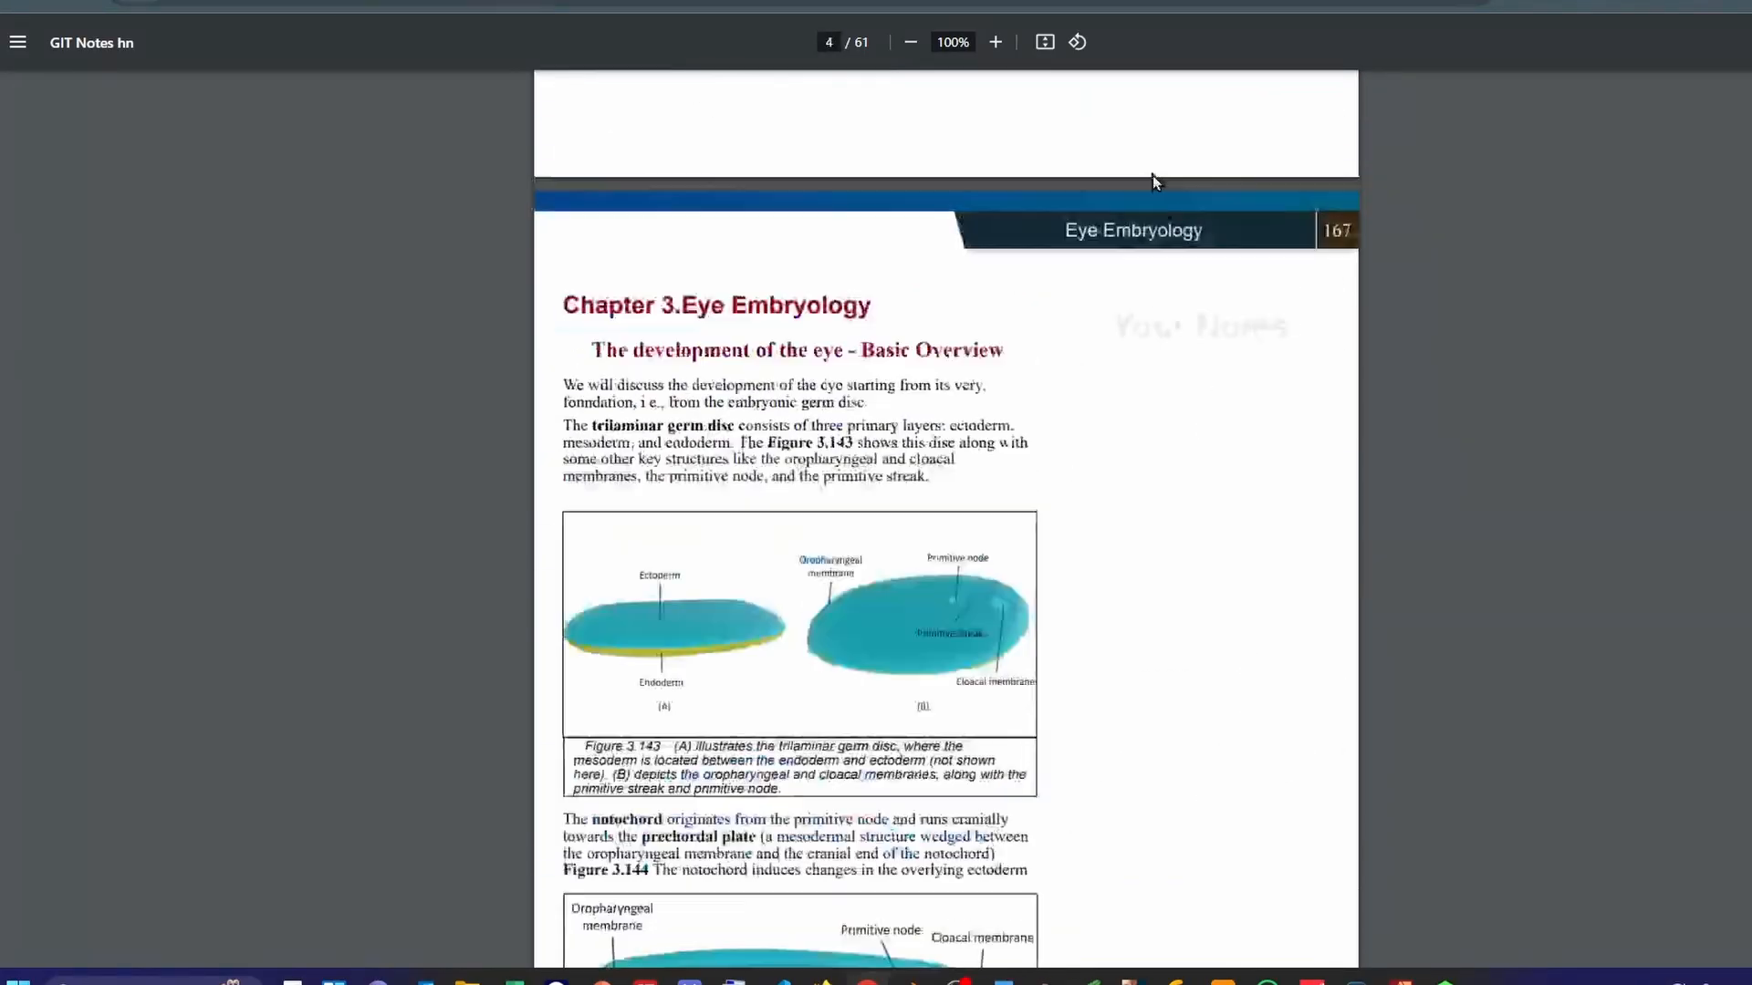
scroll("down", 3)
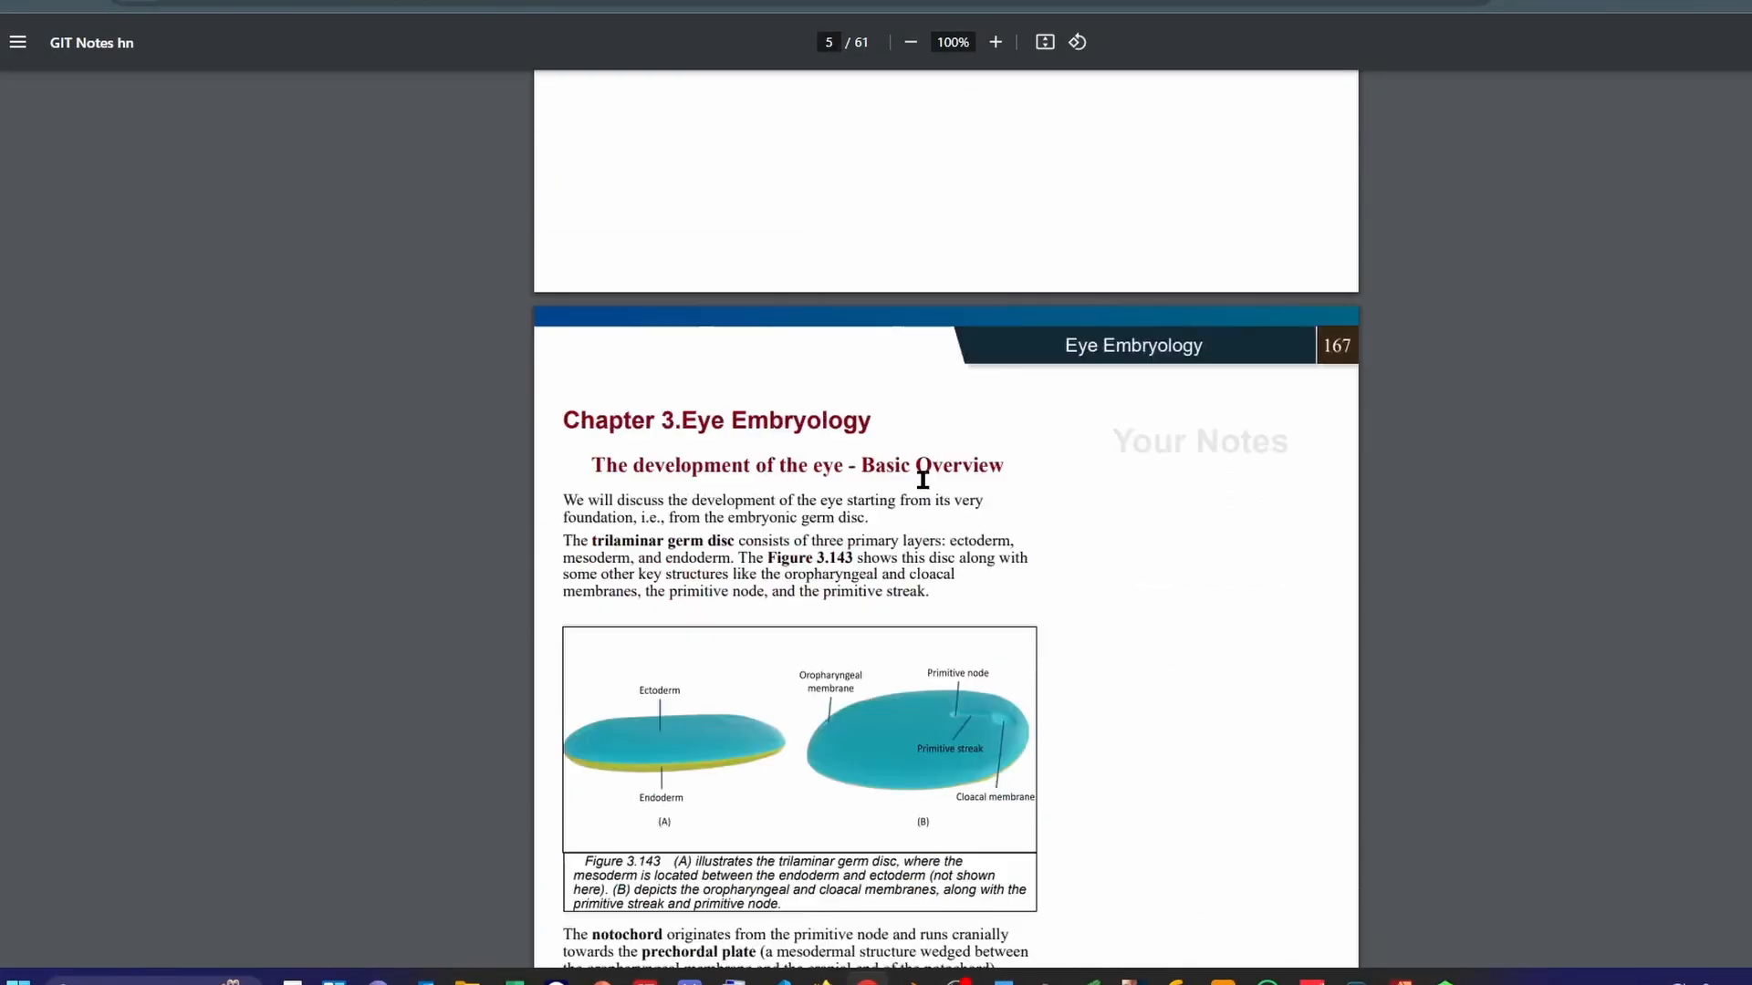
Enlarge the PDF with zoom-in and read down from the chapter opening pages.
left_click(909, 42)
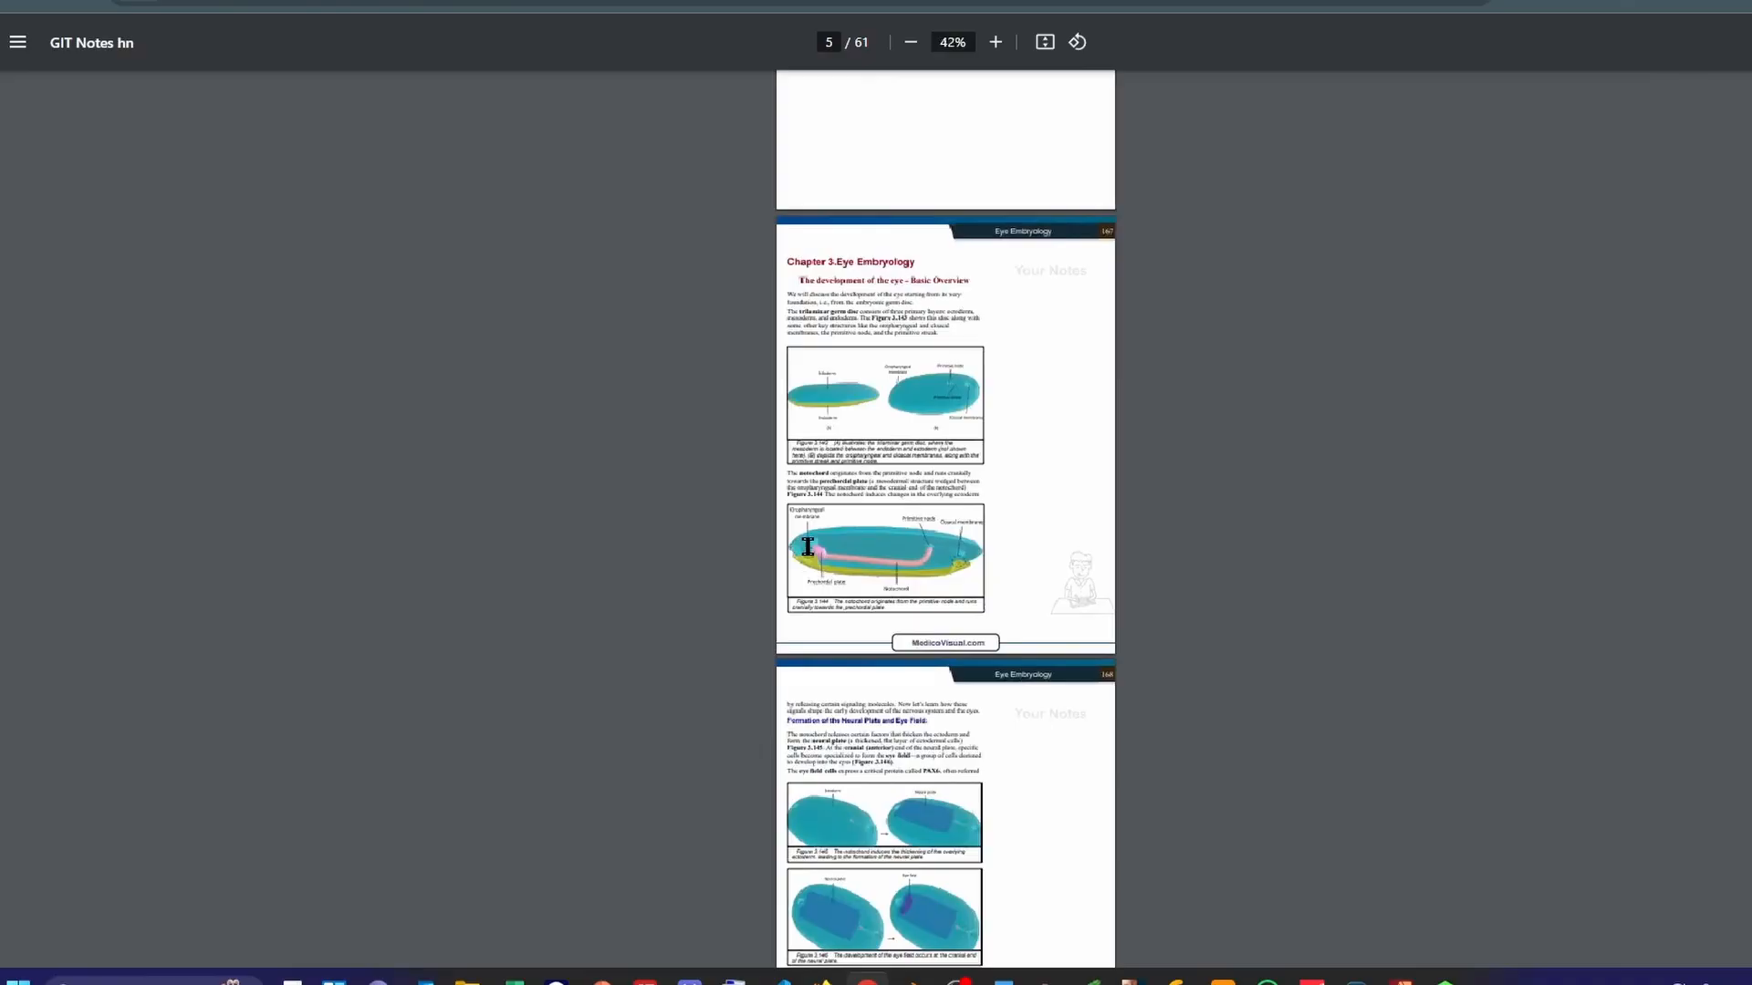
left_click(992, 42)
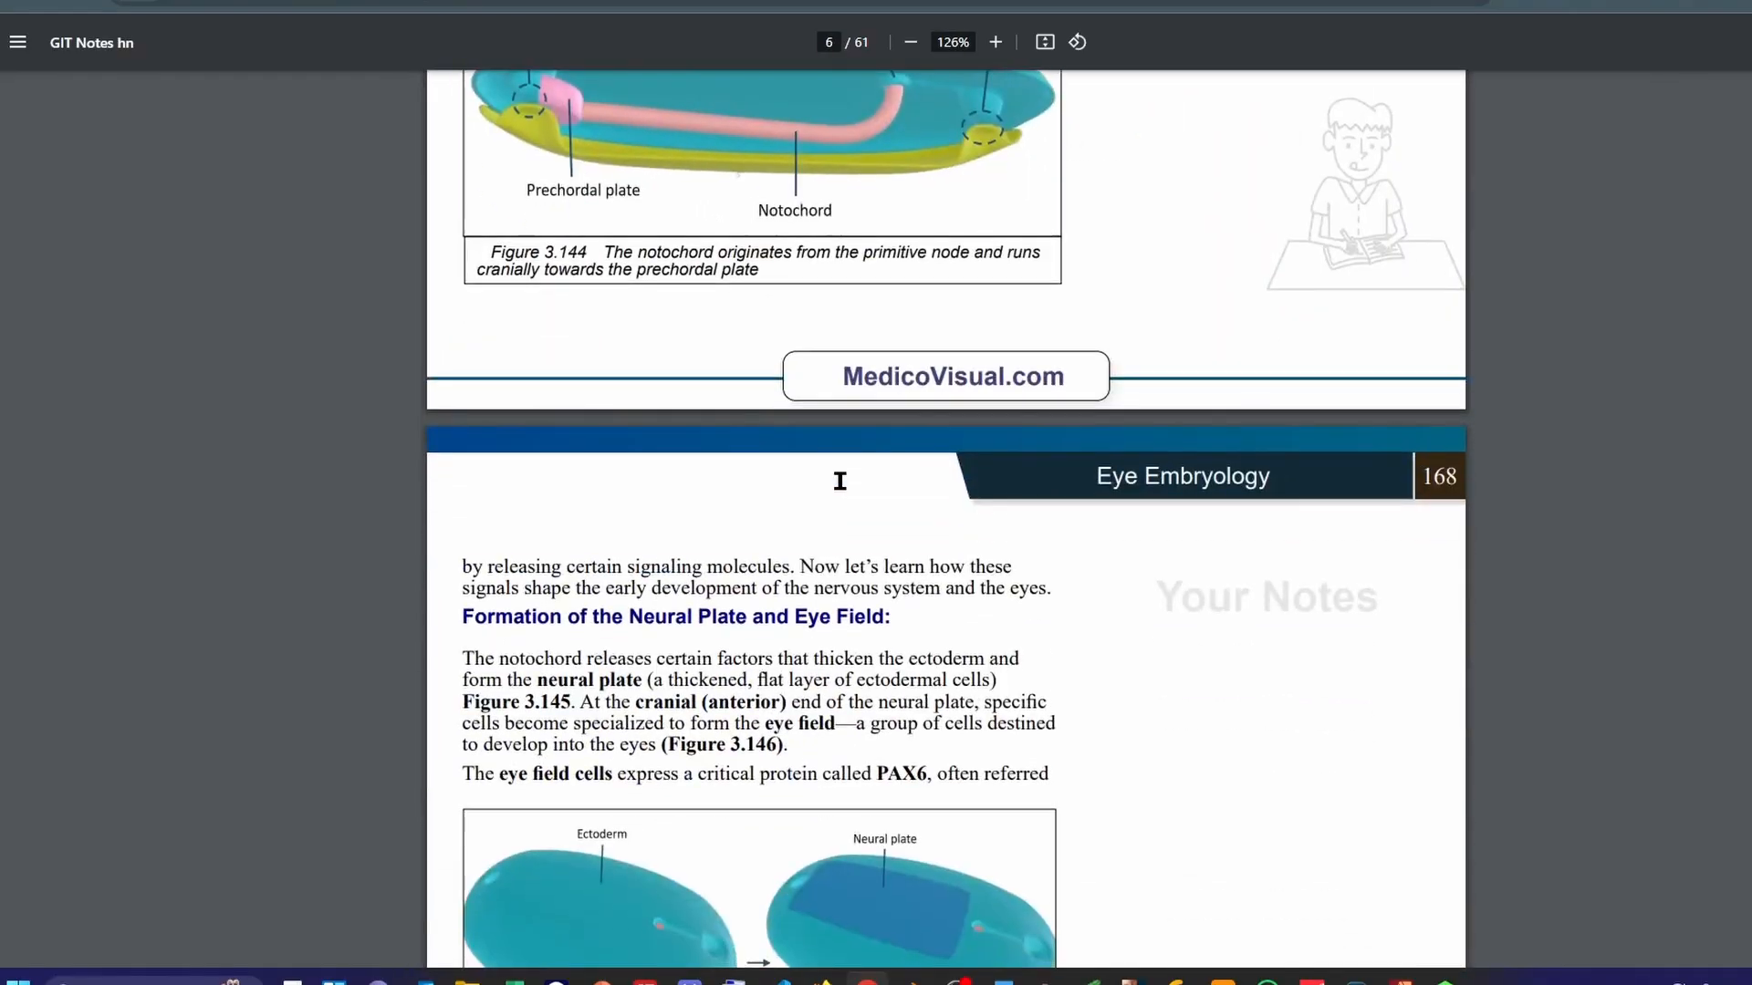
scroll("down", 3)
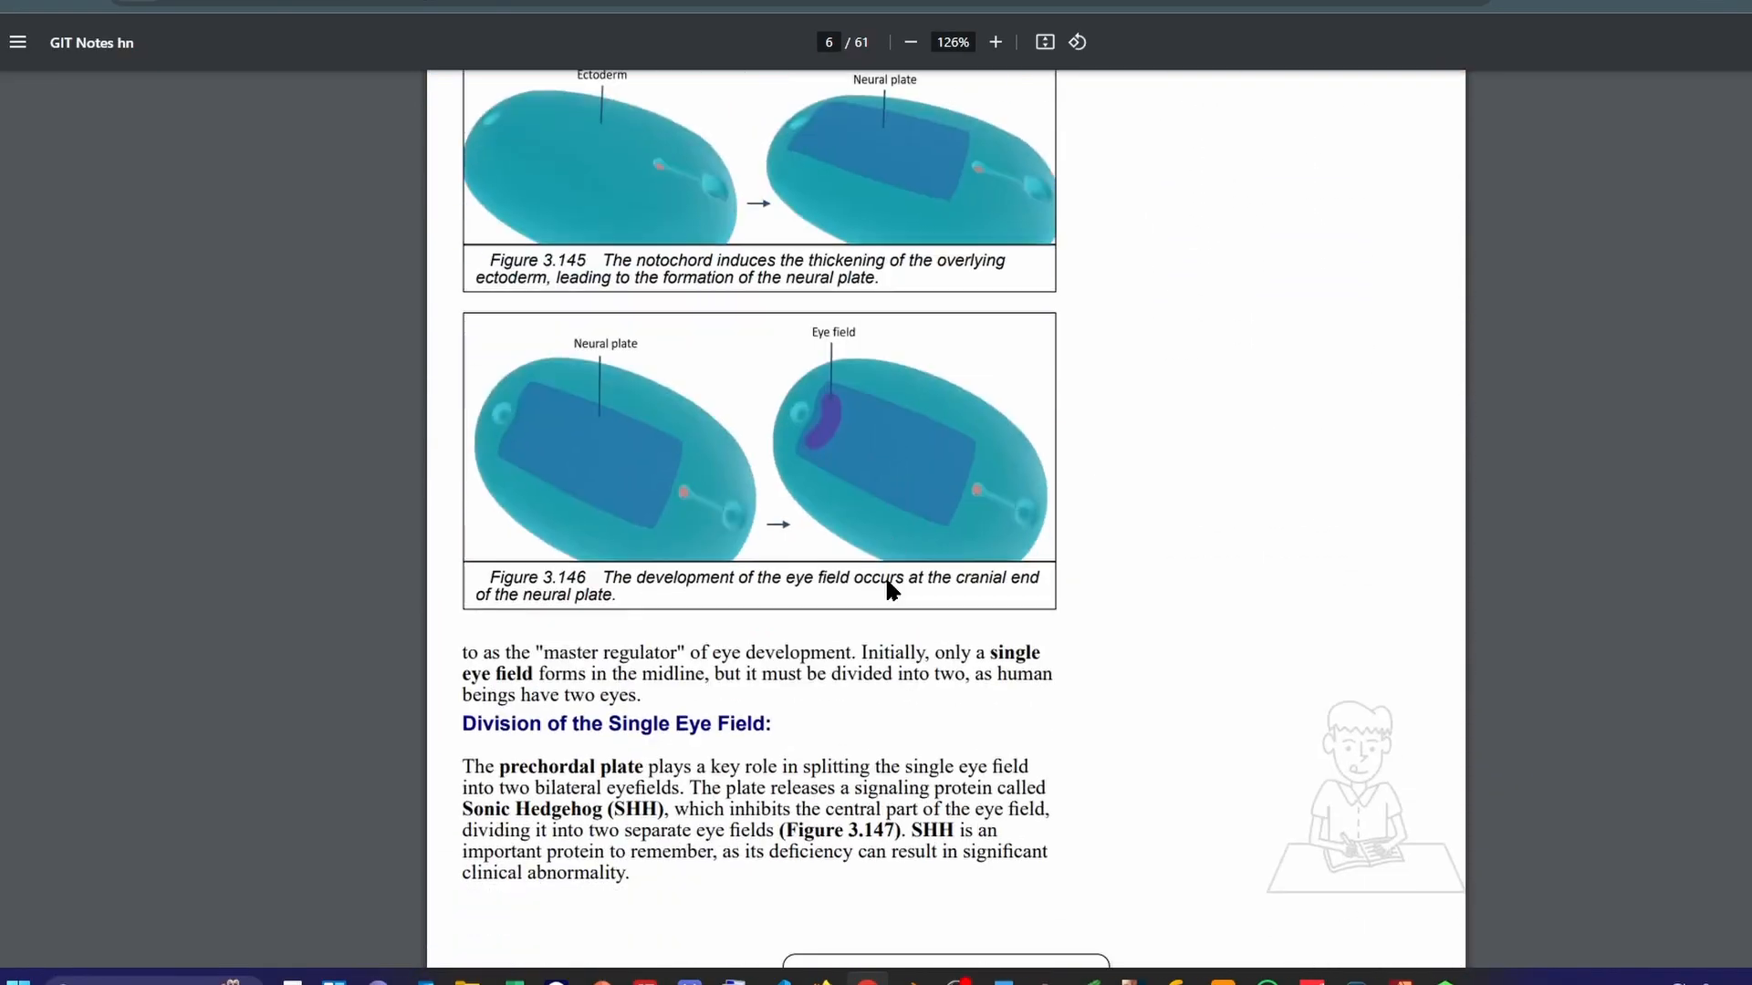
scroll("down", 3)
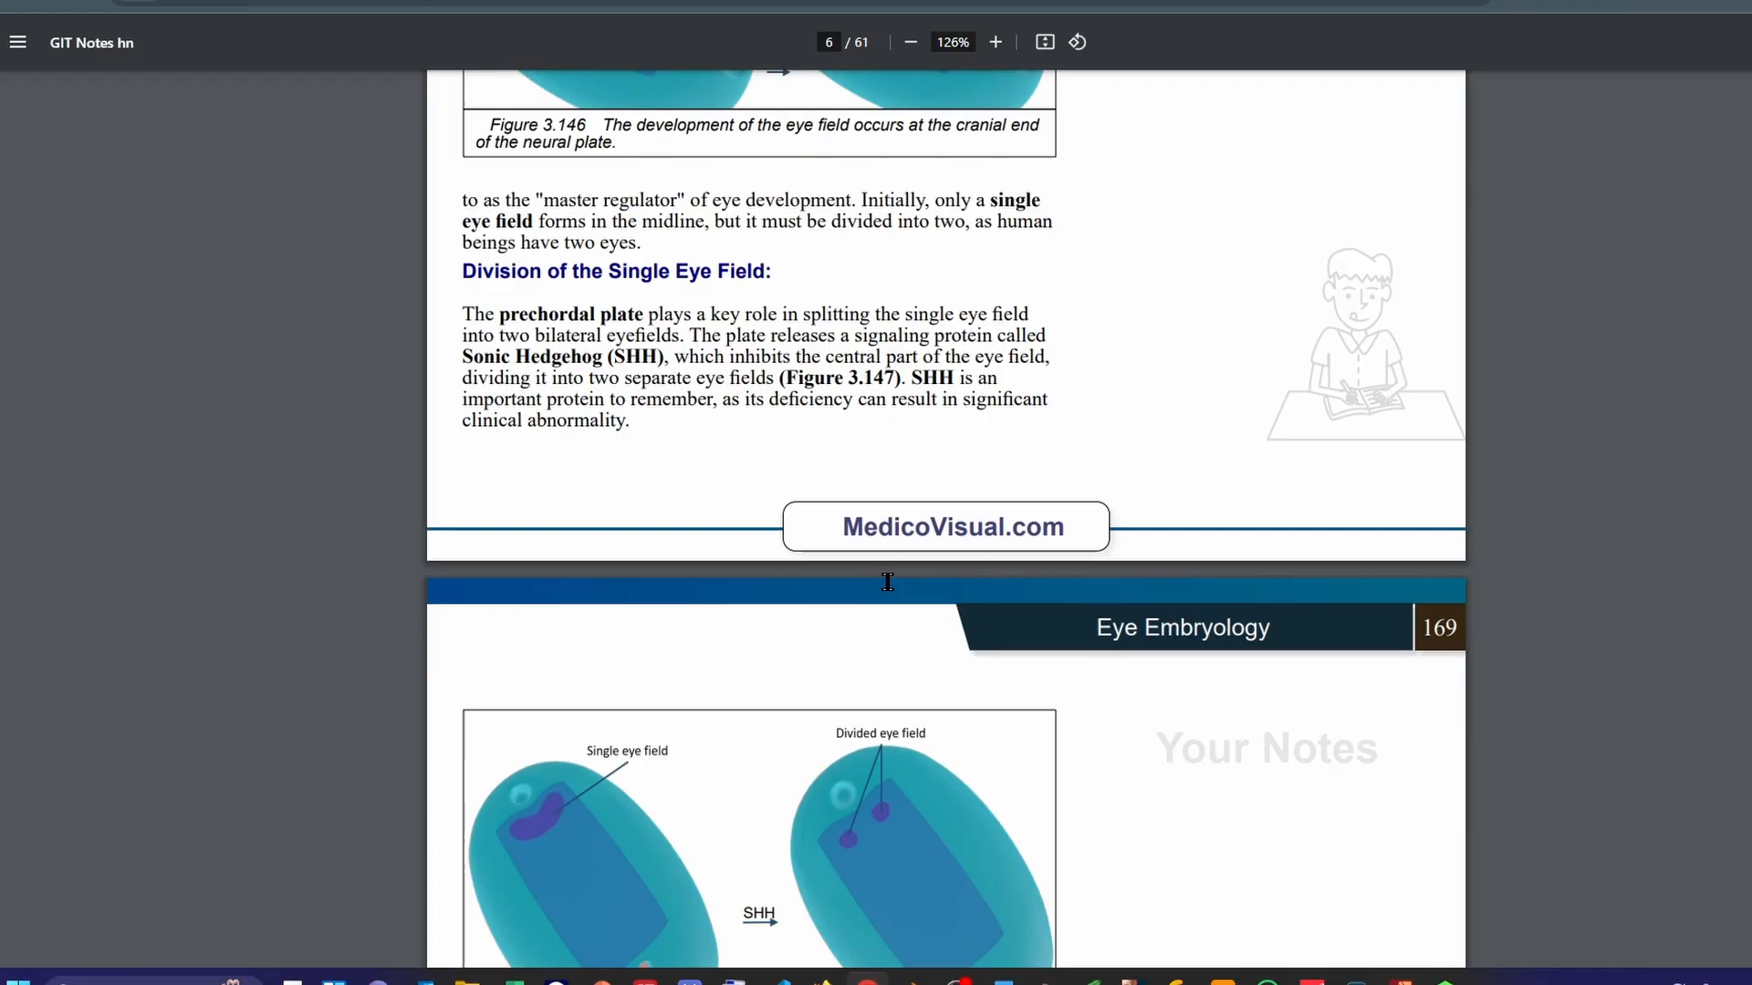
scroll("down", 3)
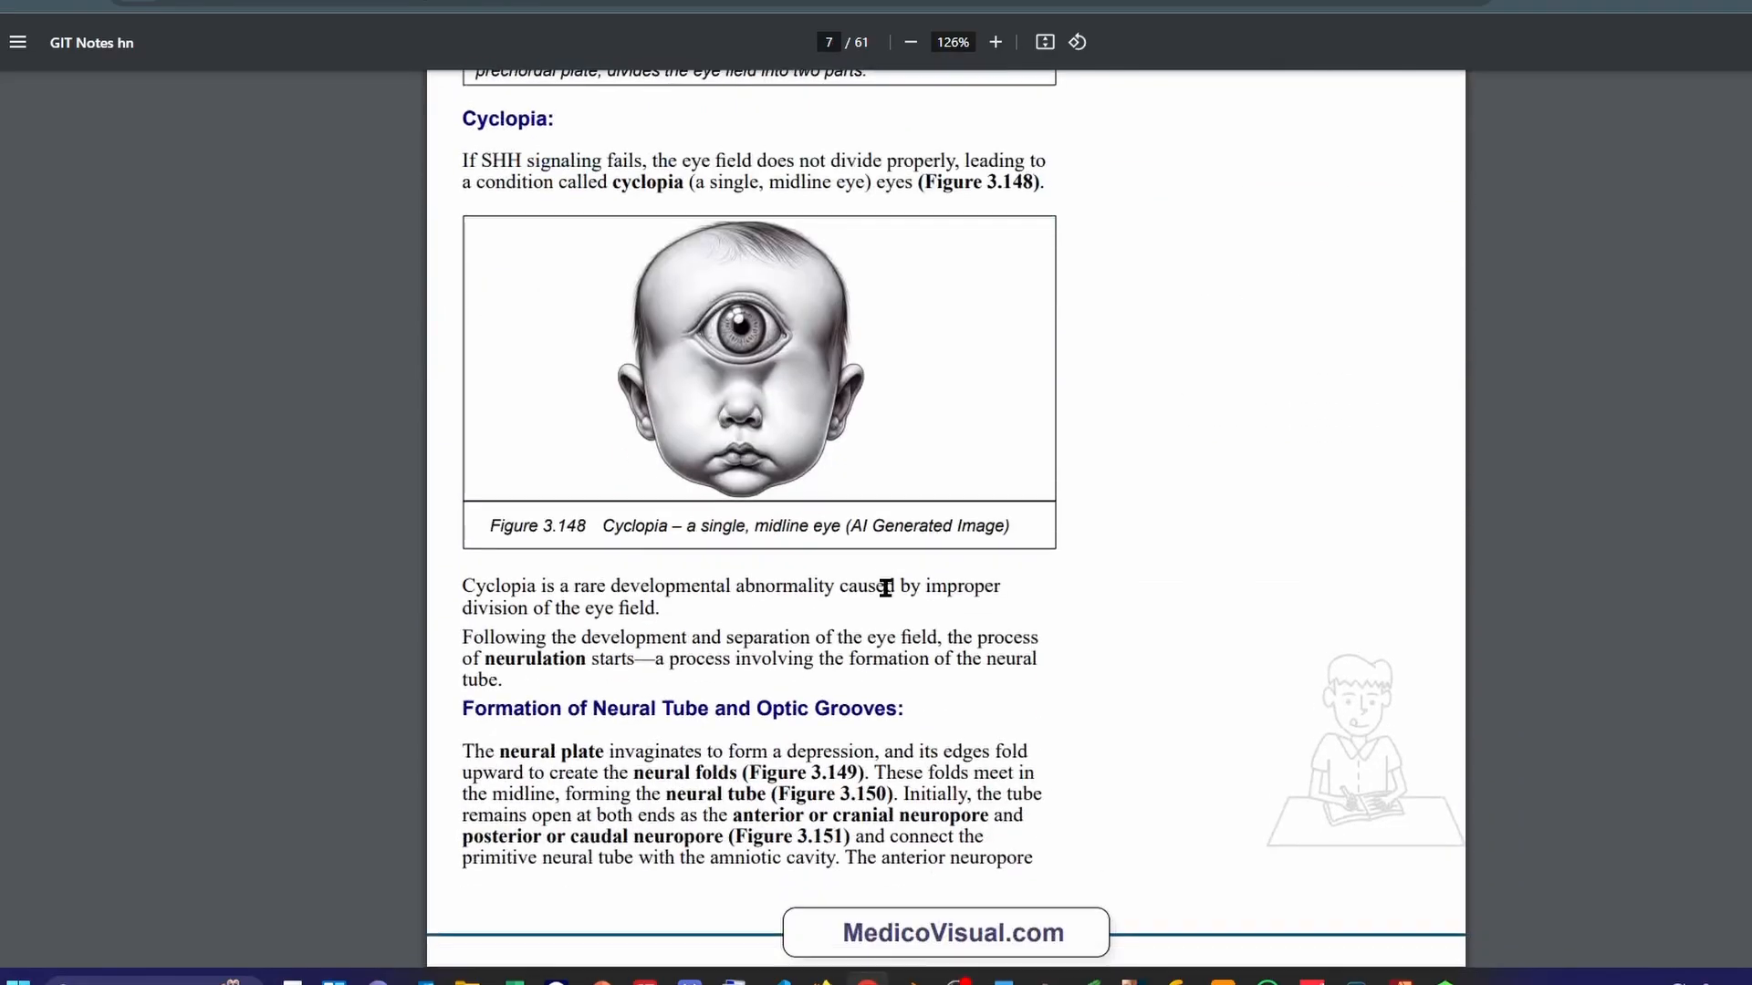
scroll("down", 3)
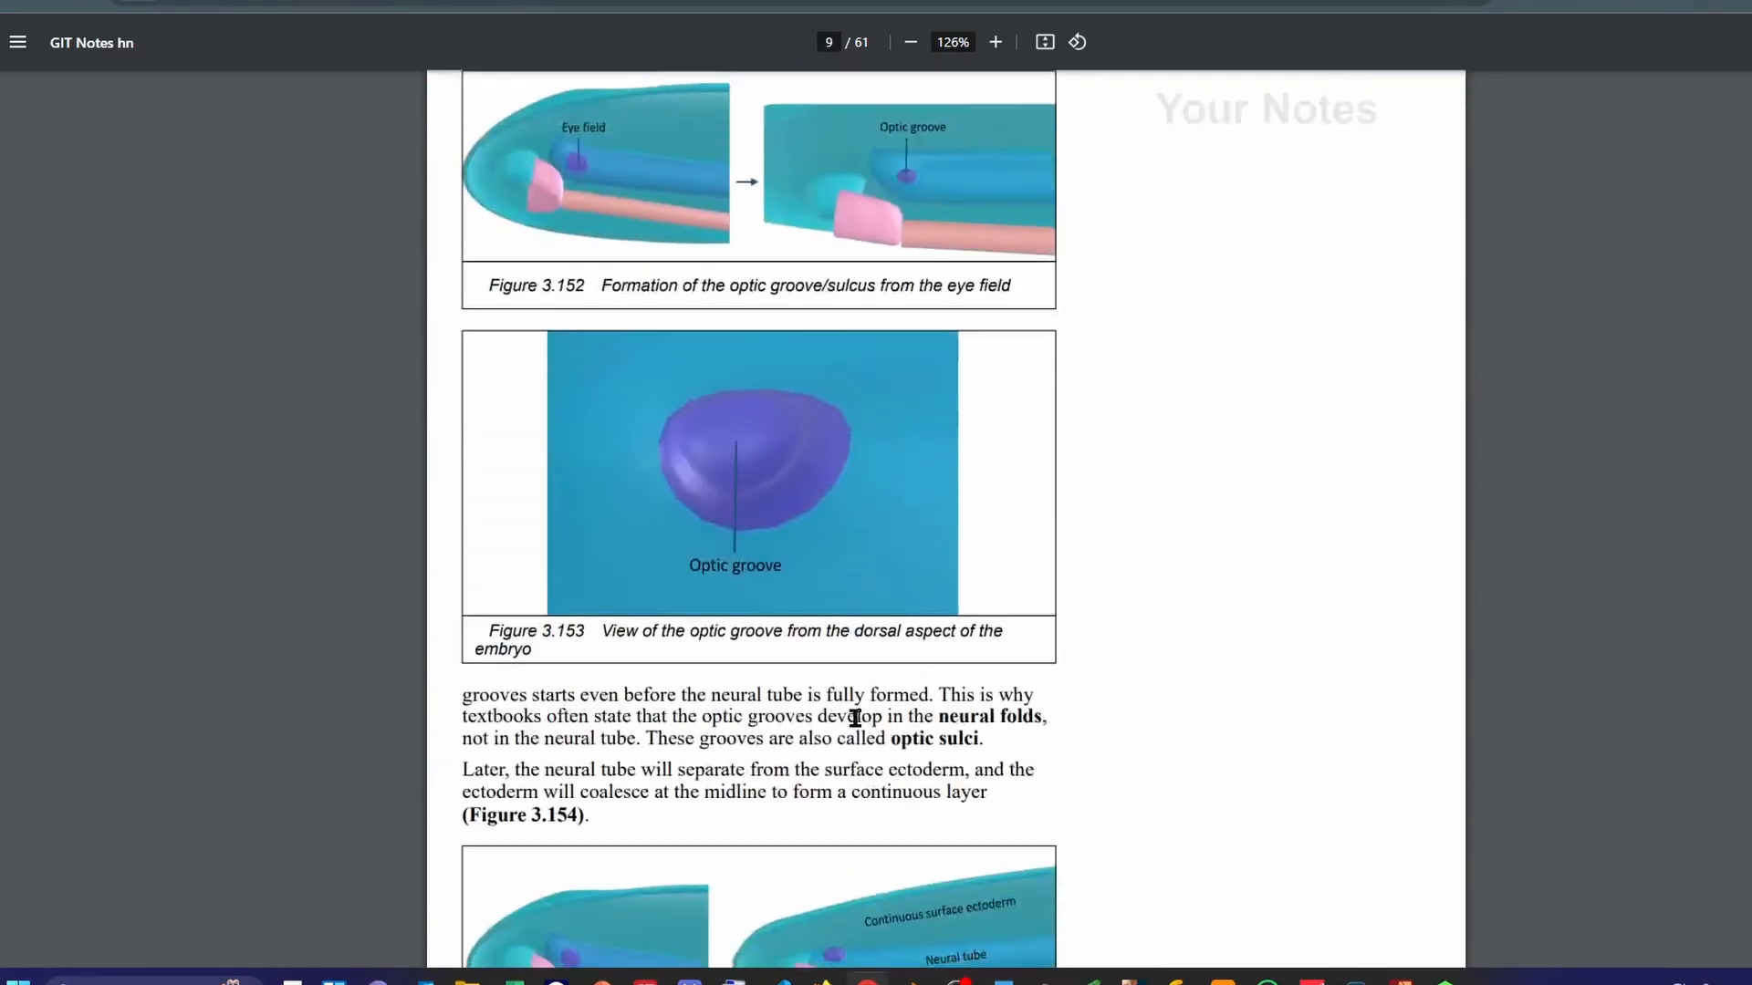
scroll("down", 3)
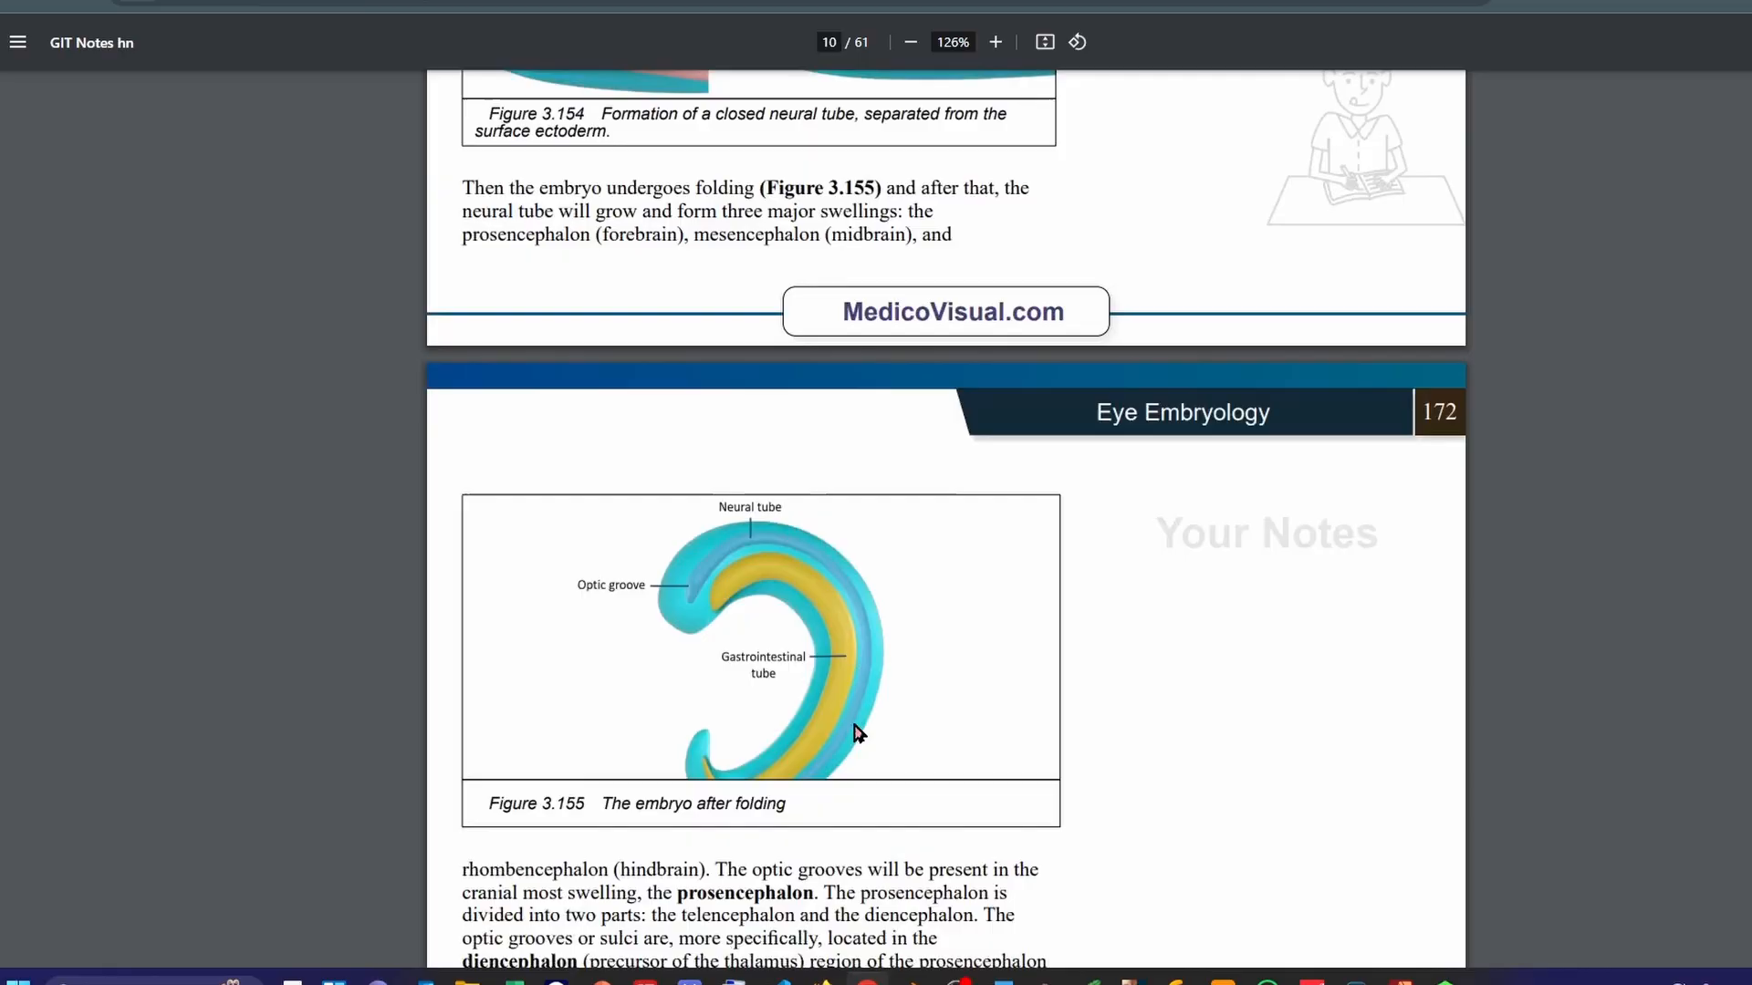
scroll("down", 3)
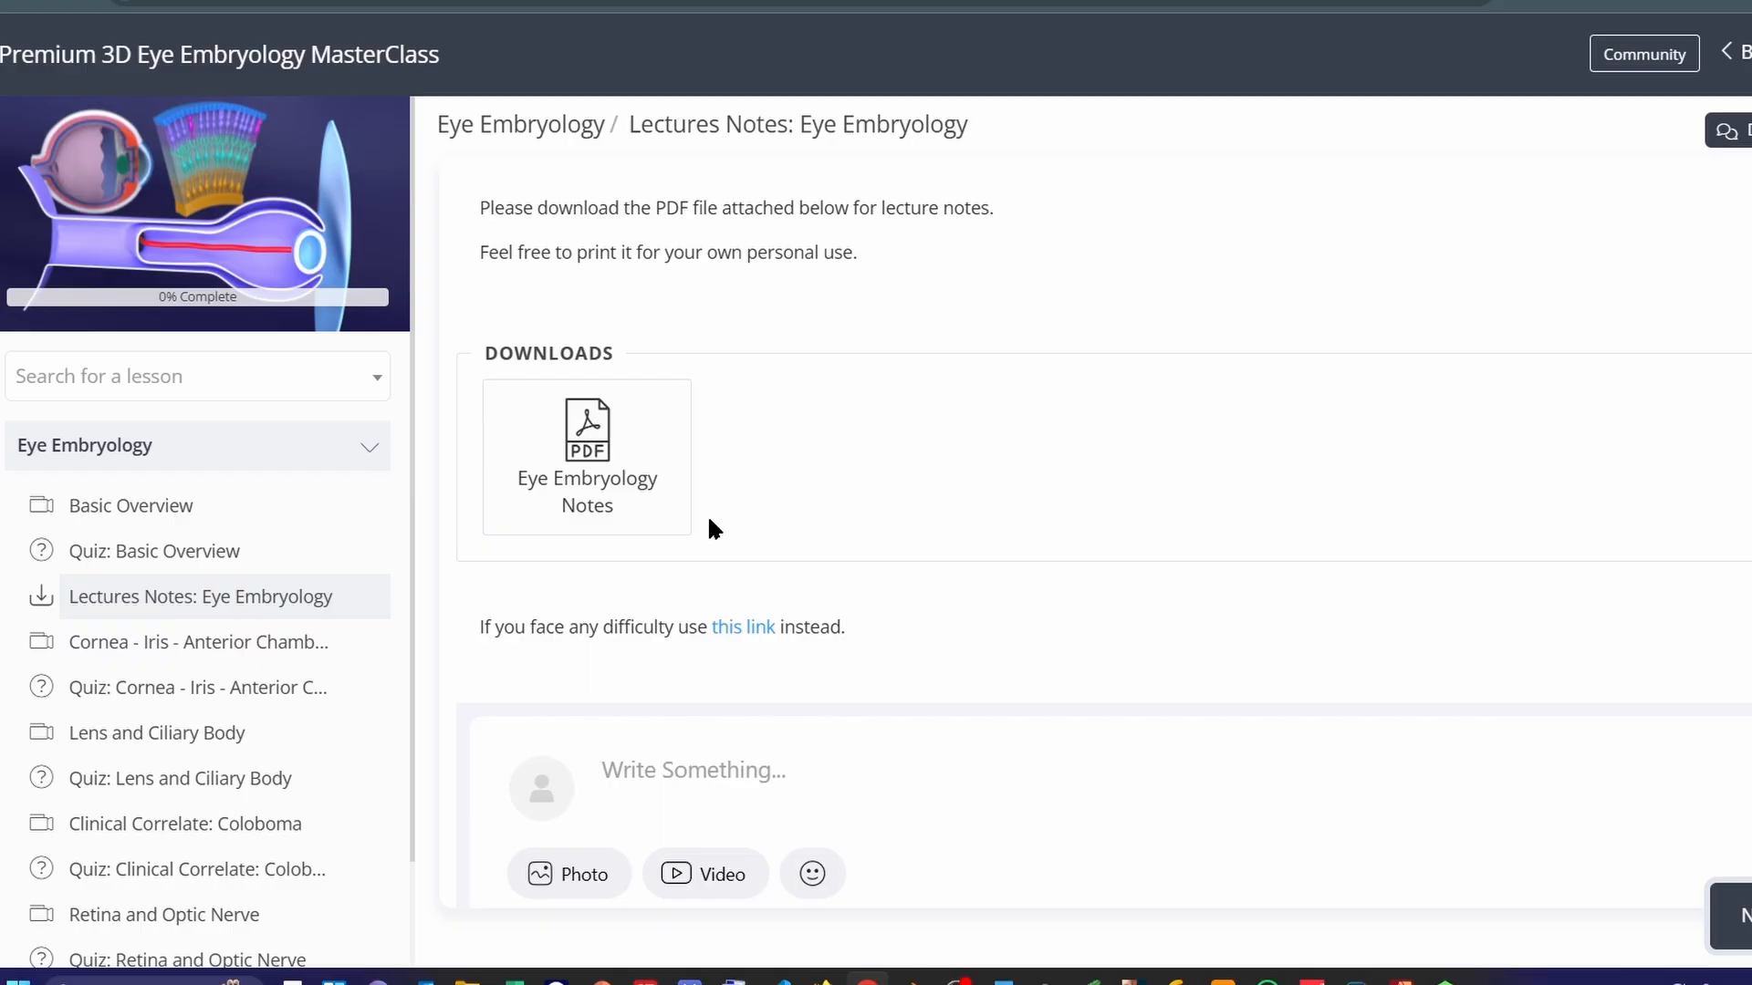
Return to the notes PDF and continue reading to page 16, Relocation of the Eyes.
left_click(585, 457)
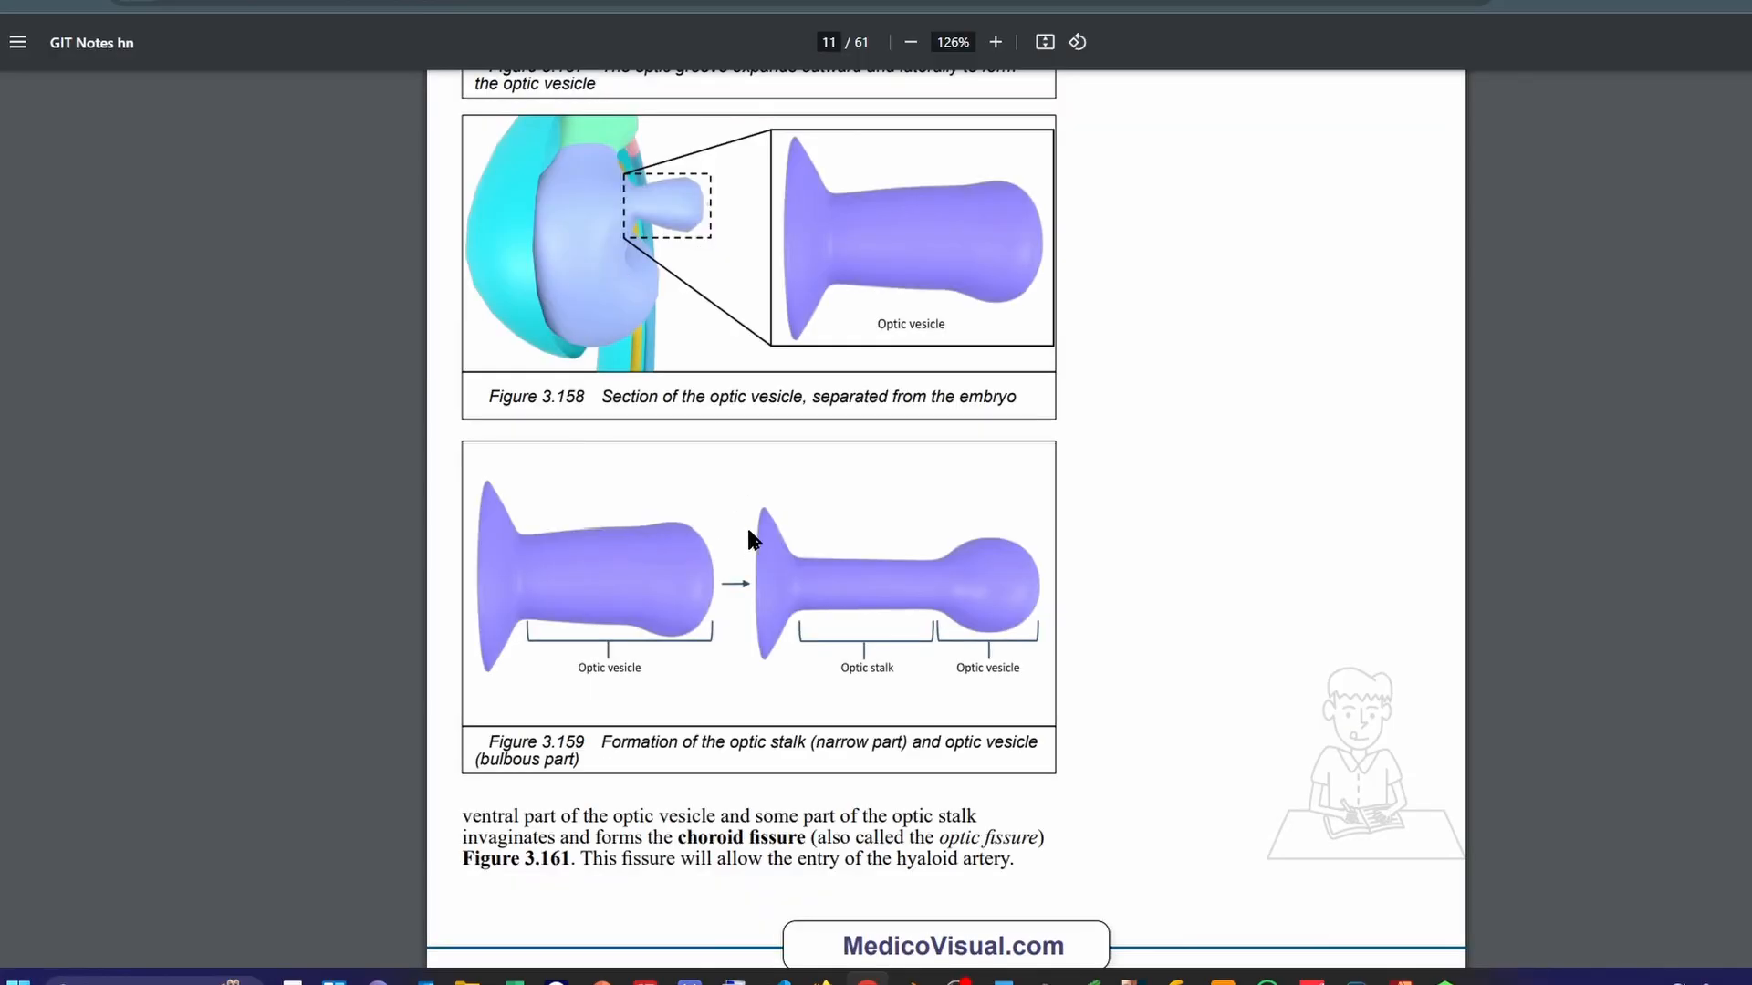
scroll("down", 3)
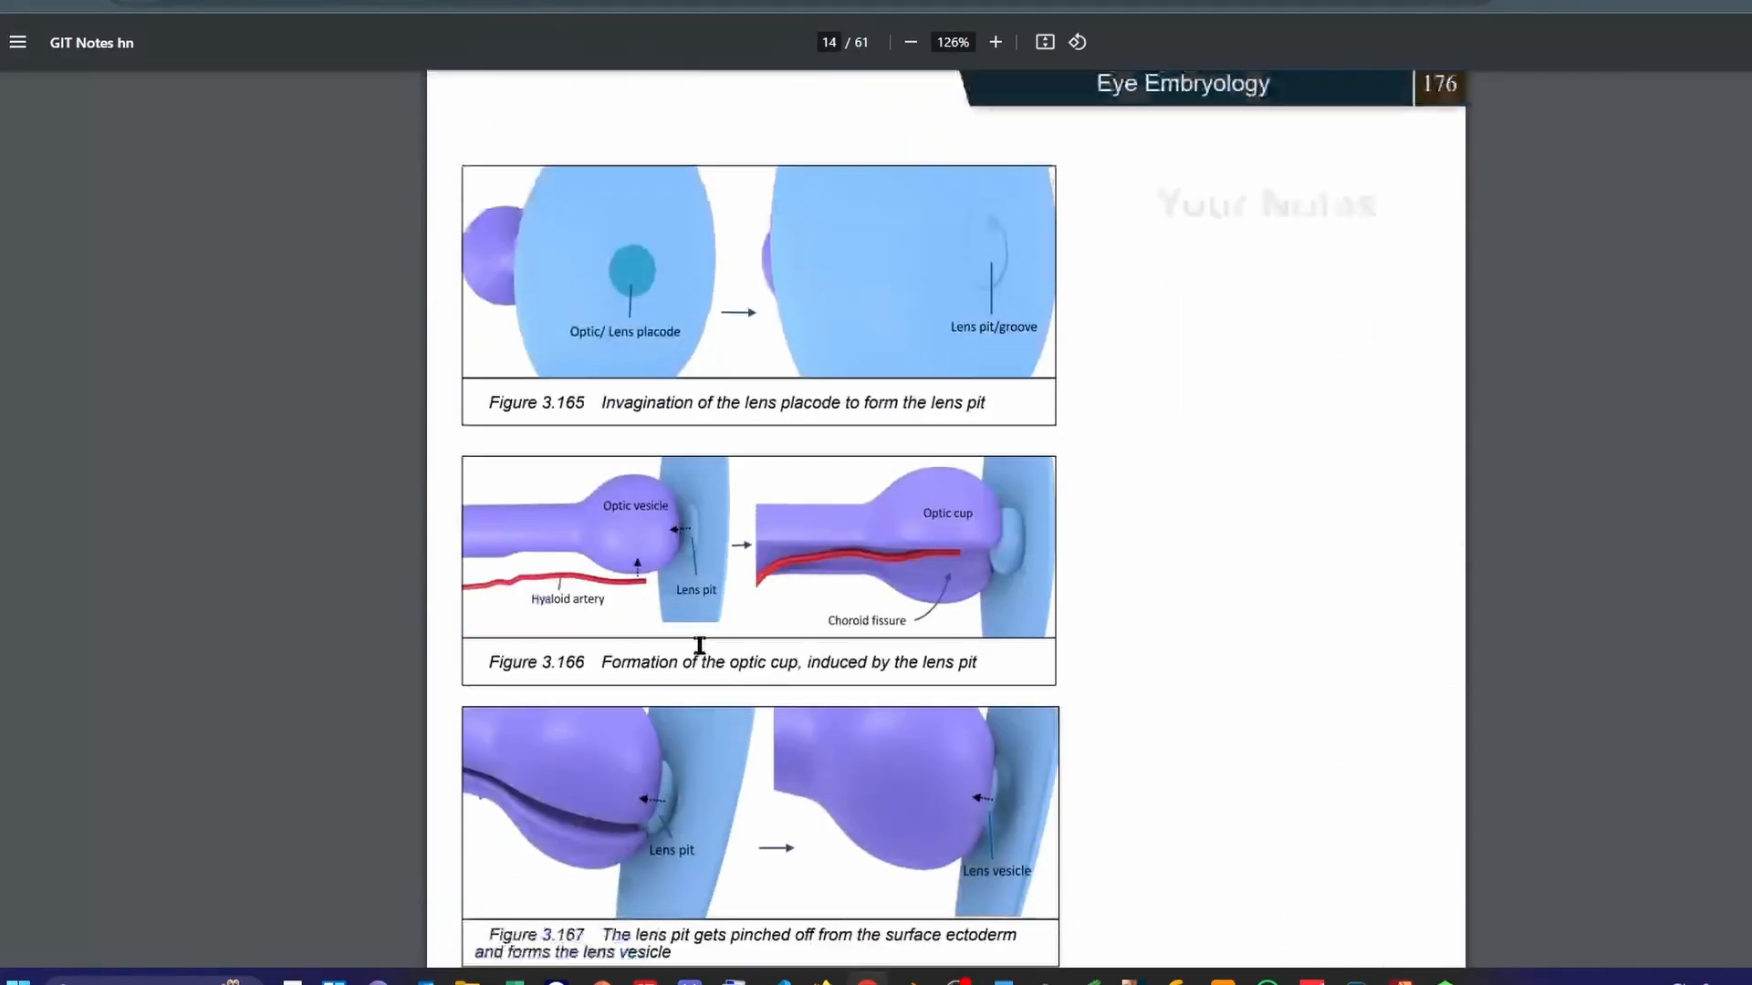
scroll("down", 3)
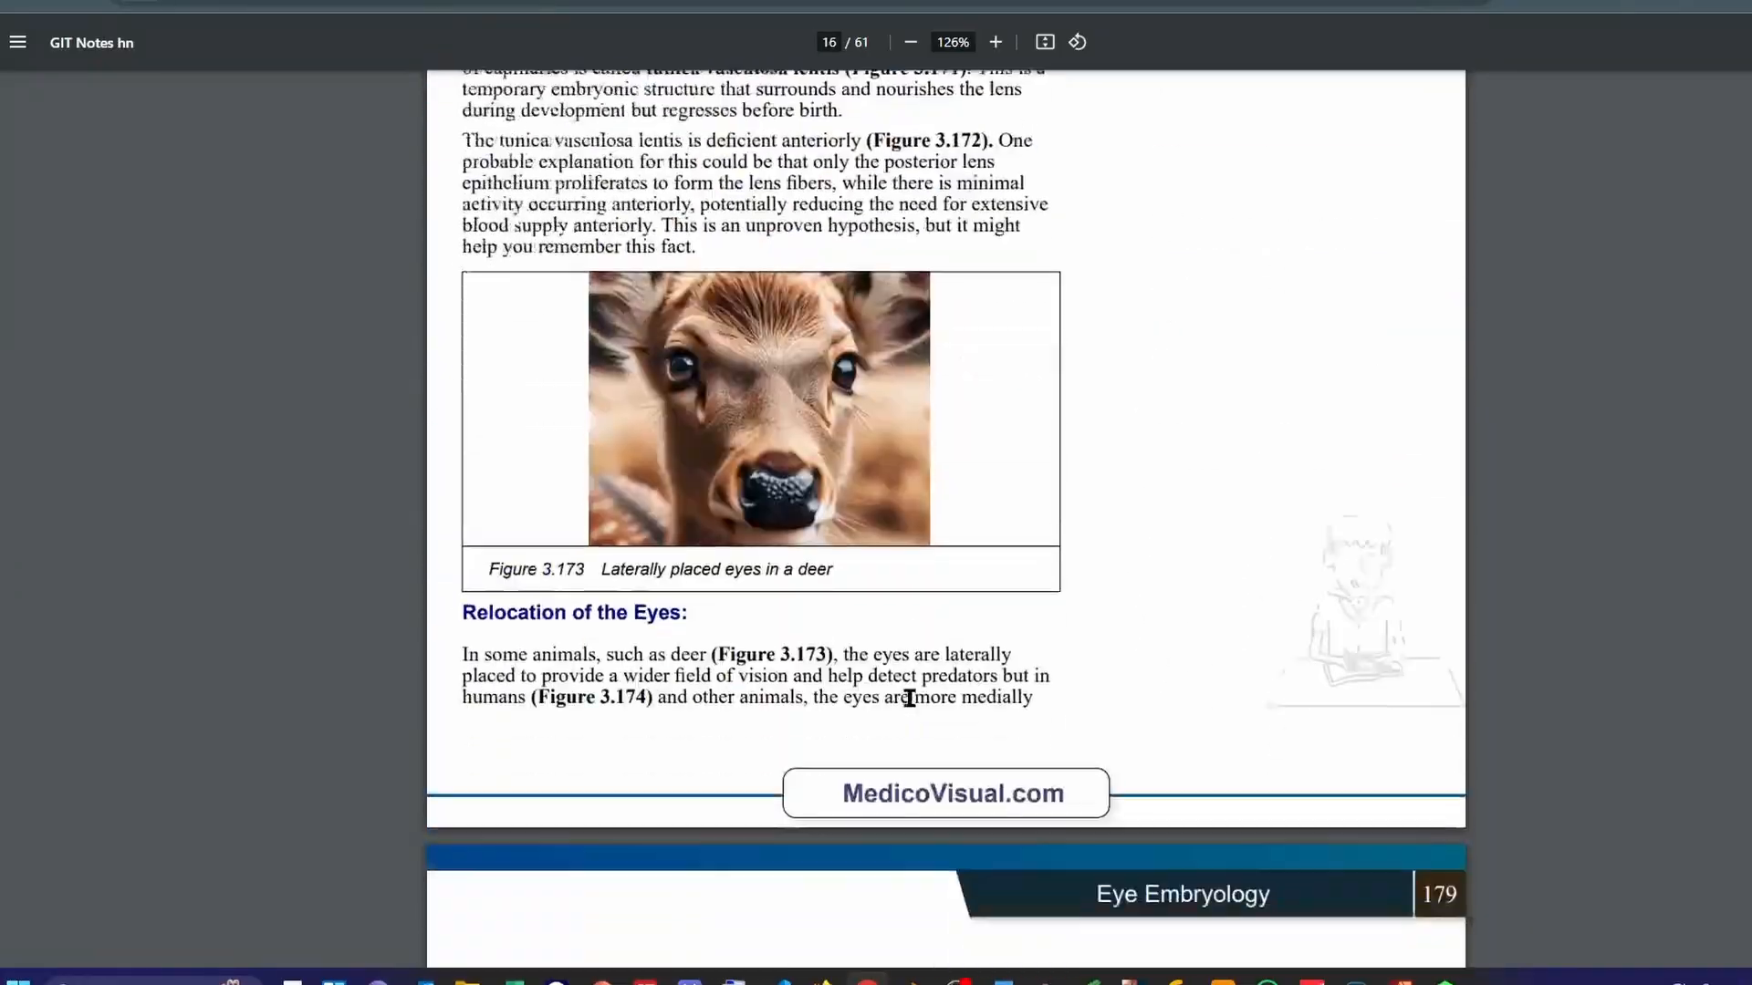
scroll("down", 3)
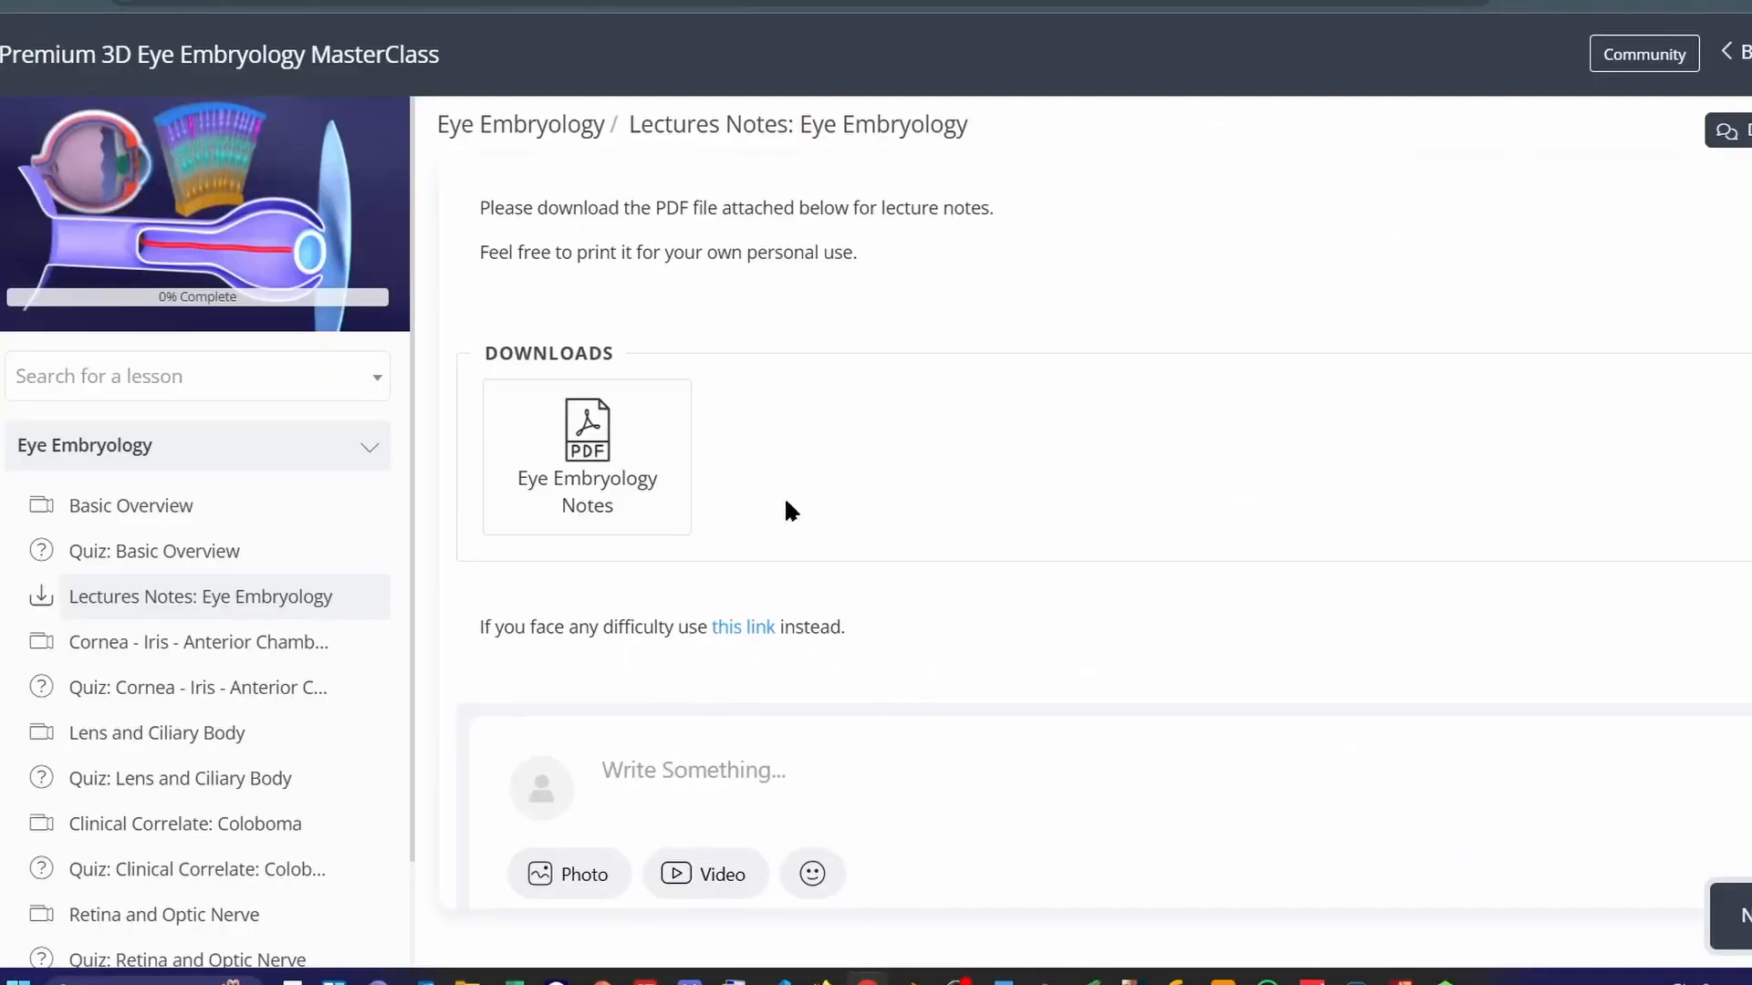
Start a lesson discussion post twice and discard it each time without publishing.
scroll("down", 3)
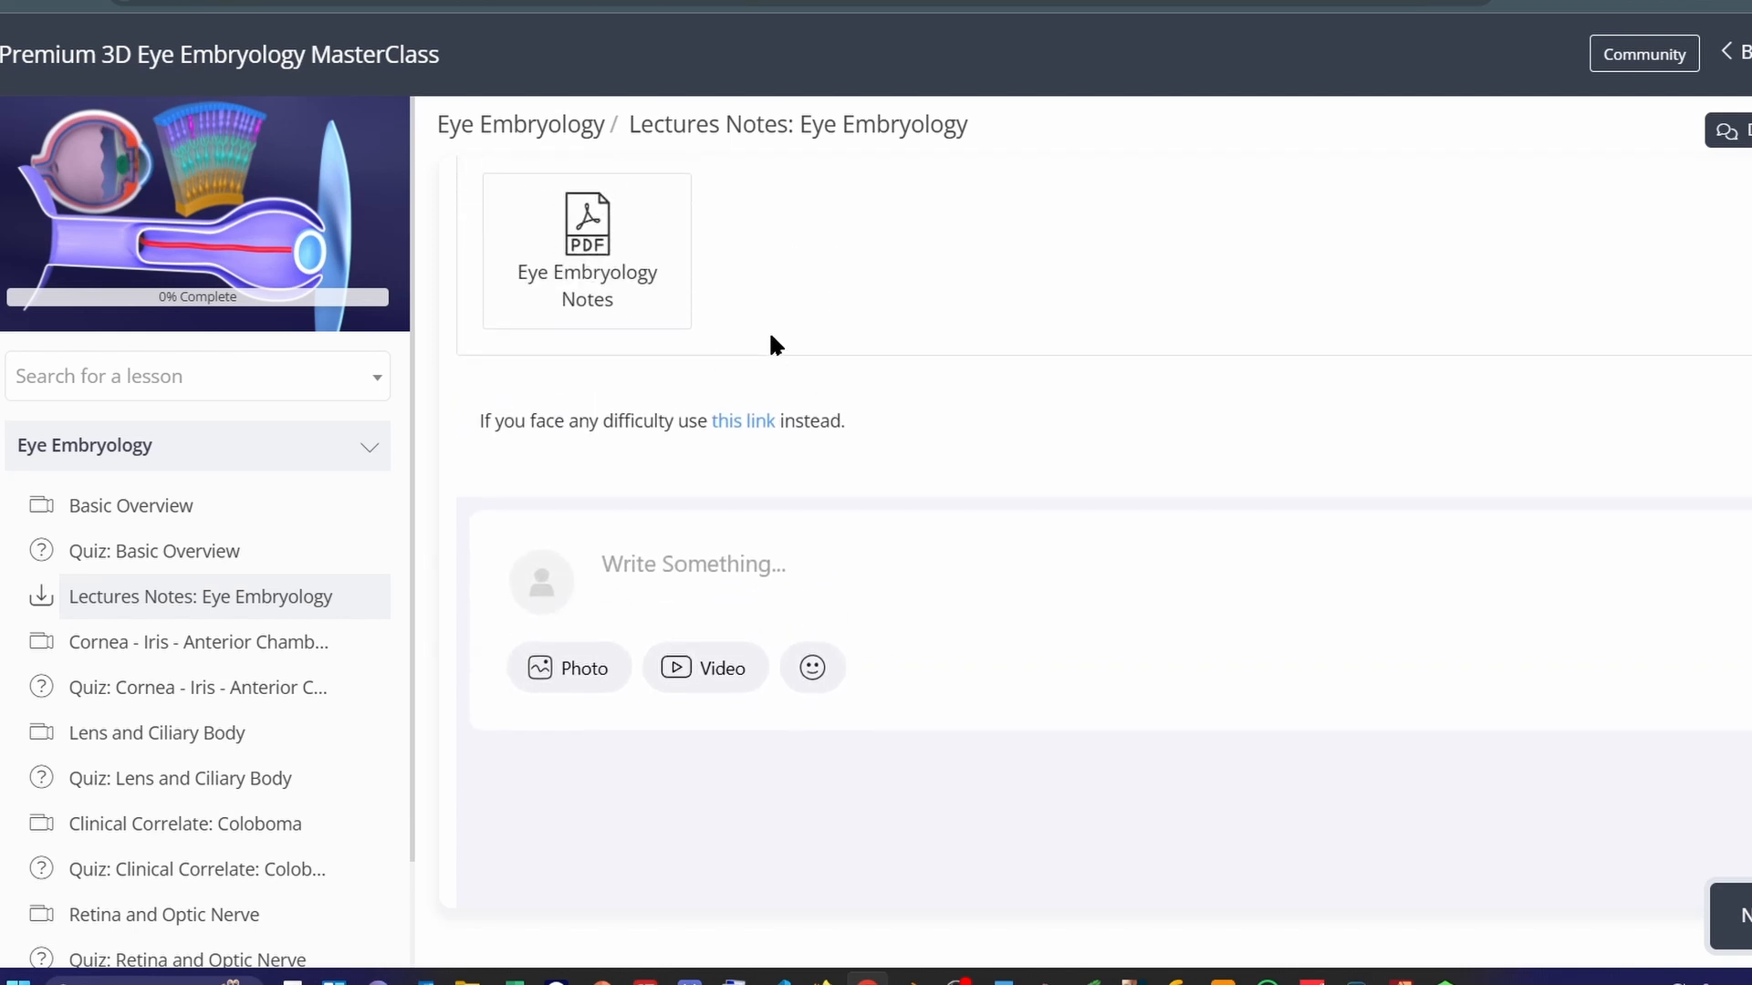
left_click(693, 564)
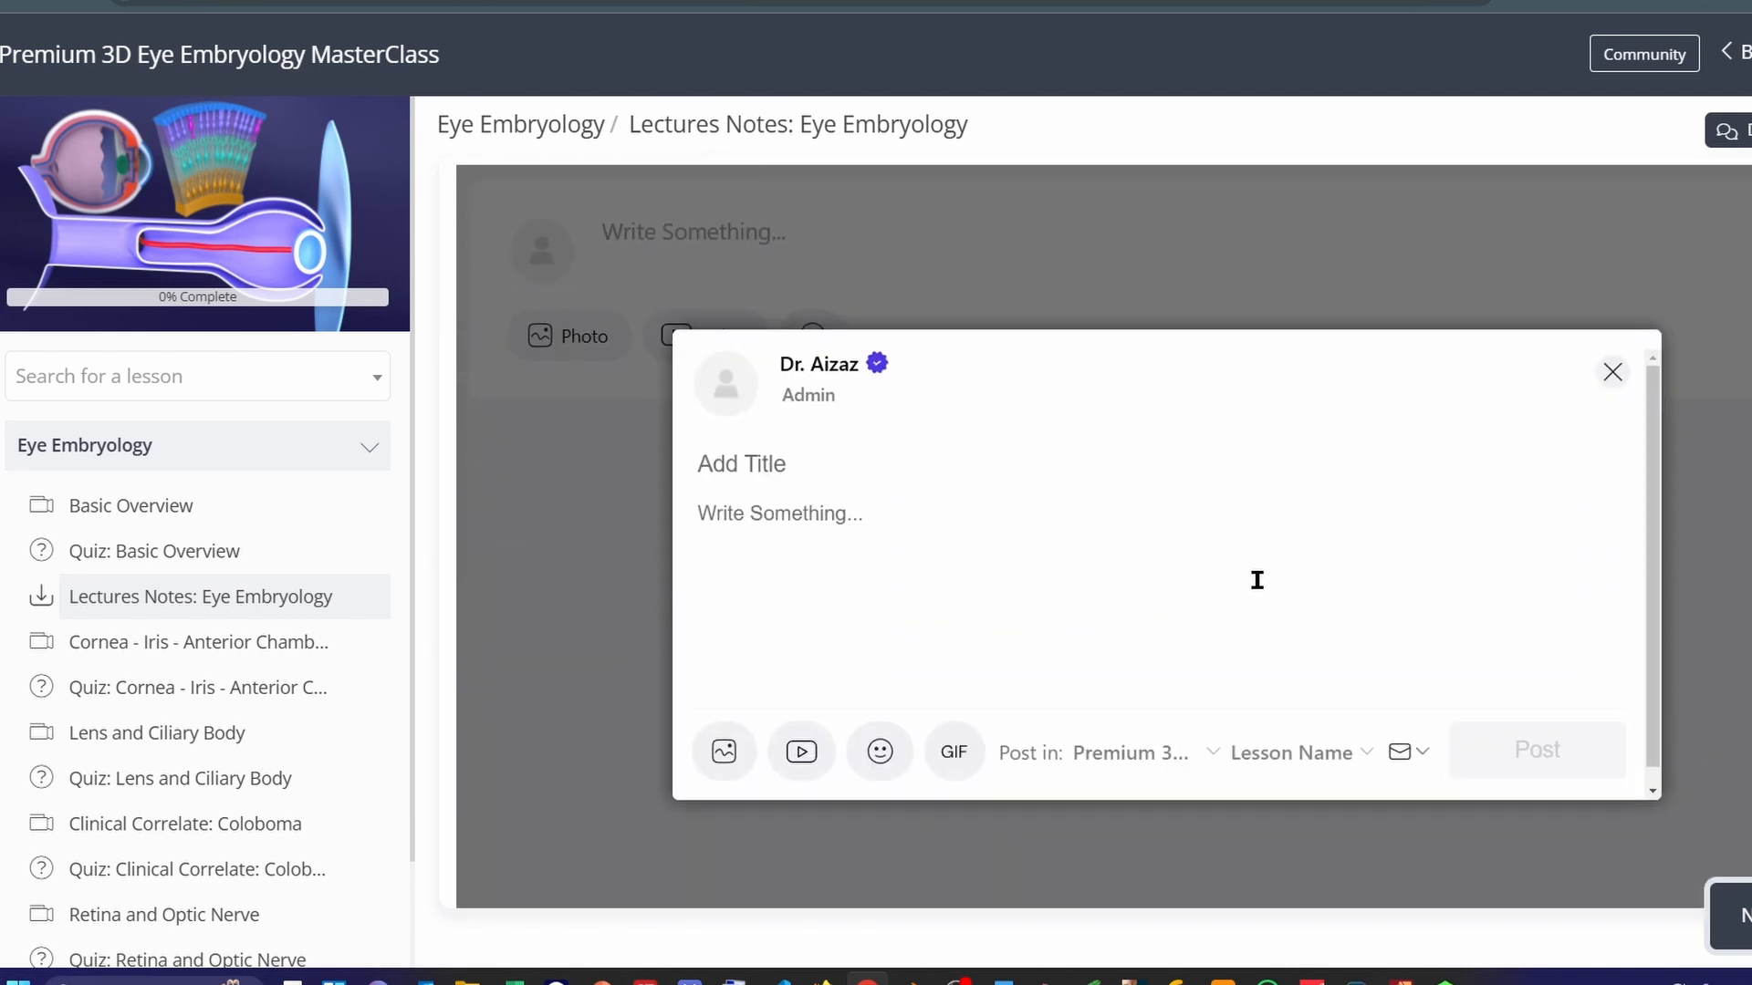
left_click(1611, 373)
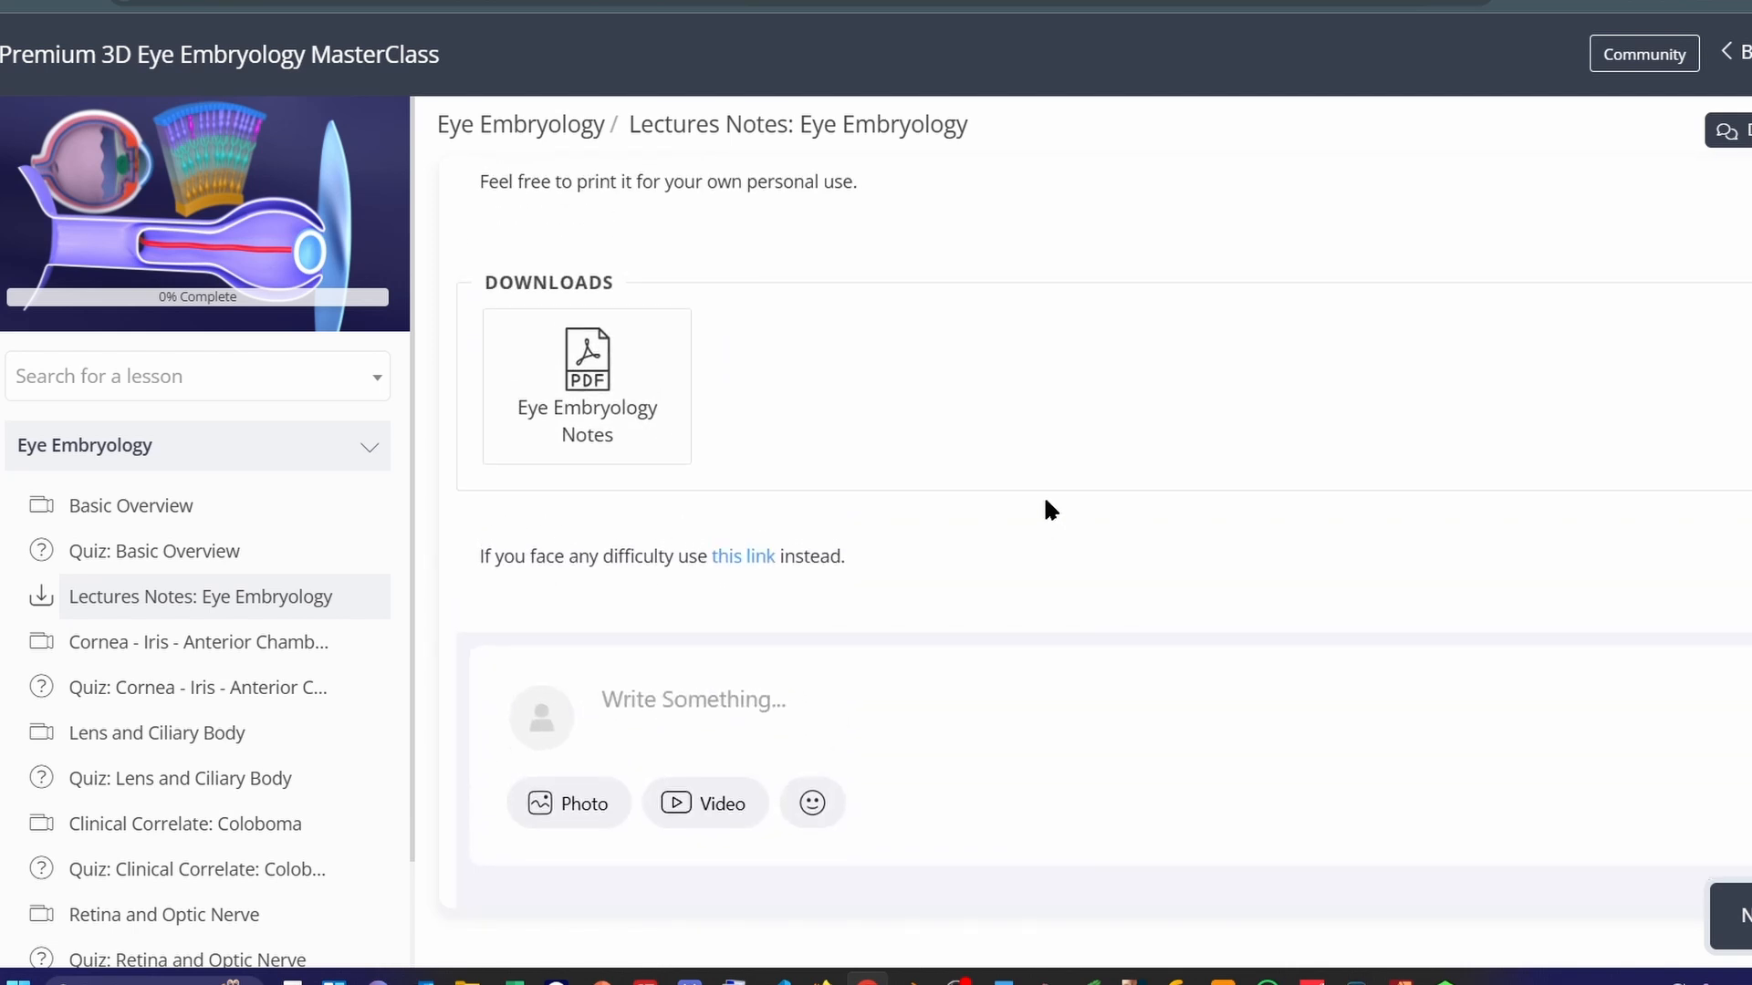
left_click(694, 699)
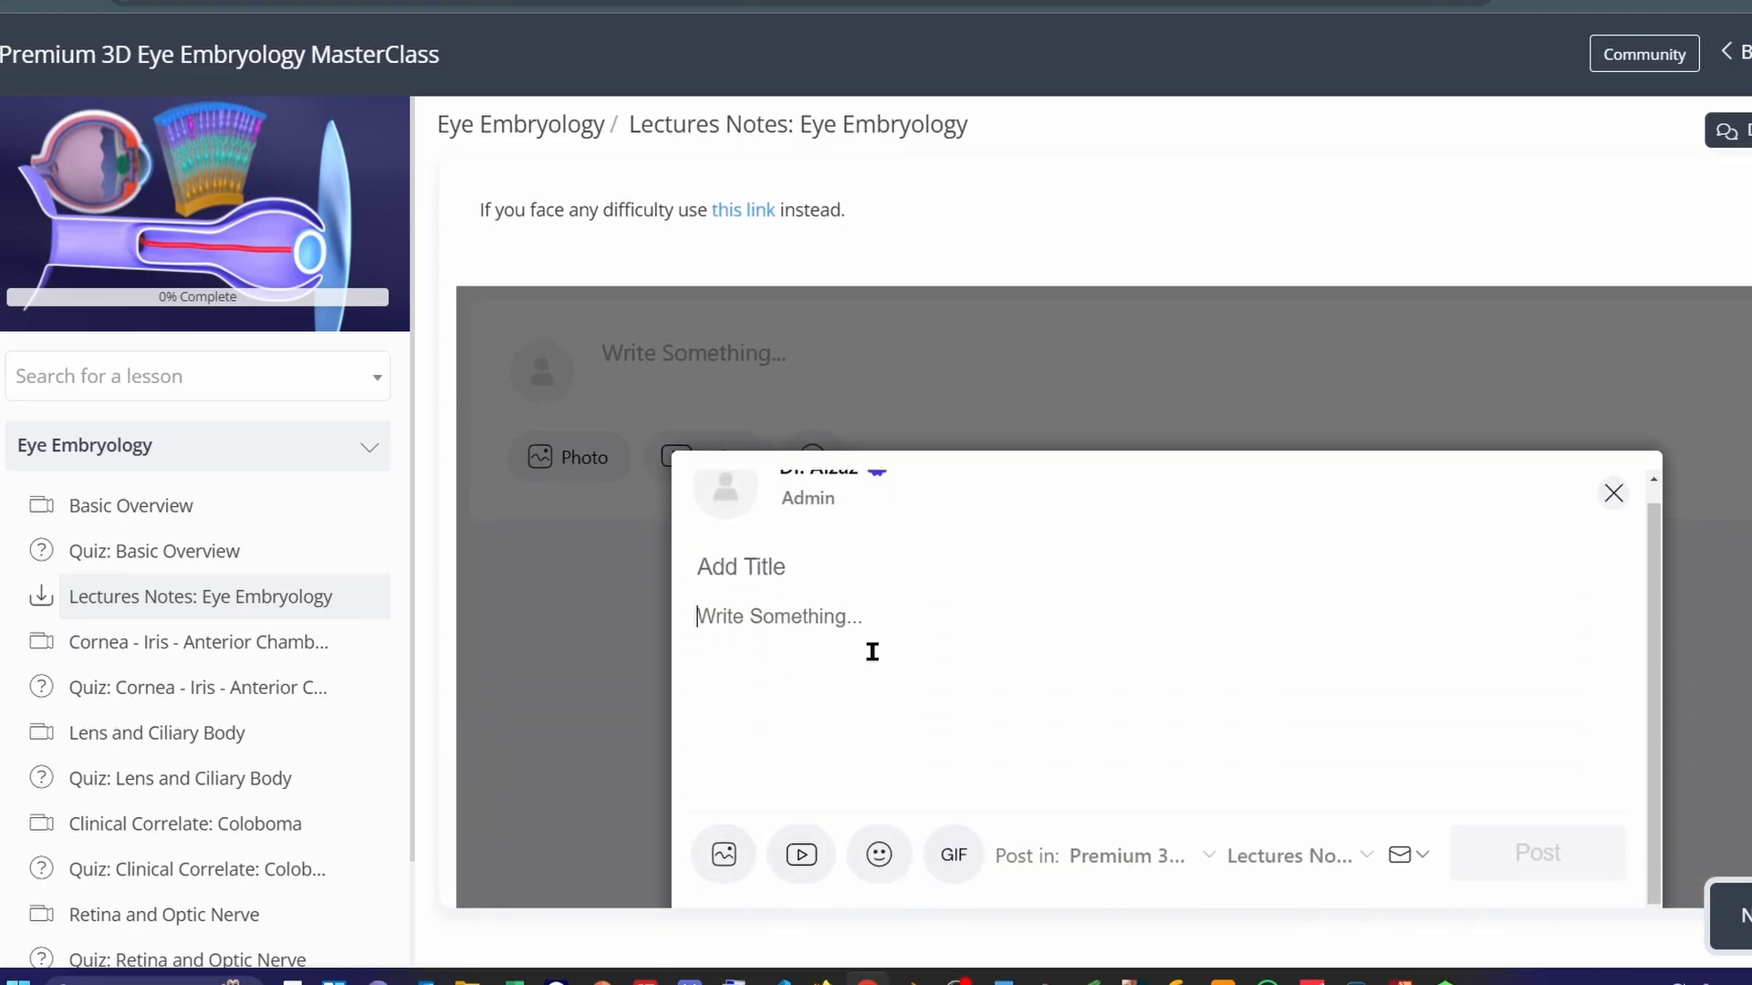
left_click(1611, 493)
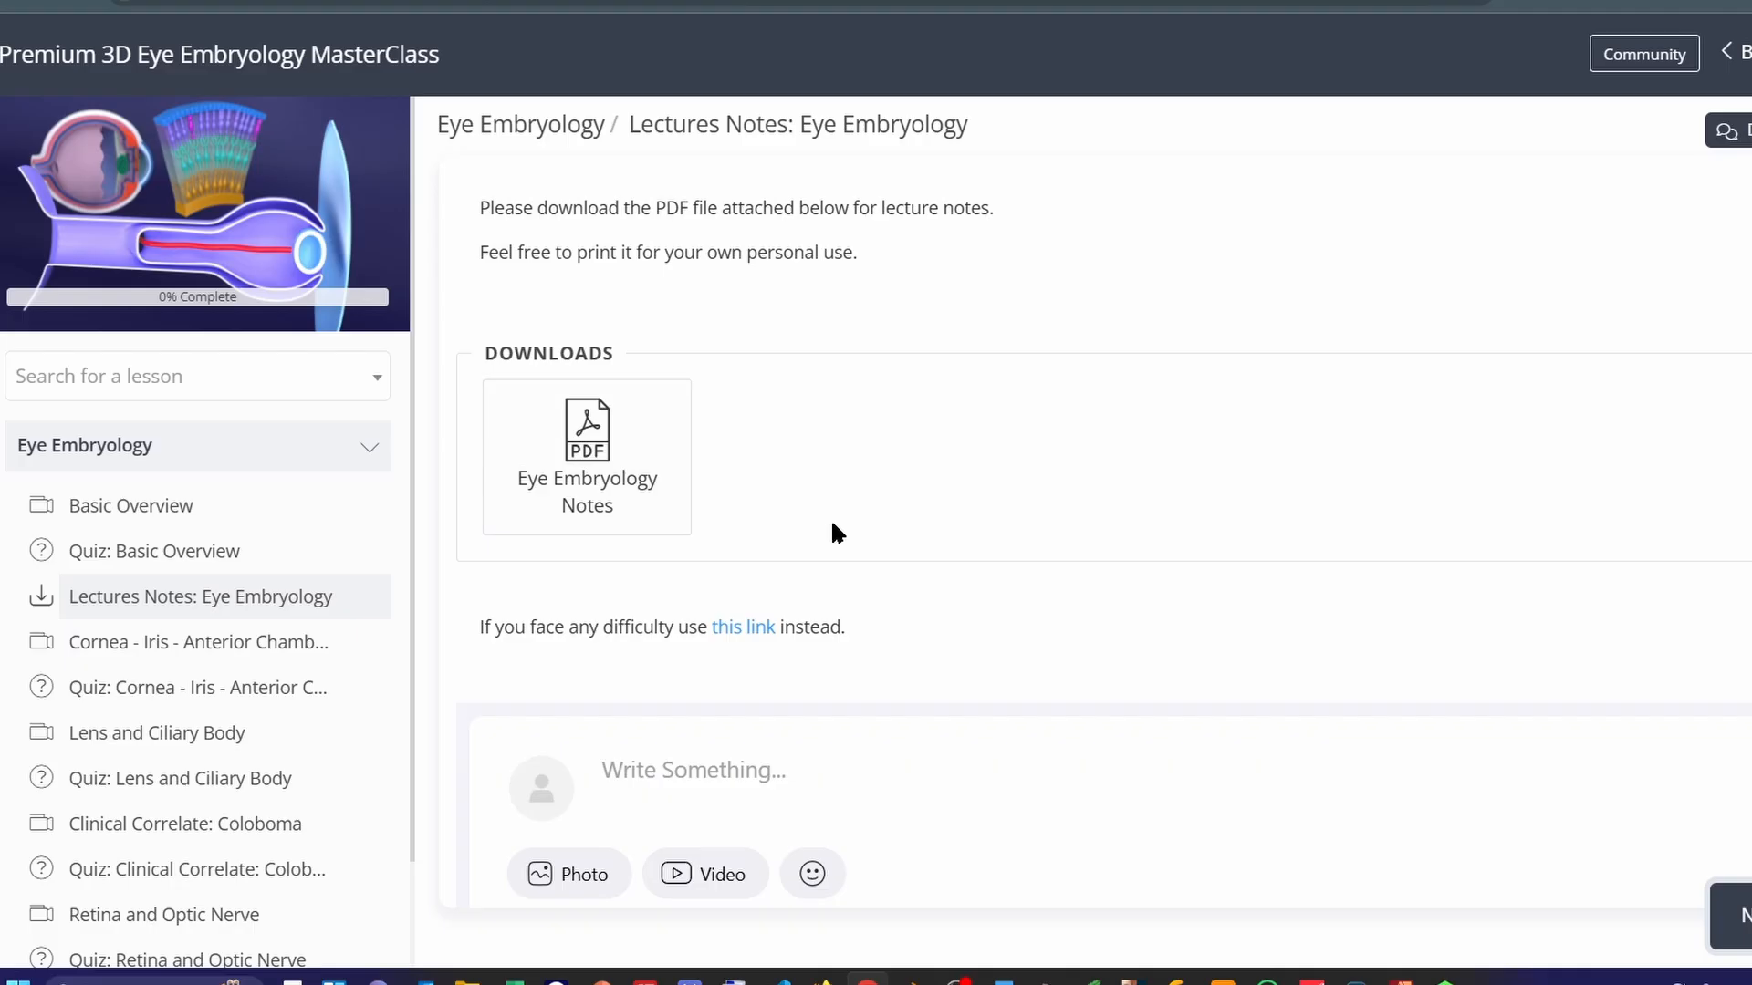
mouse_move(985, 575)
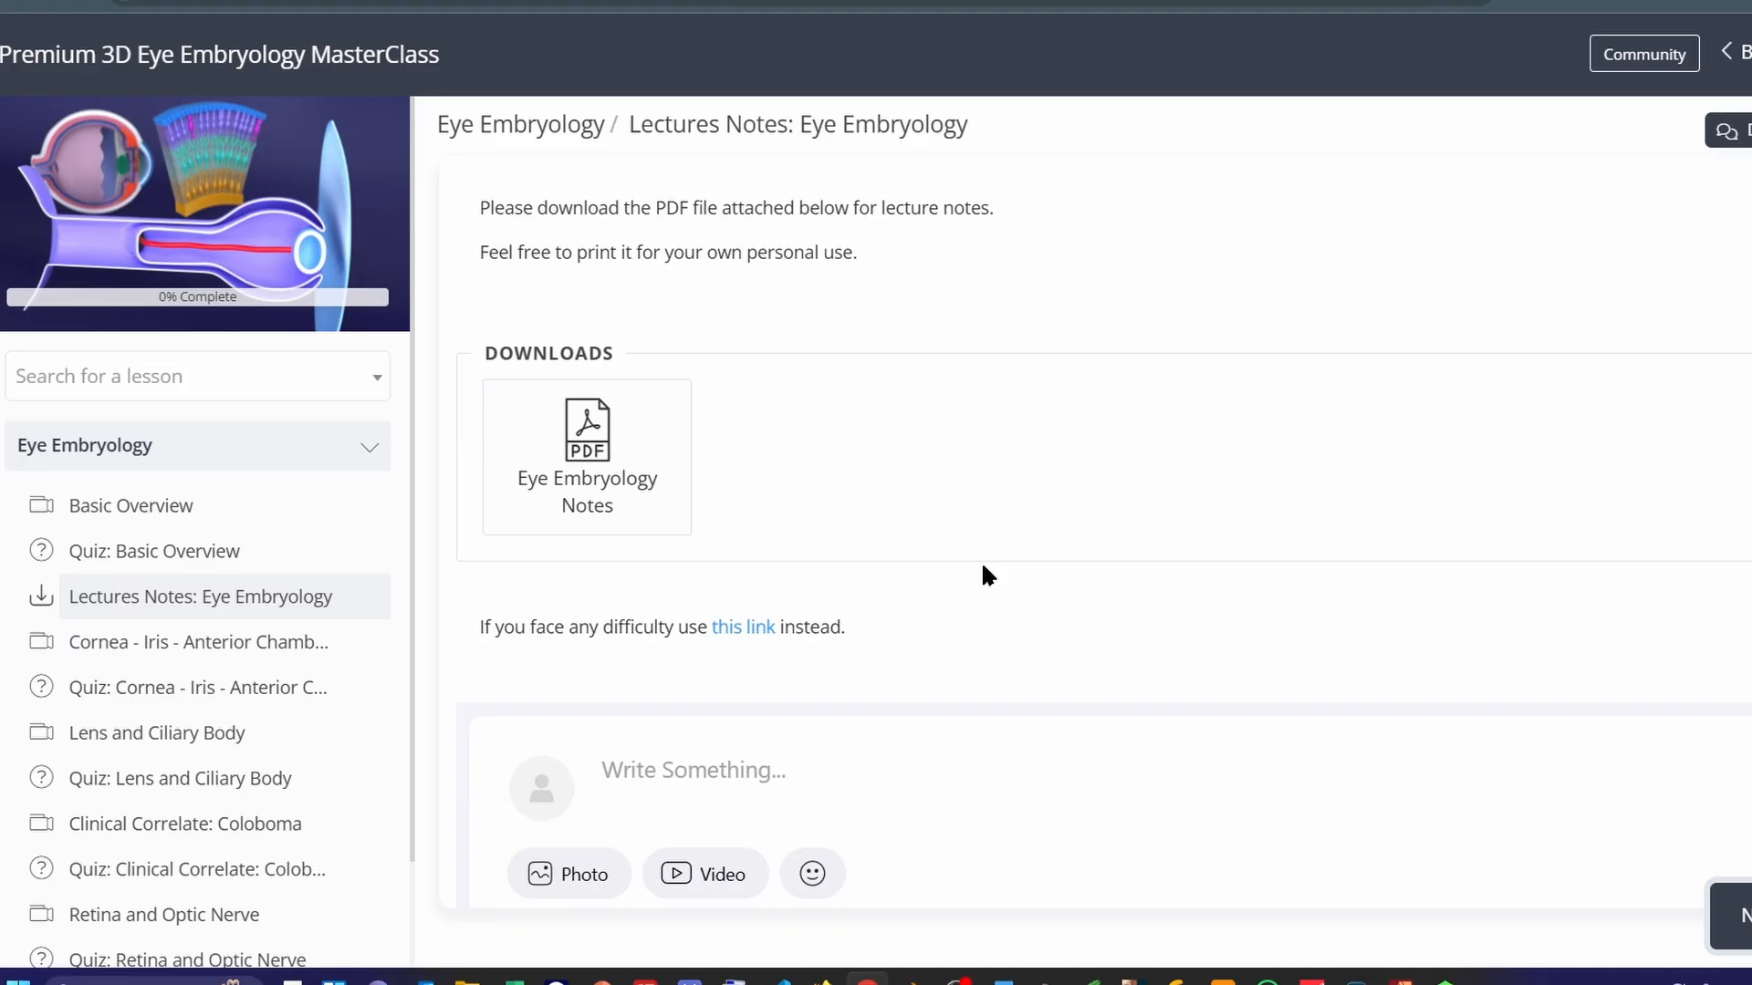
Go back to the notes PDF and read on to page 23, corneal stroma development.
left_click(586, 430)
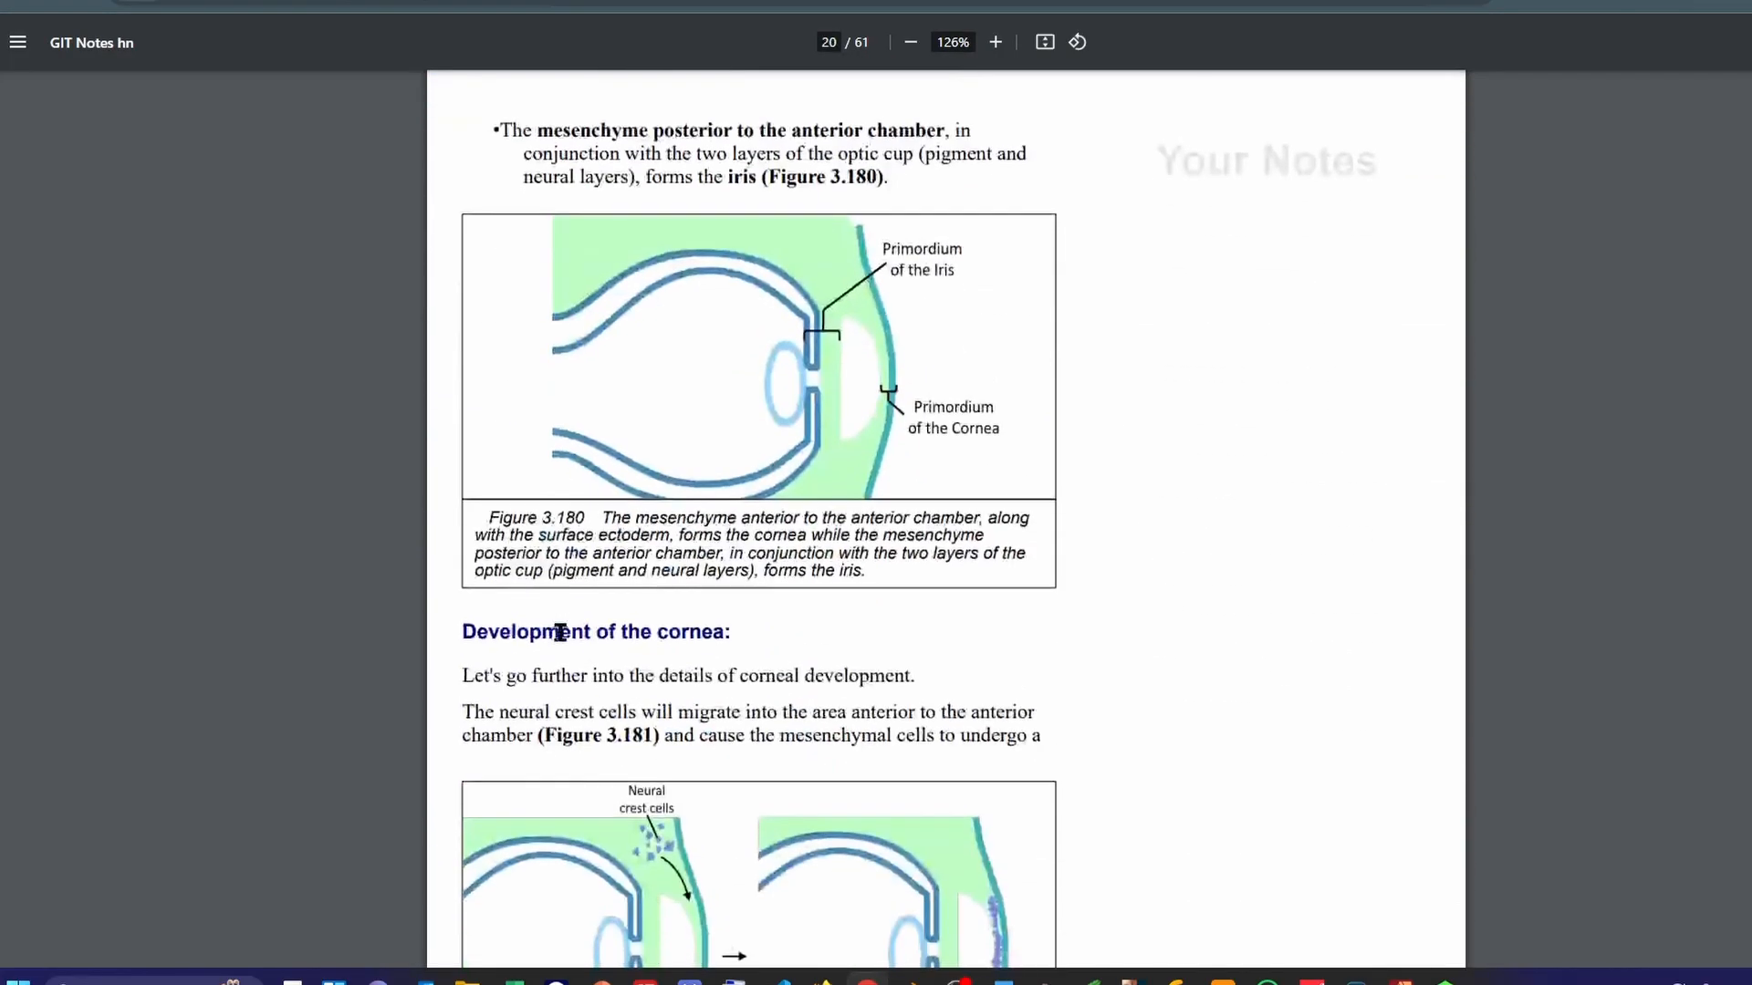
scroll("down", 3)
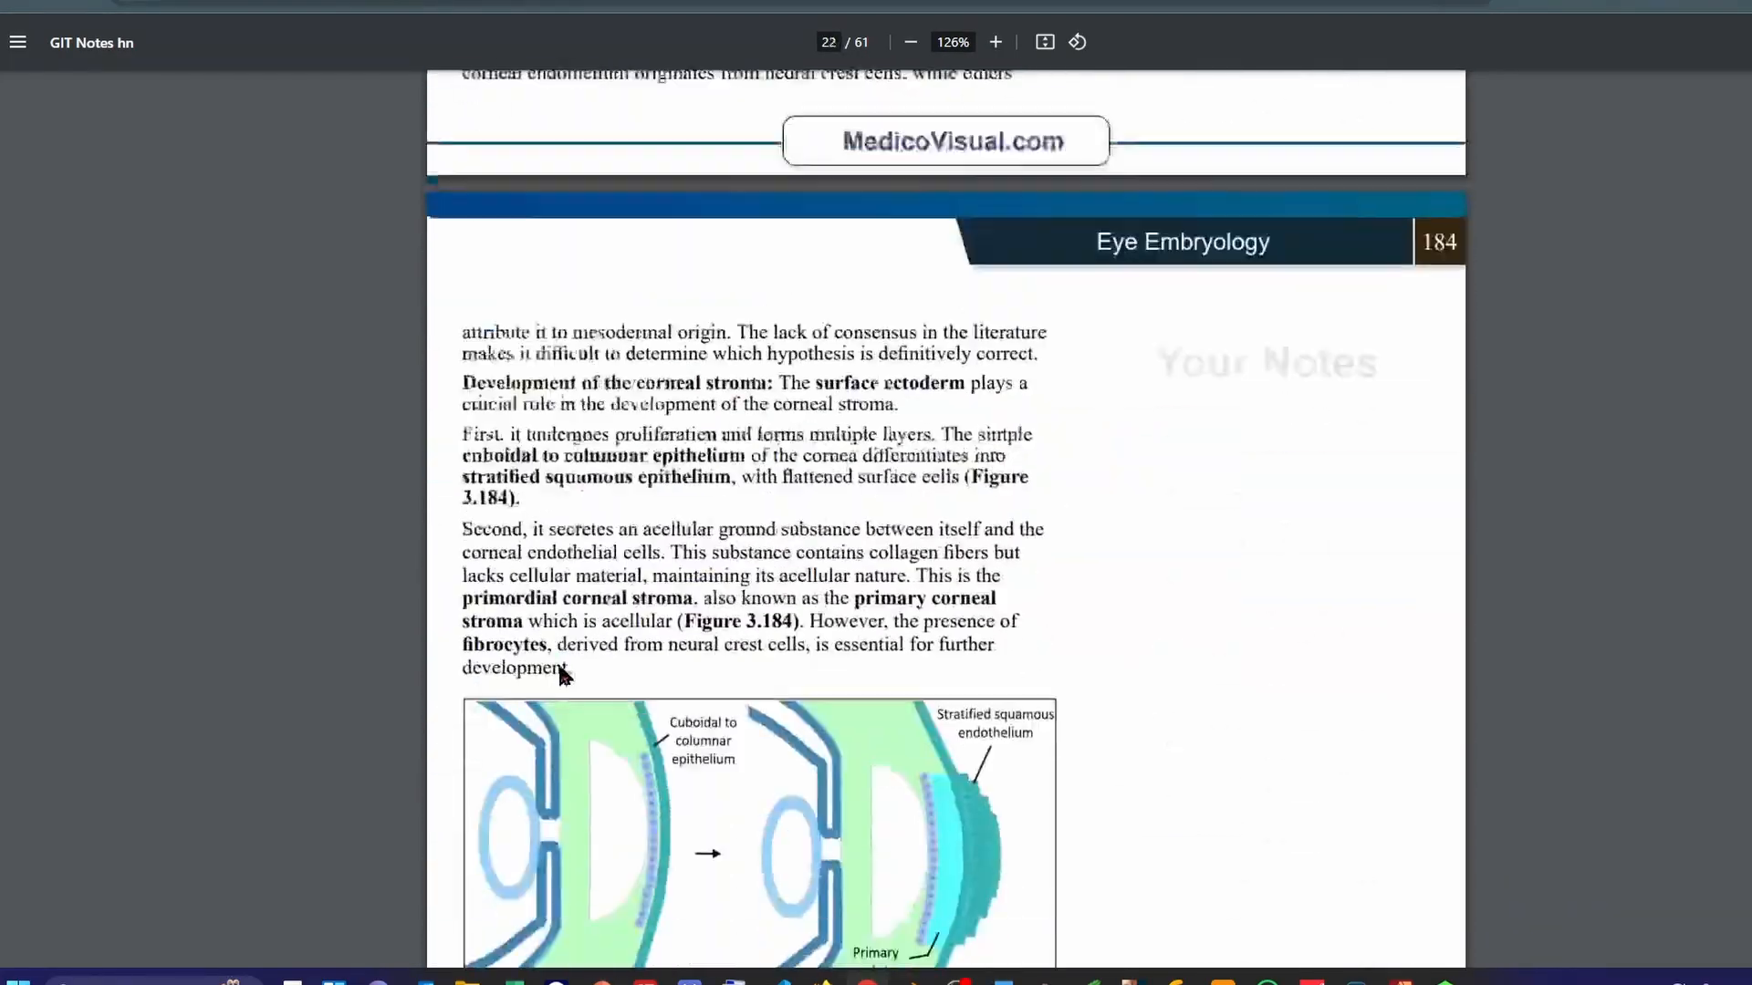
scroll("down", 3)
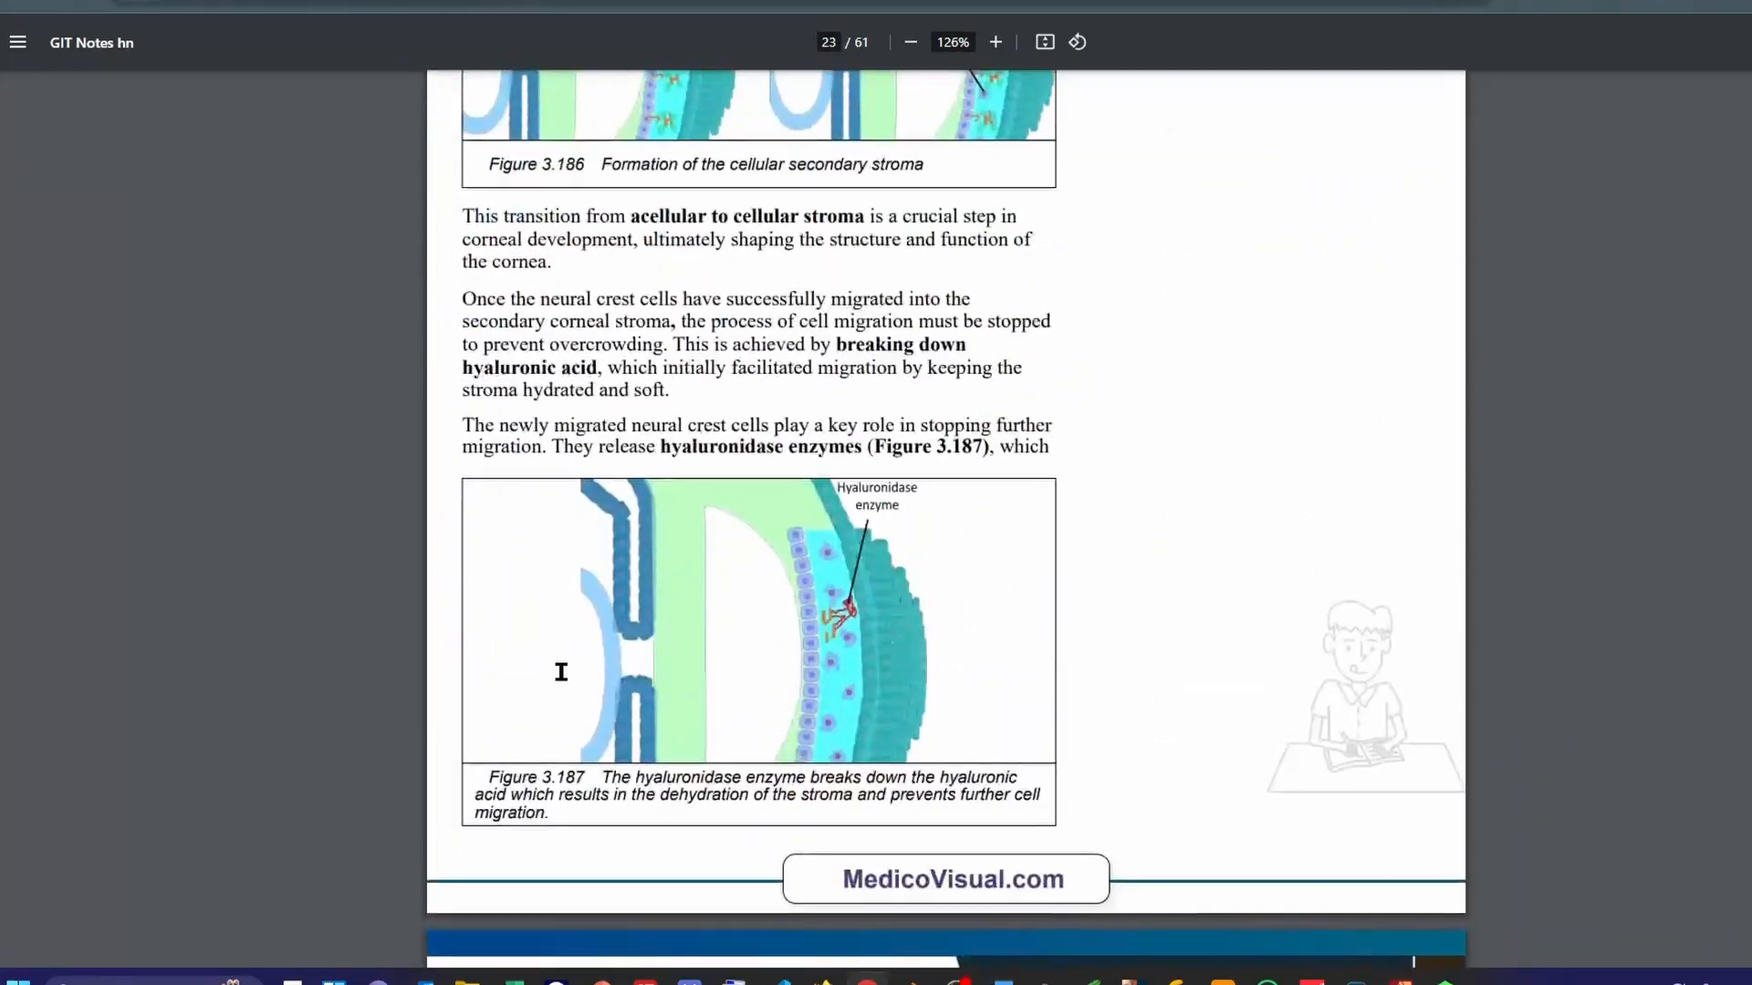